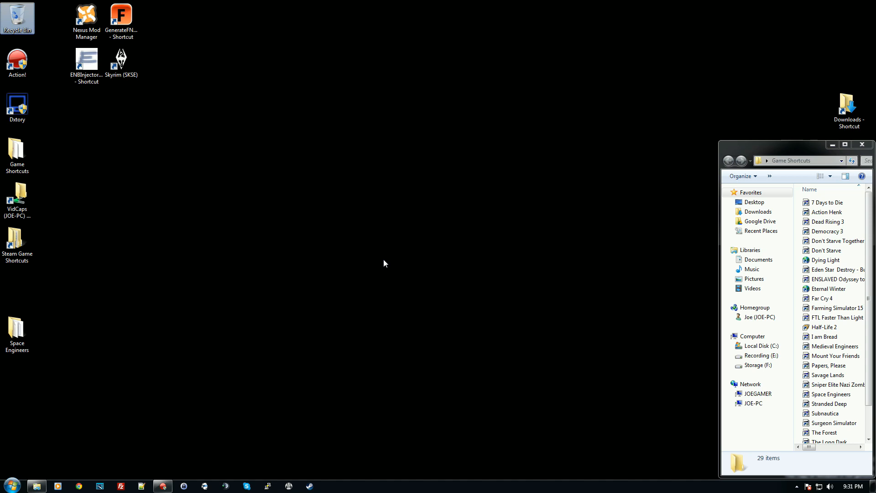
{"action": "mouse_move", "coordinate": [36, 215]}
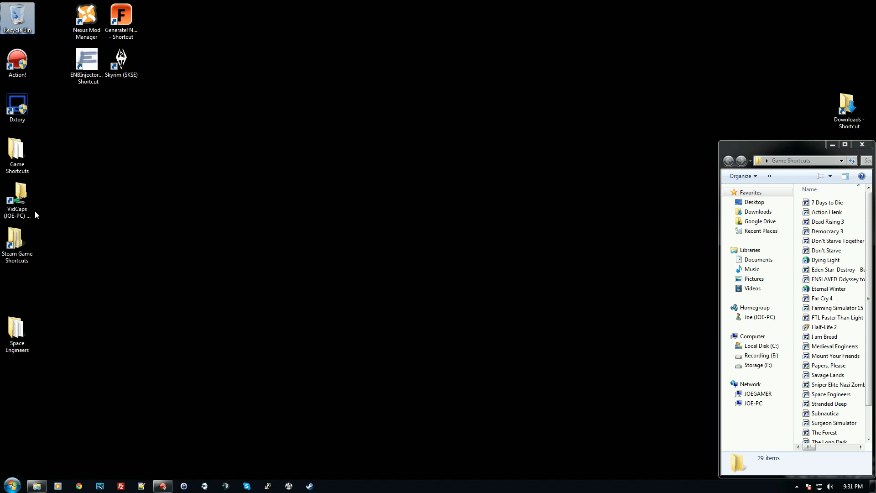
{"action": "mouse_move", "coordinate": [57, 240]}
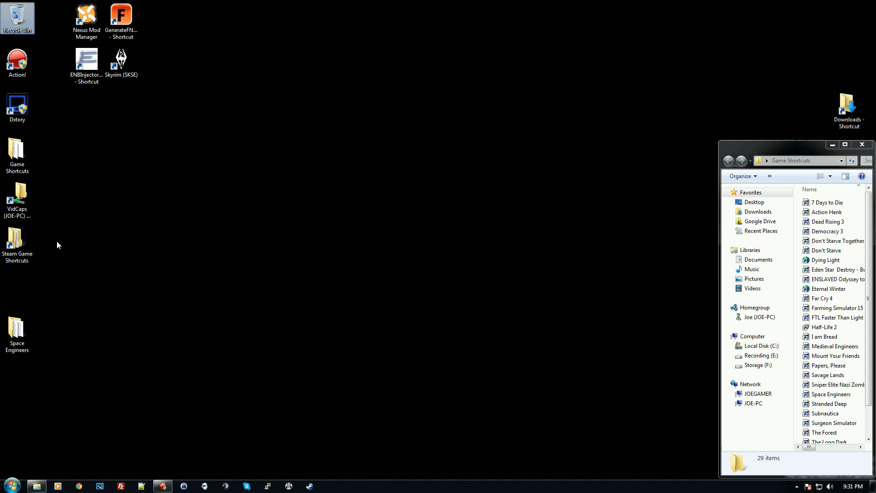
{"action": "mouse_move", "coordinate": [4, 245]}
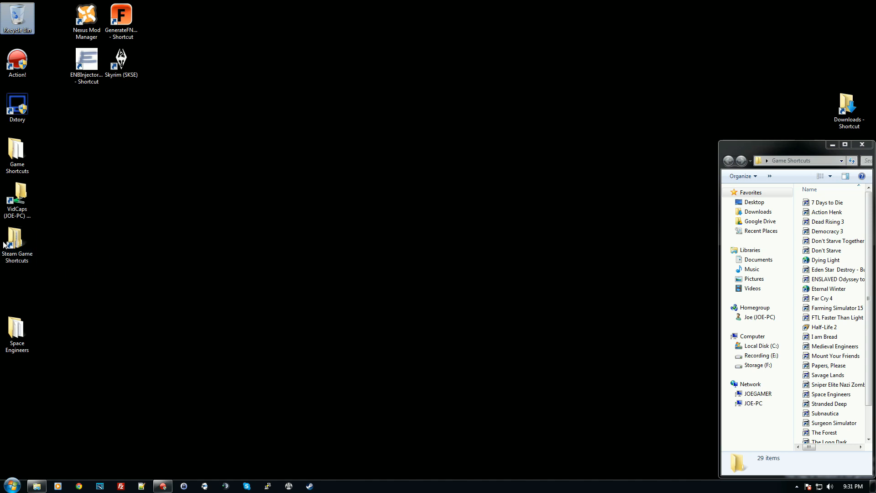
Browse Steam Game Shortcuts > 7 Days To Die > Data > Config, then shrink the Explorer window.
{"action": "double_click", "coordinate": [17, 238]}
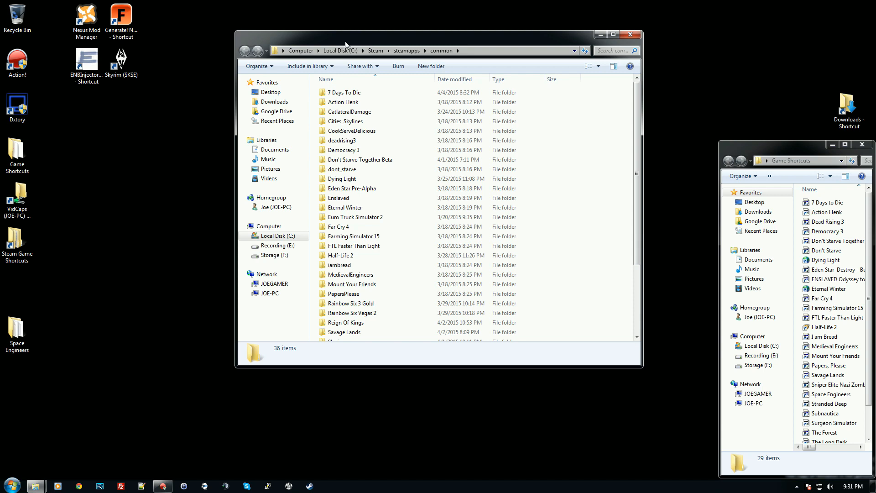
{"action": "mouse_move", "coordinate": [354, 46]}
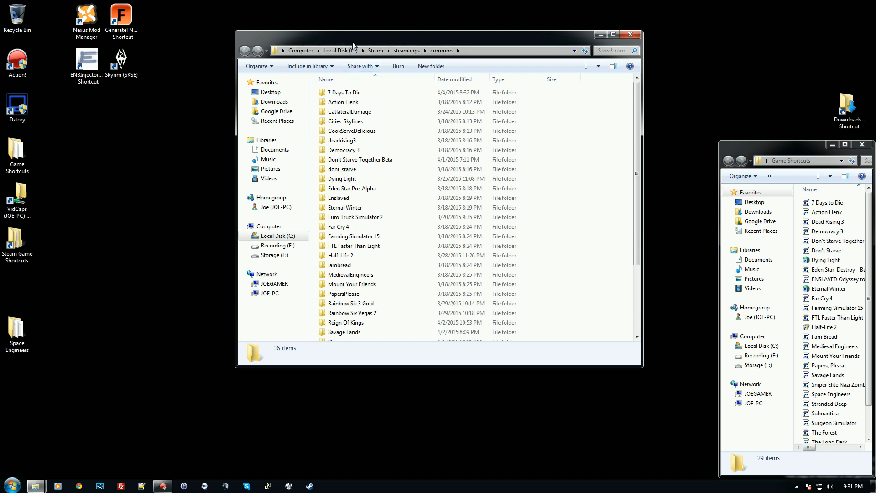
{"action": "mouse_move", "coordinate": [239, 37]}
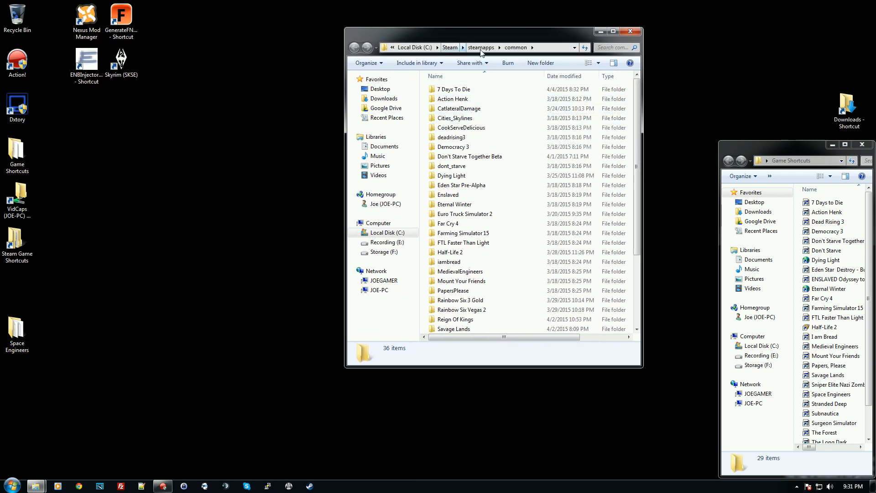
{"action": "double_click", "coordinate": [454, 89]}
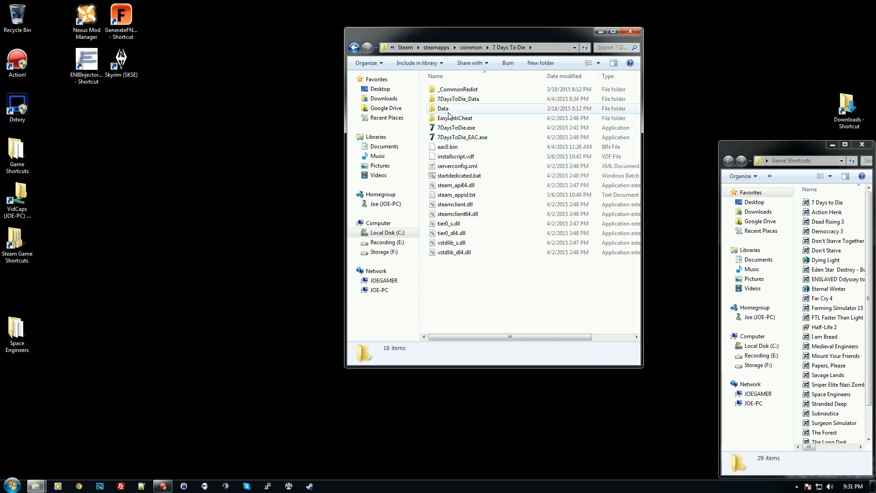
{"action": "mouse_move", "coordinate": [449, 115]}
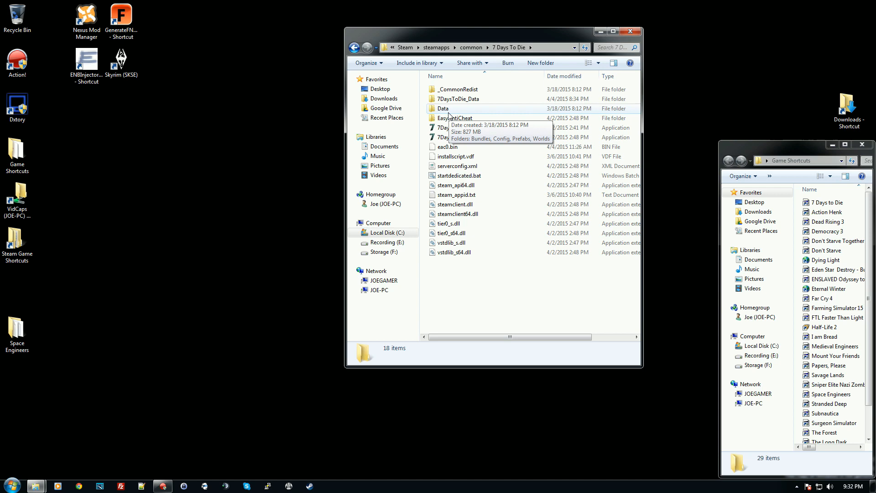
{"action": "left_click", "coordinate": [442, 108]}
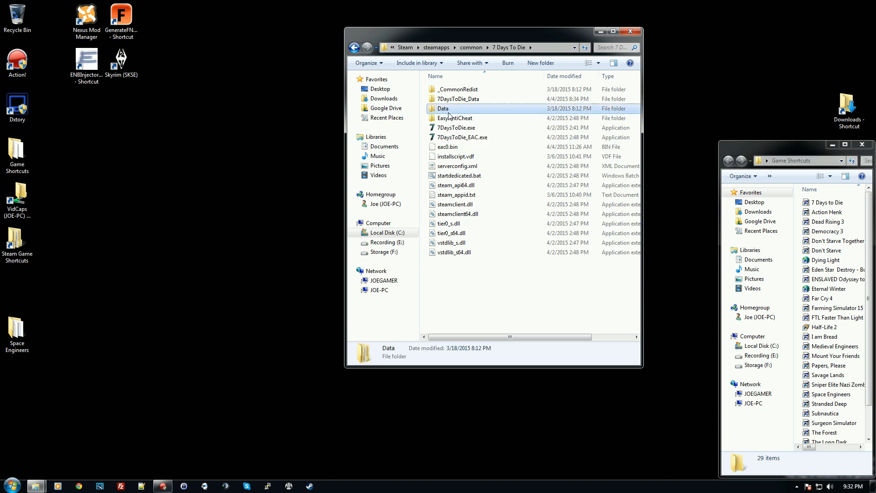
{"action": "double_click", "coordinate": [442, 108]}
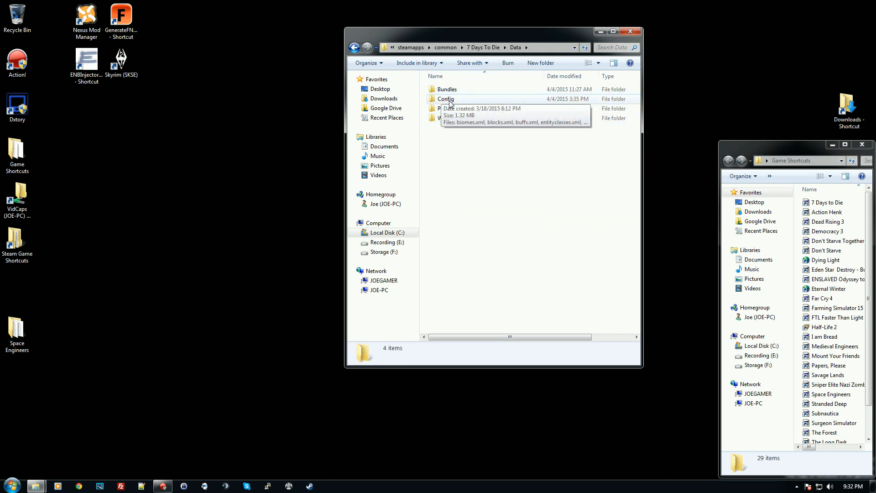
{"action": "double_click", "coordinate": [447, 99]}
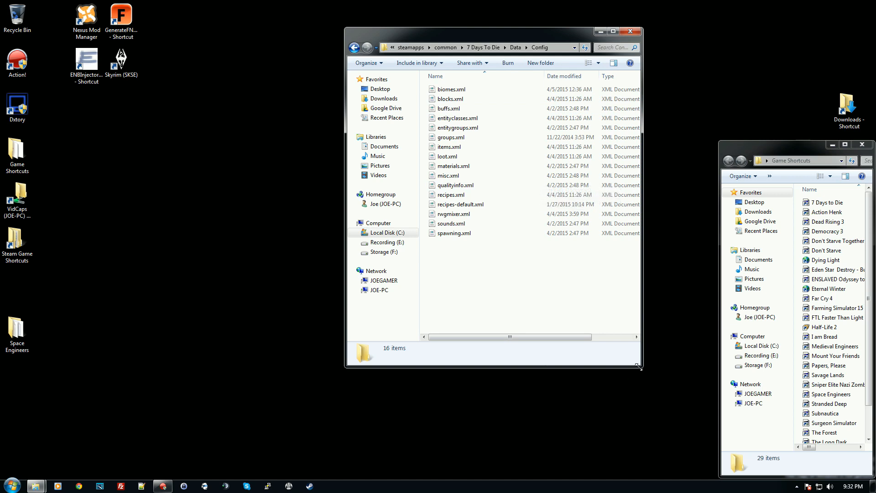
{"action": "left_click_drag", "start_coordinate": [640, 369], "coordinate": [547, 282]}
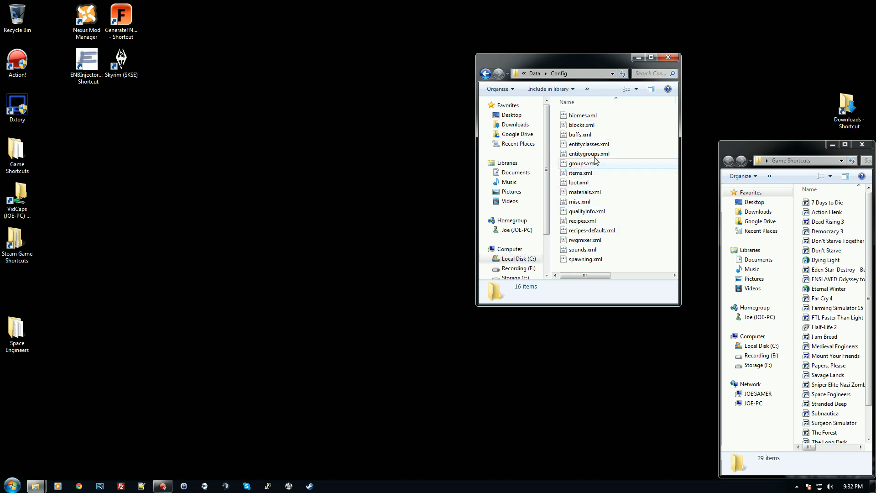
{"action": "mouse_move", "coordinate": [562, 123]}
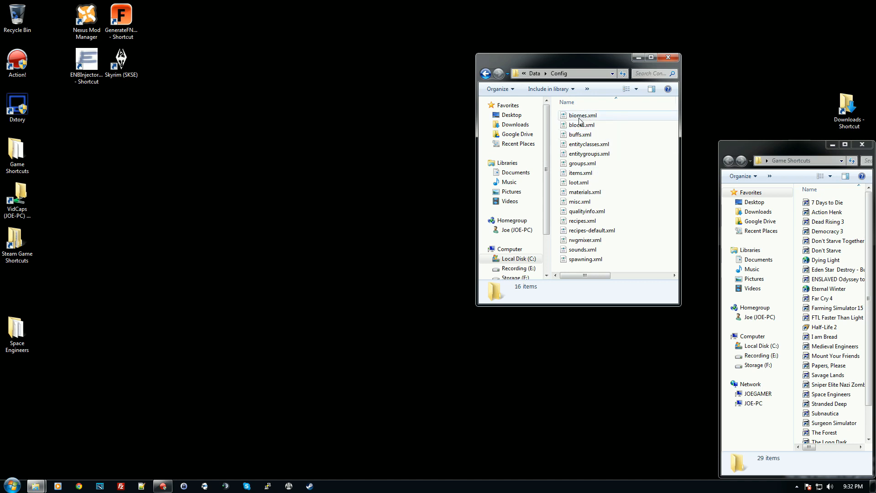
{"action": "mouse_move", "coordinate": [586, 117]}
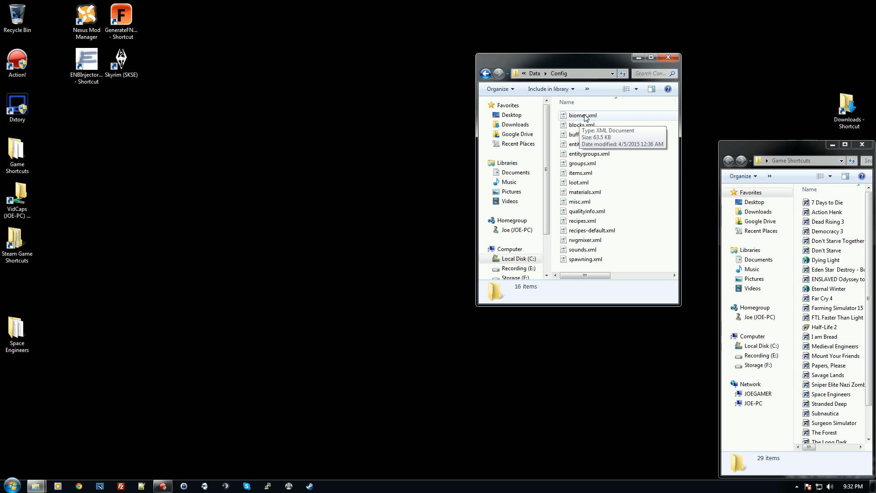
{"action": "mouse_move", "coordinate": [577, 123]}
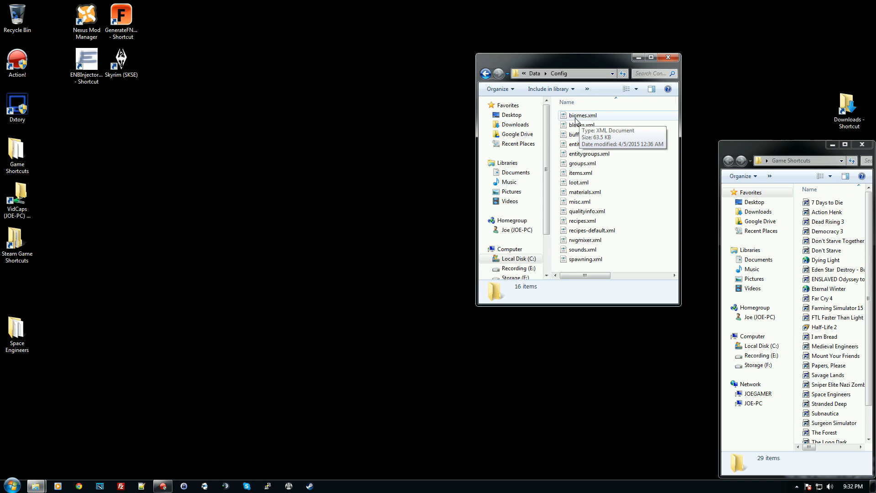
{"action": "mouse_move", "coordinate": [572, 126]}
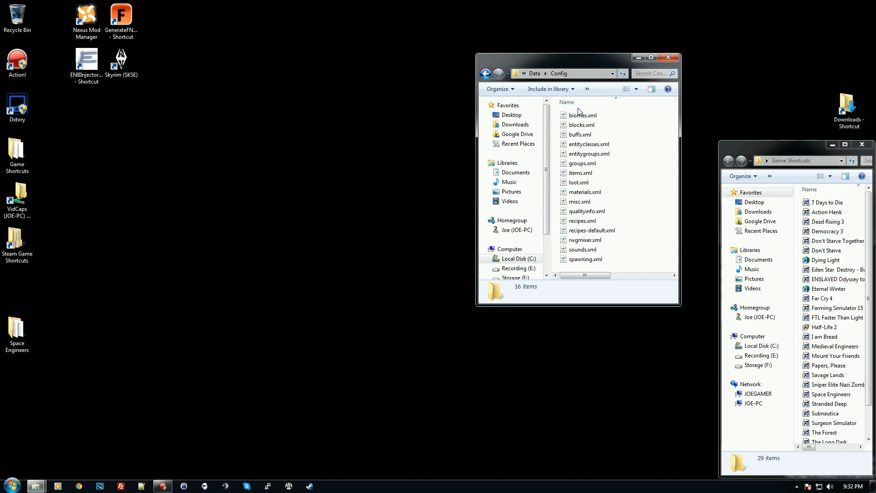
{"action": "mouse_move", "coordinate": [577, 115]}
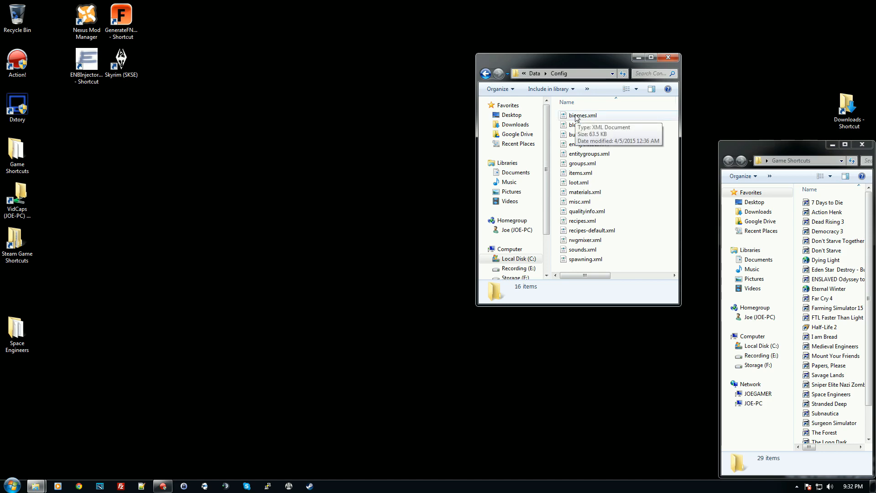
Open biomes.xml through the Edit with Notepad++ context-menu option.
{"action": "right_click", "coordinate": [577, 115]}
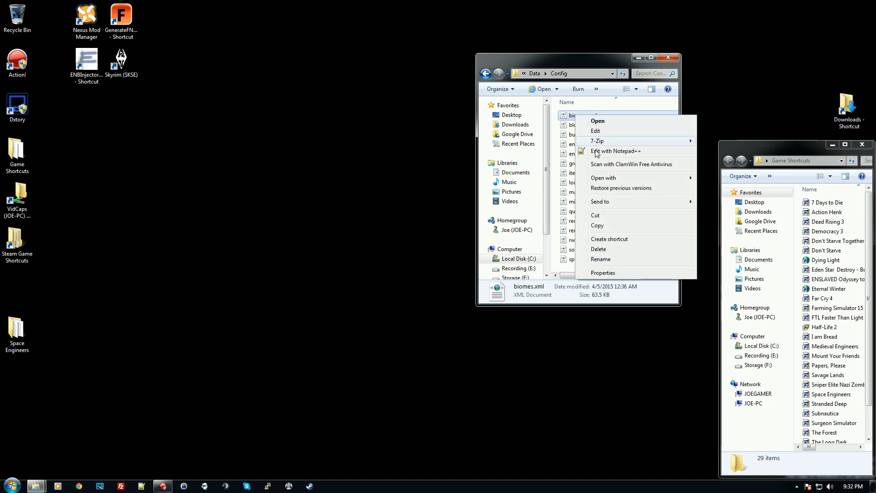
{"action": "left_click", "coordinate": [616, 151]}
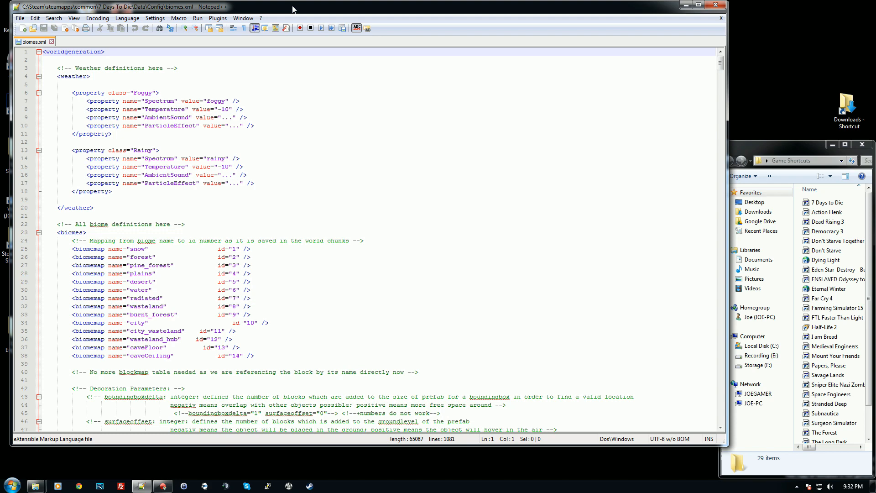
{"action": "mouse_move", "coordinate": [333, 249]}
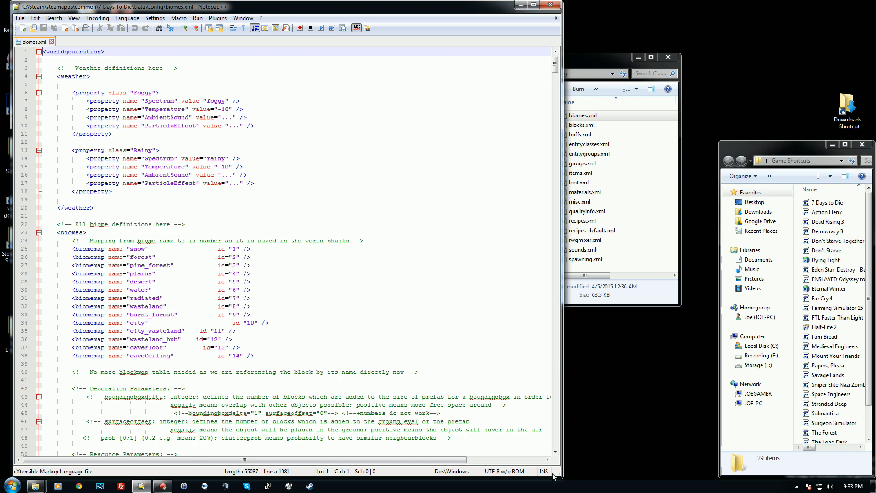
{"action": "mouse_move", "coordinate": [309, 293]}
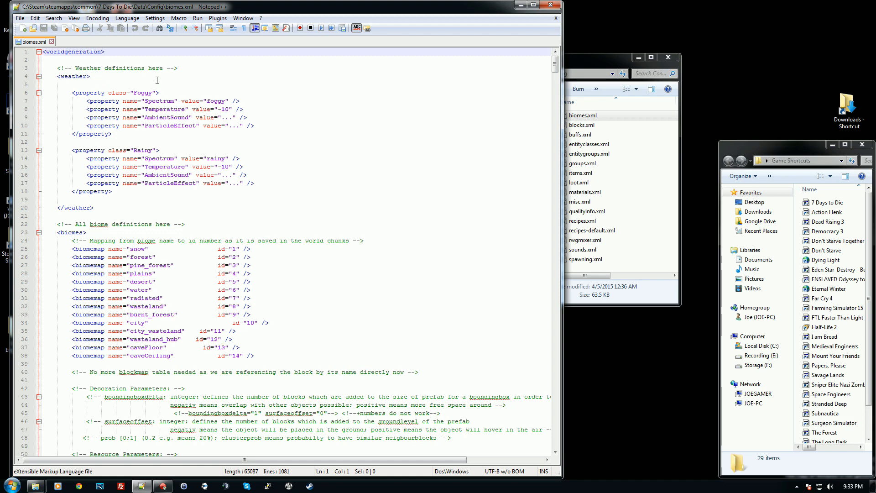
{"action": "mouse_move", "coordinate": [109, 145]}
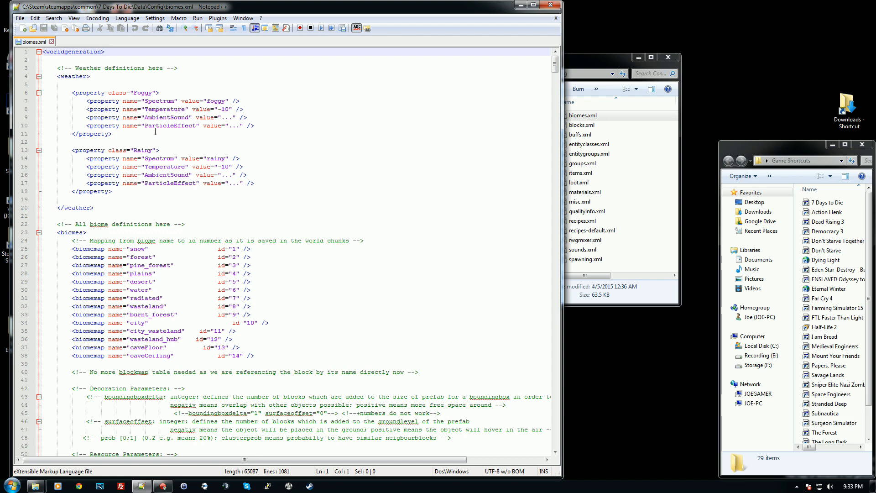
{"action": "mouse_move", "coordinate": [148, 176]}
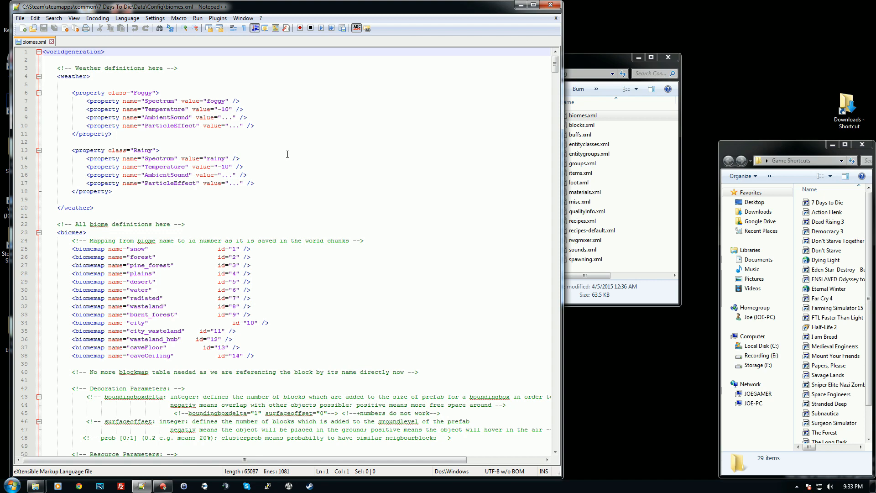
{"action": "scroll", "scroll_direction": "down", "scroll_amount": 3}
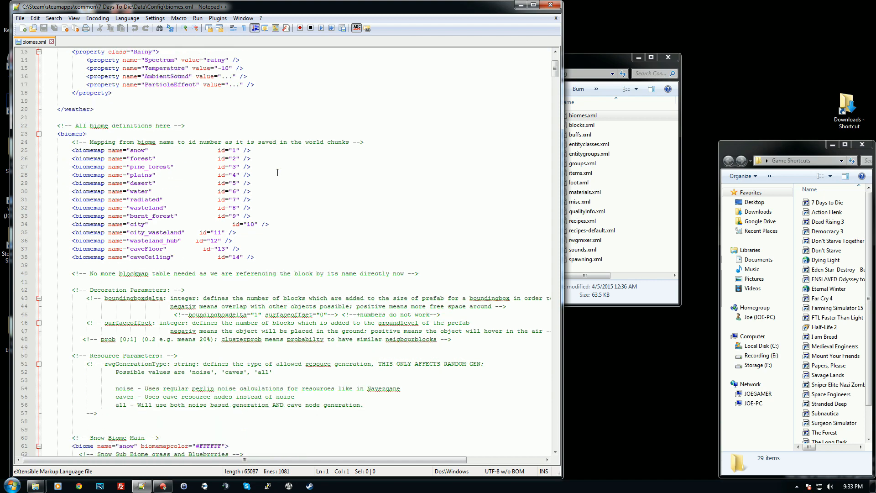
{"action": "scroll", "scroll_direction": "down", "scroll_amount": 3}
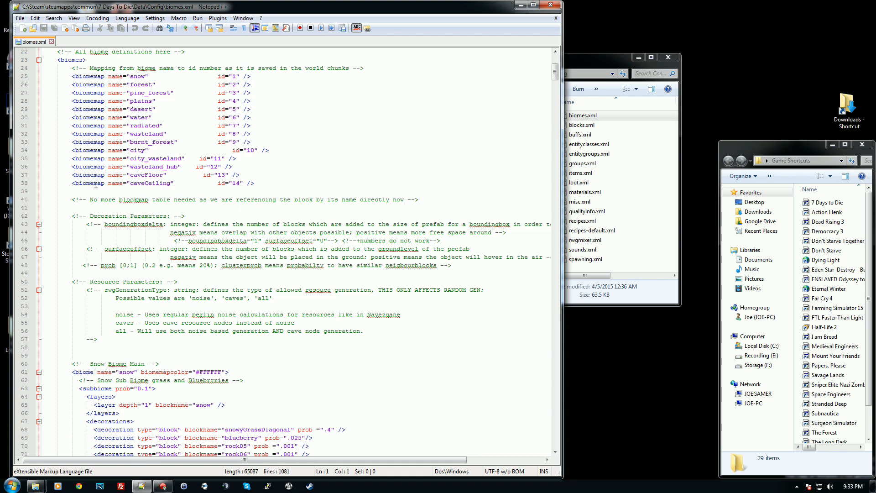
{"action": "mouse_move", "coordinate": [127, 192]}
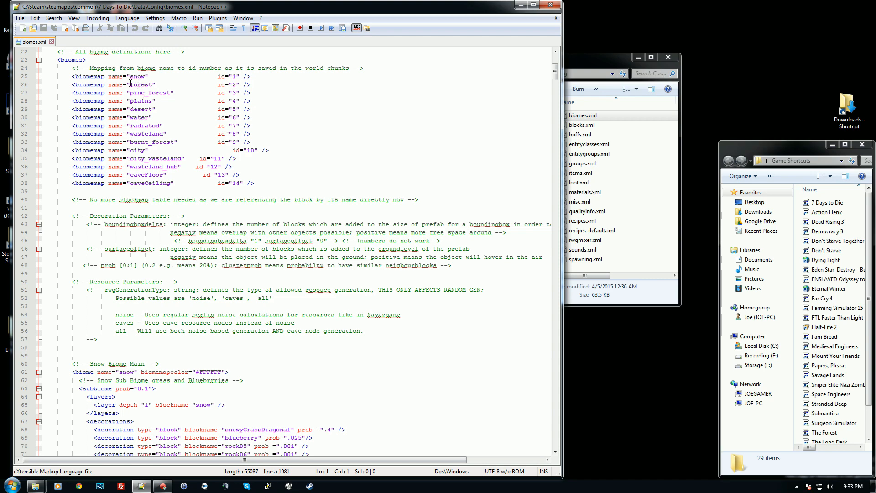
{"action": "mouse_move", "coordinate": [154, 129]}
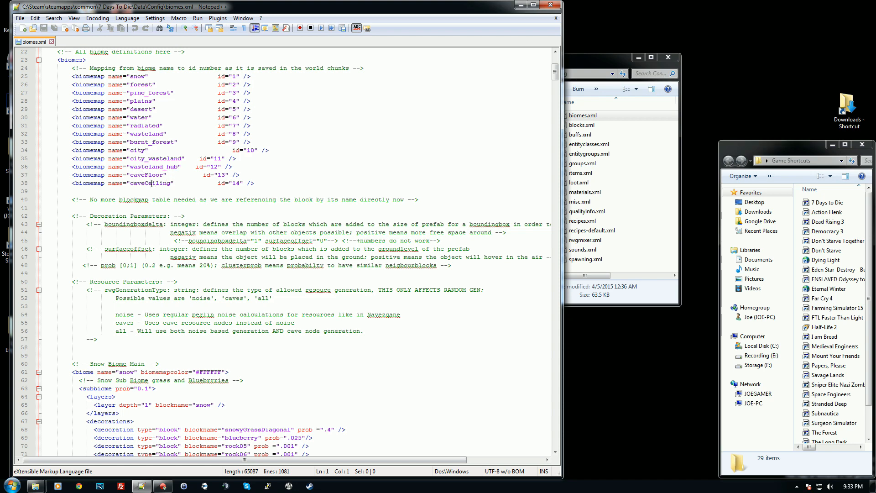
{"action": "mouse_move", "coordinate": [128, 184]}
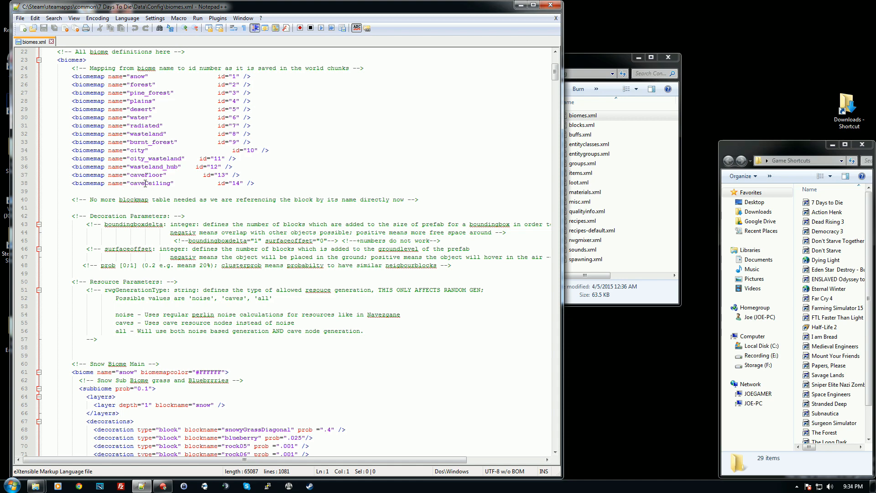
{"action": "mouse_move", "coordinate": [146, 175]}
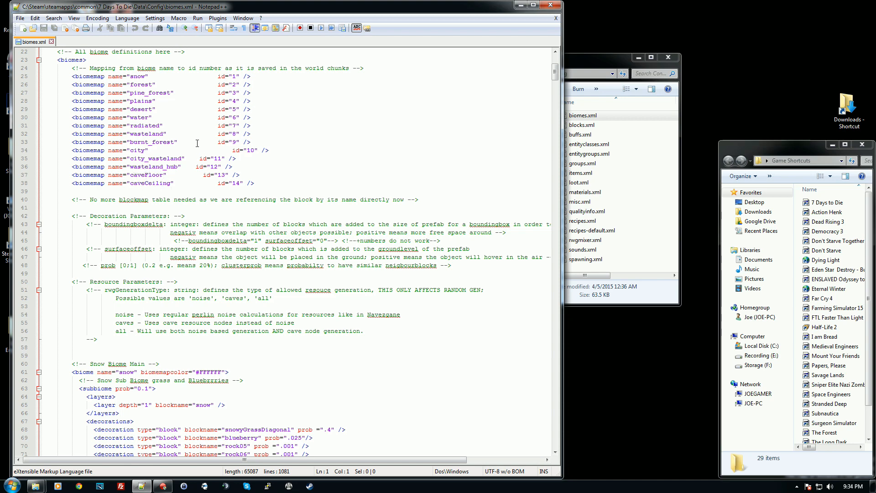
{"action": "mouse_move", "coordinate": [505, 304]}
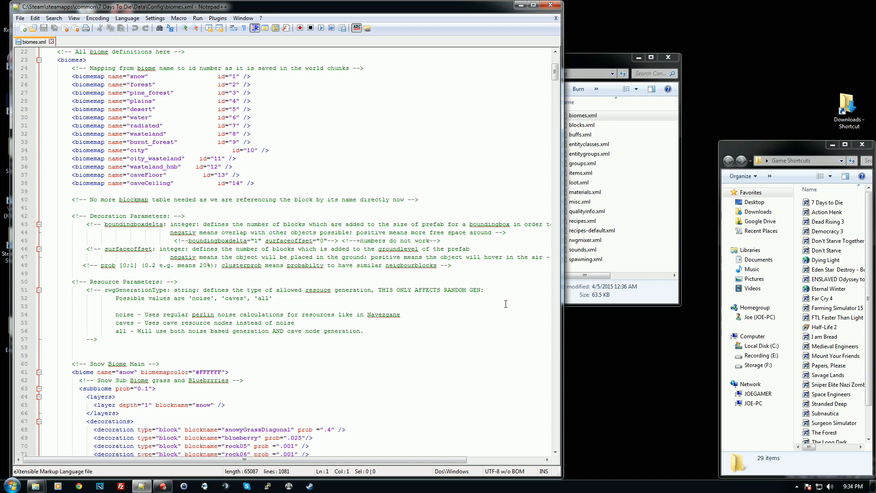
{"action": "scroll", "scroll_direction": "down", "scroll_amount": 3}
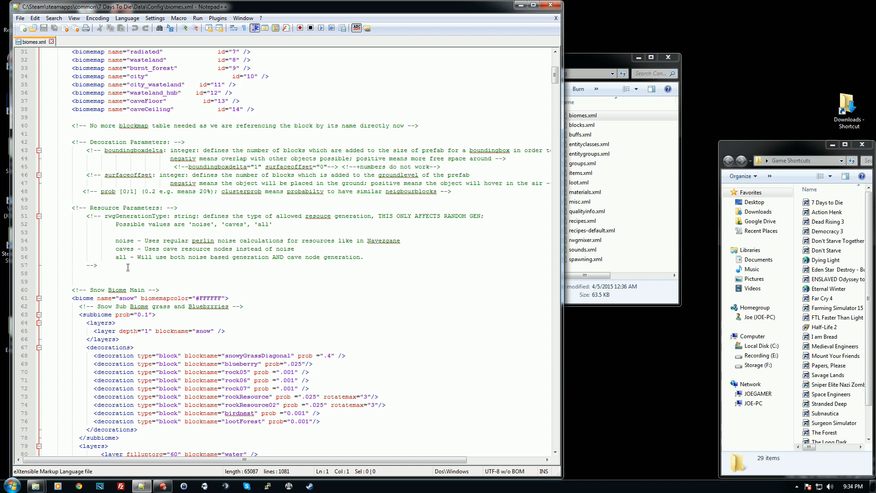
{"action": "mouse_move", "coordinate": [277, 224]}
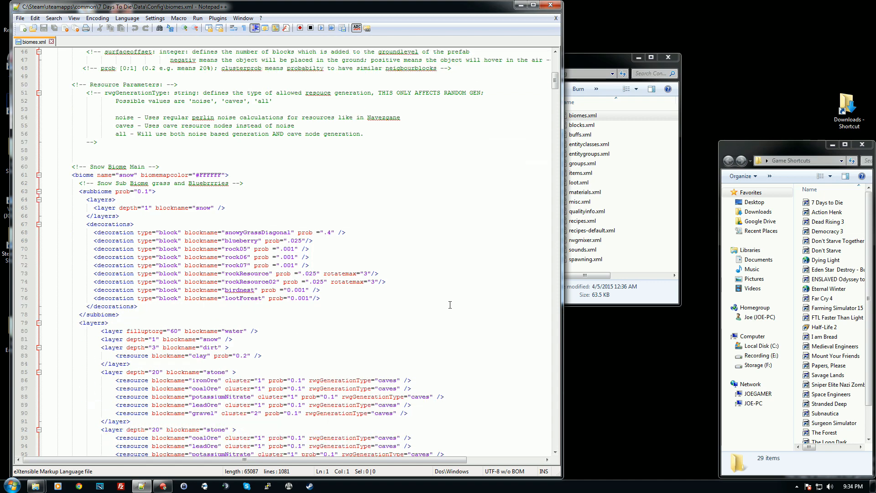
{"action": "scroll", "scroll_direction": "down", "scroll_amount": 3}
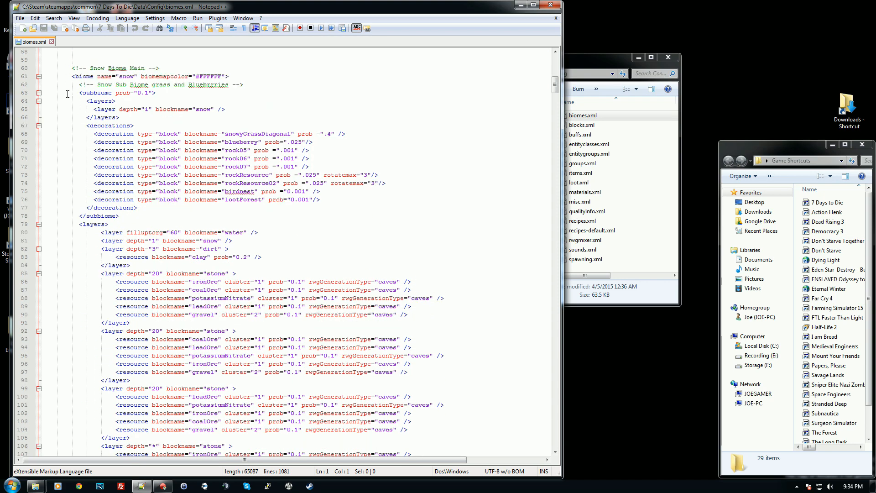
{"action": "scroll", "scroll_direction": "down", "scroll_amount": 3}
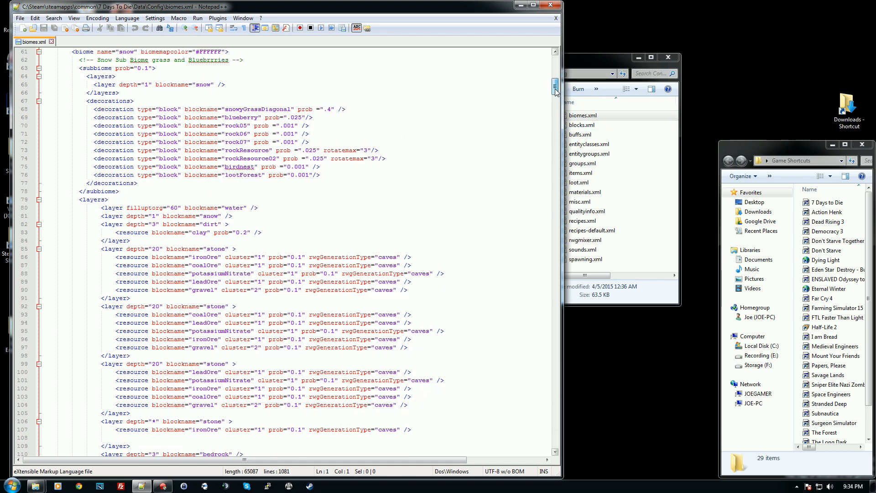
{"action": "scroll", "scroll_direction": "down", "scroll_amount": 3}
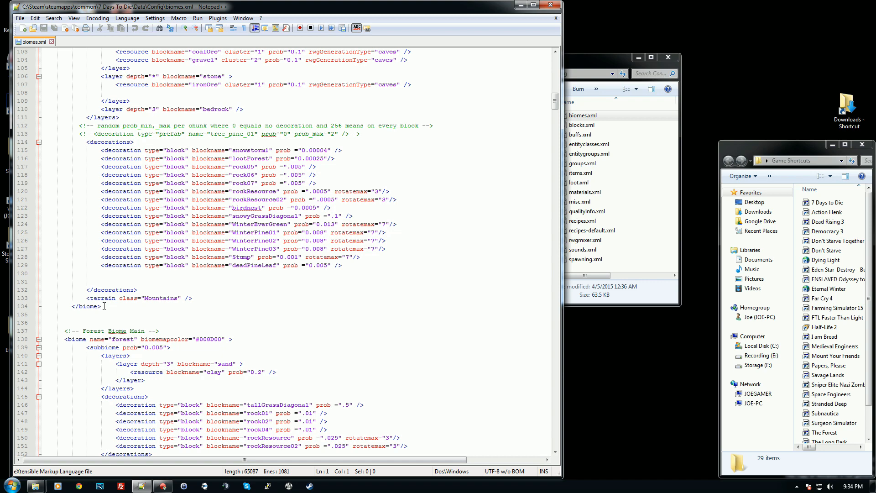
{"action": "scroll", "scroll_direction": "up", "scroll_amount": 3}
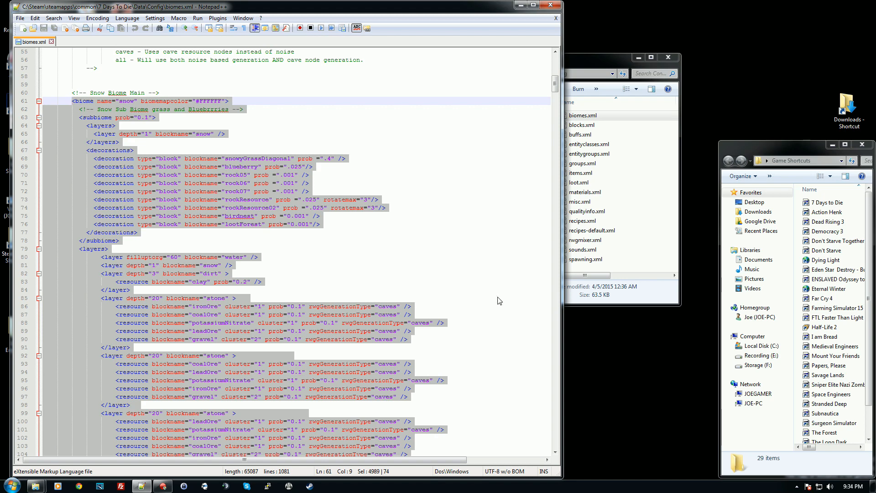
{"action": "scroll", "scroll_direction": "down", "scroll_amount": 3}
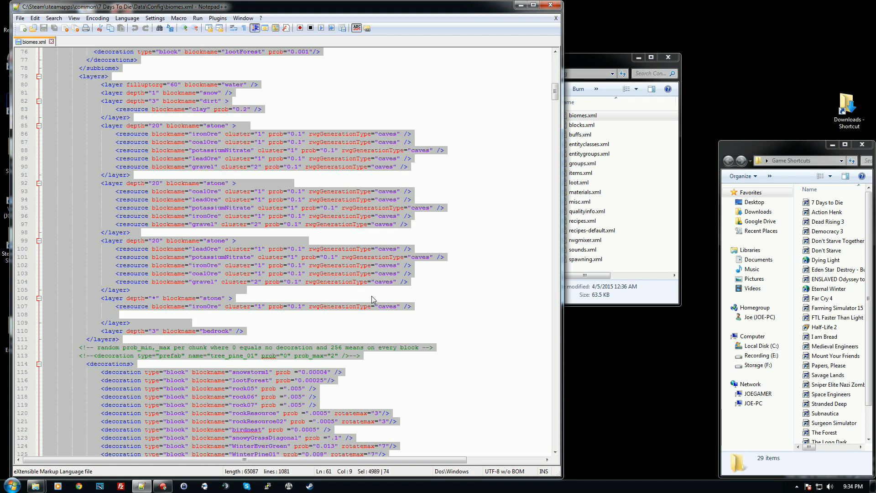
{"action": "scroll", "scroll_direction": "up", "scroll_amount": 3}
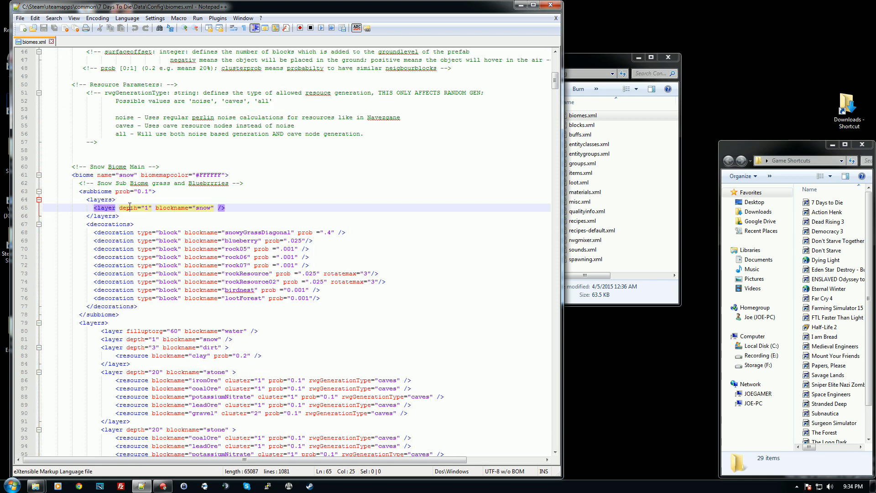
{"action": "scroll", "scroll_direction": "down", "scroll_amount": 3}
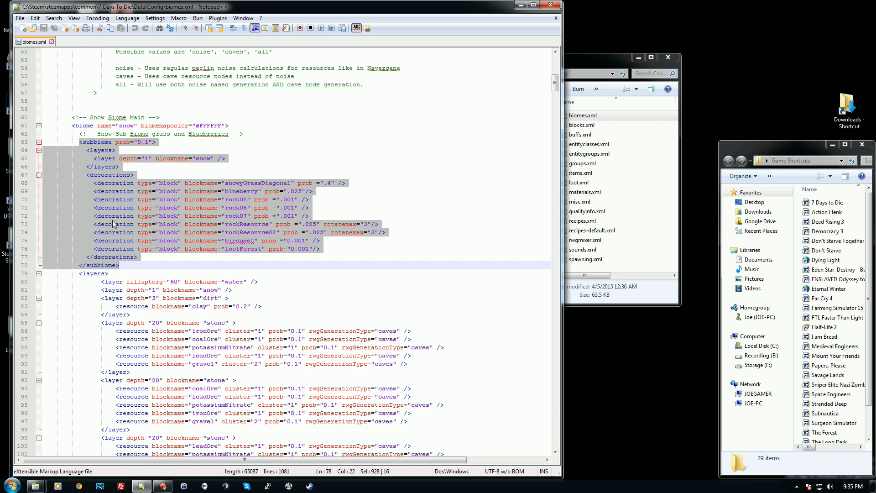
{"action": "mouse_move", "coordinate": [177, 157]}
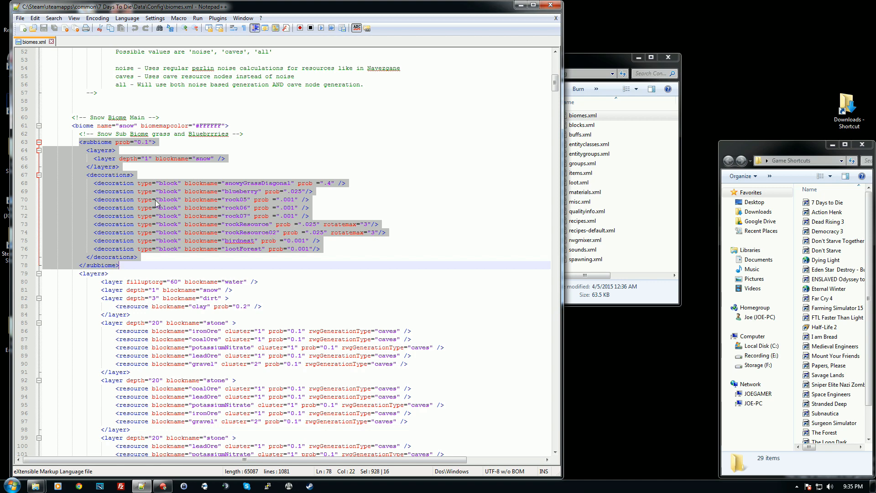
{"action": "mouse_move", "coordinate": [136, 178]}
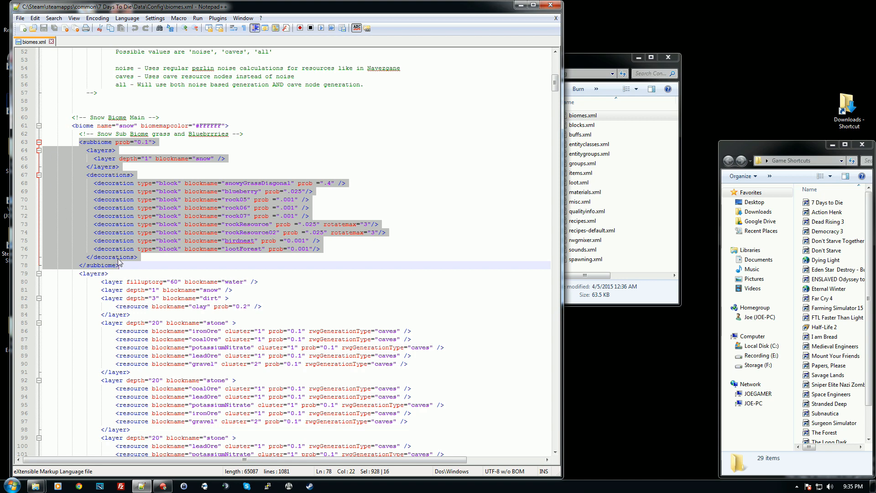
{"action": "mouse_move", "coordinate": [112, 182]}
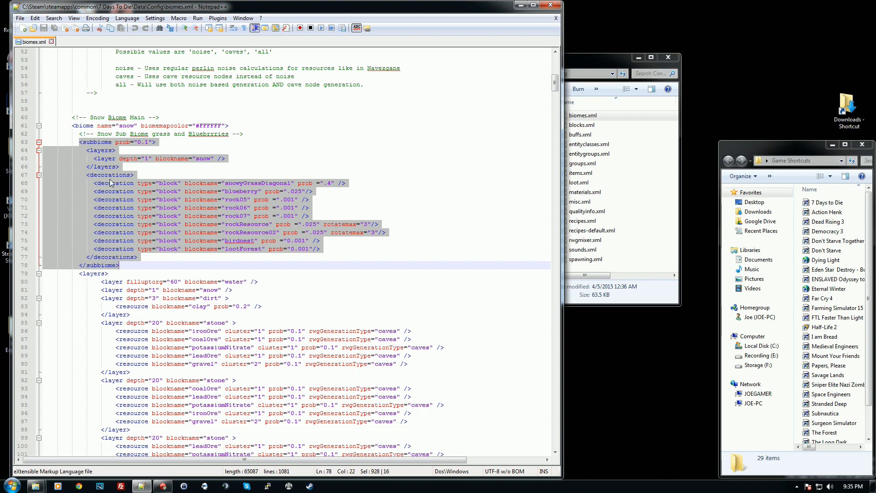
{"action": "left_click", "coordinate": [114, 183]}
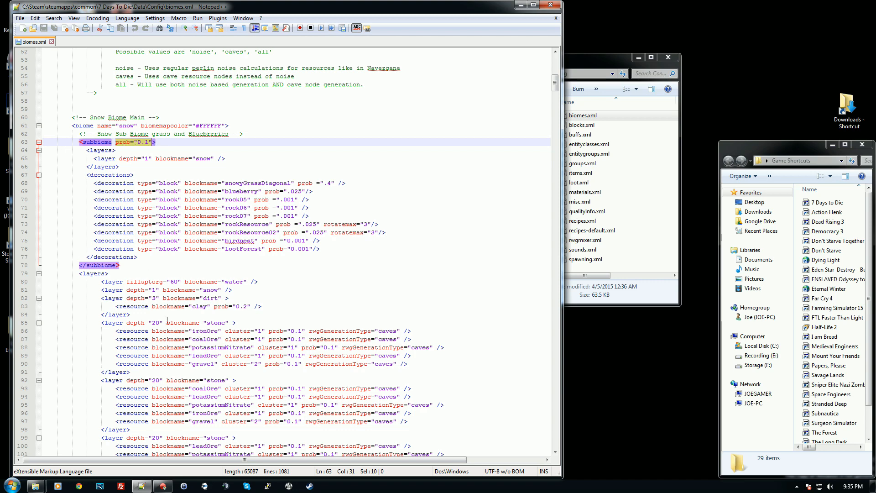
{"action": "mouse_move", "coordinate": [119, 146]}
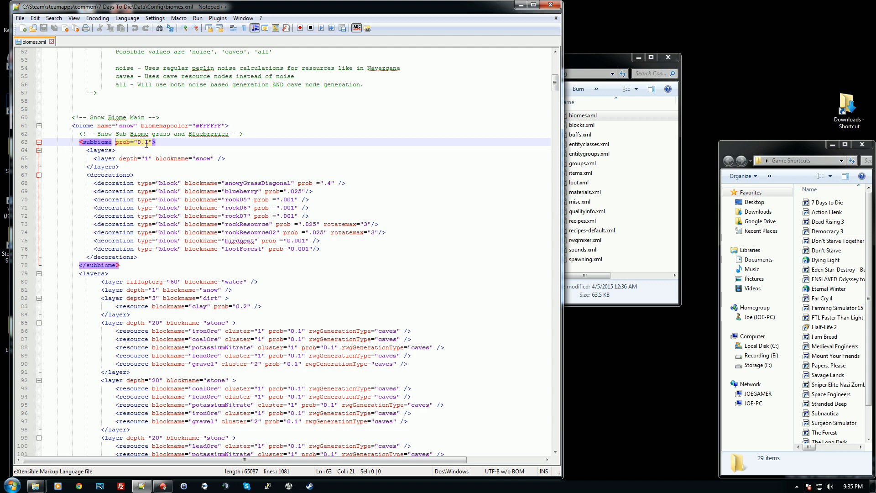
{"action": "mouse_move", "coordinate": [188, 183]}
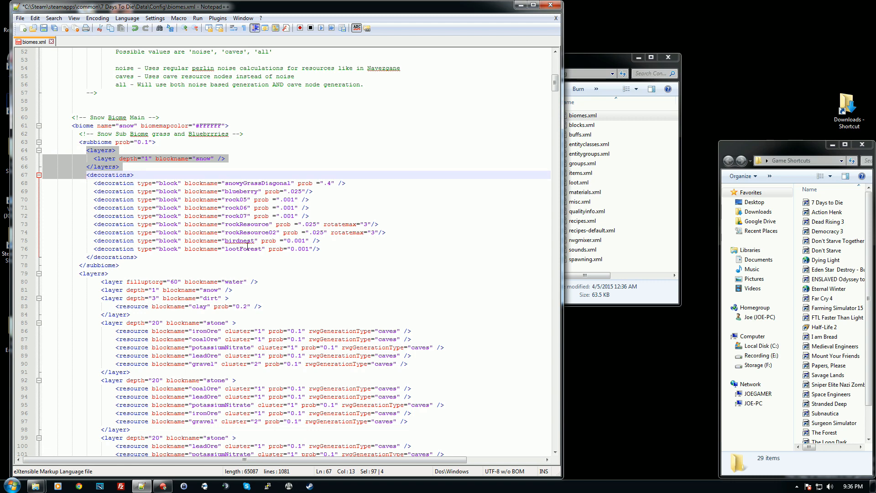
{"action": "mouse_move", "coordinate": [168, 404]}
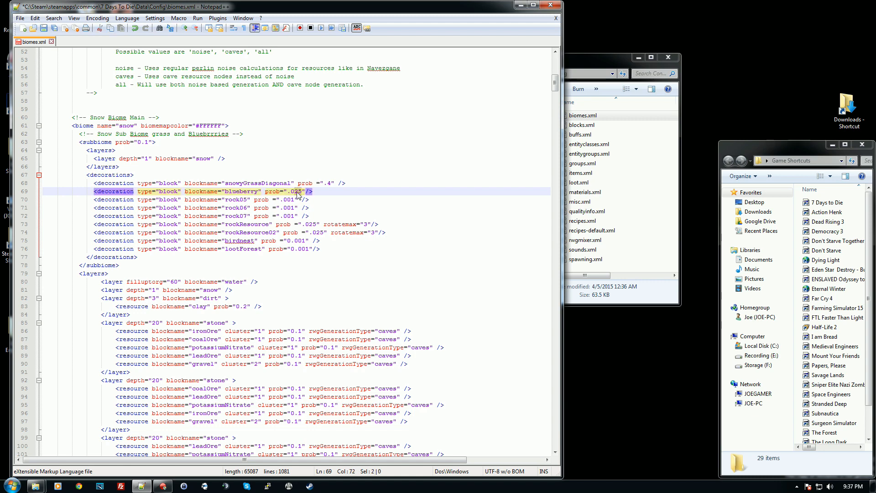
{"action": "key", "text": "Backspace"}
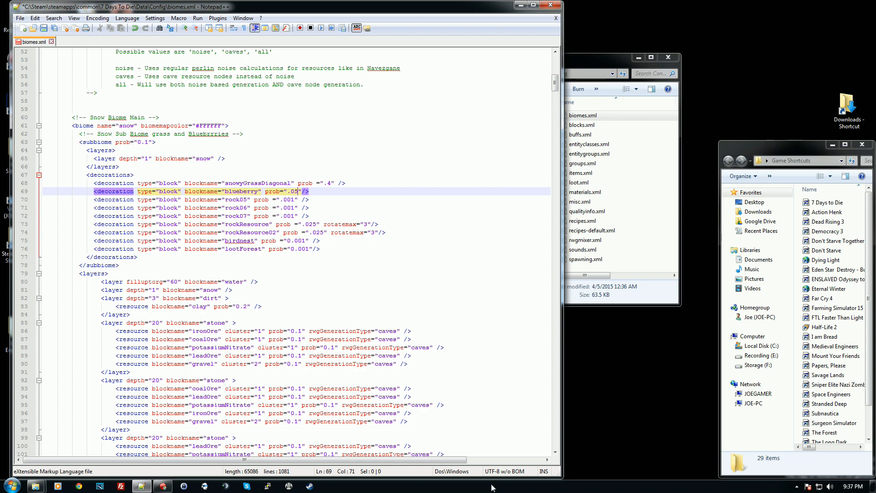
{"action": "mouse_move", "coordinate": [486, 488]}
{"action": "type", "text": "2"}
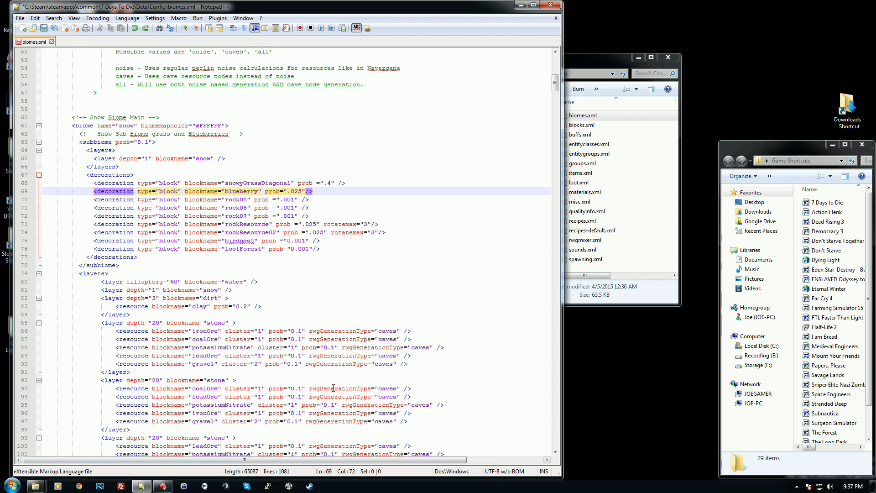
{"action": "left_click", "coordinate": [340, 181]}
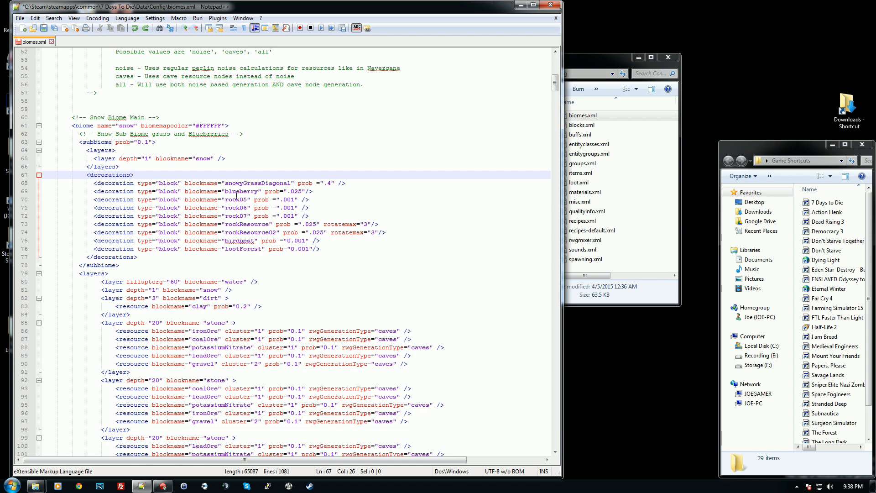
{"action": "mouse_move", "coordinate": [246, 216]}
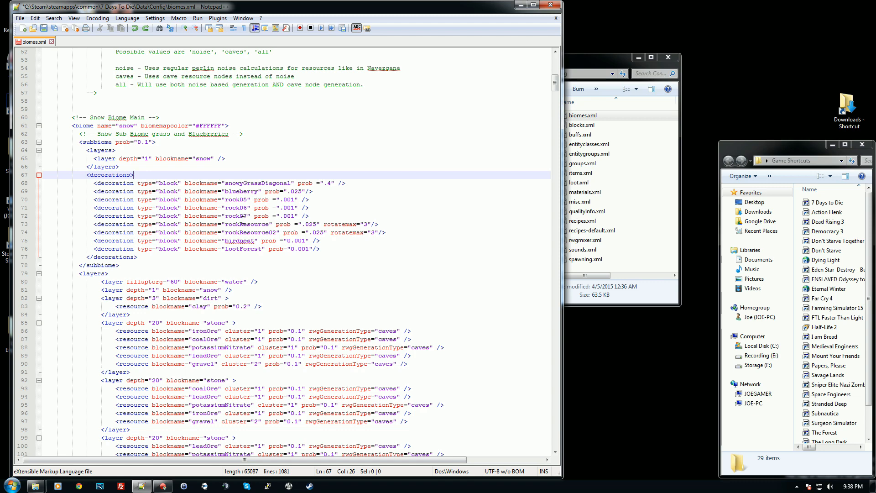
{"action": "mouse_move", "coordinate": [293, 207]}
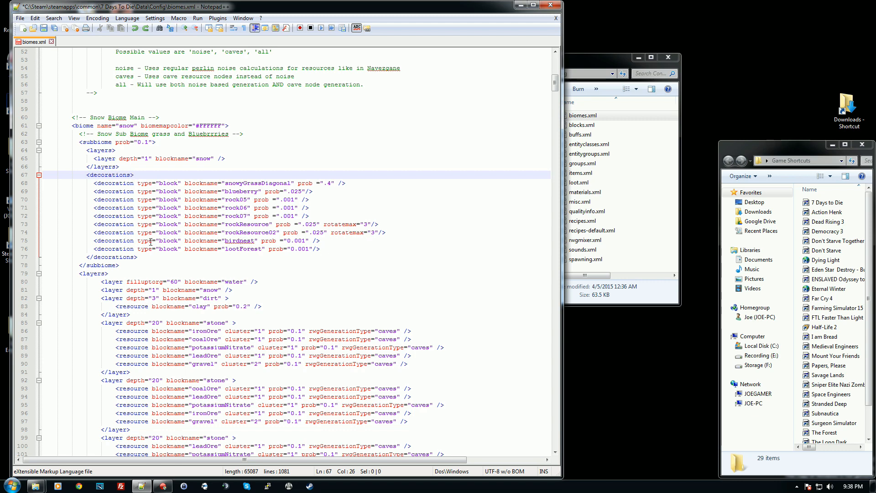
Focus the snow sub-biome's lootForest line and move the Config window toward the top.
{"action": "left_click", "coordinate": [134, 175]}
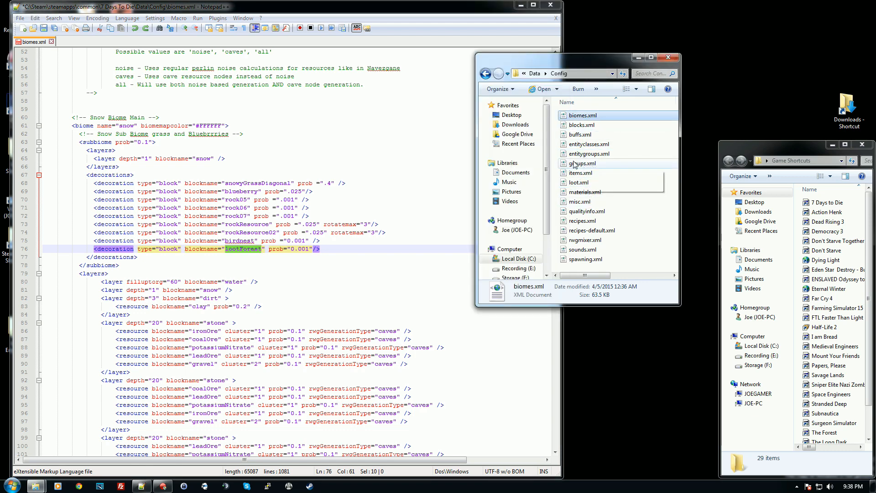
{"action": "mouse_move", "coordinate": [581, 163]}
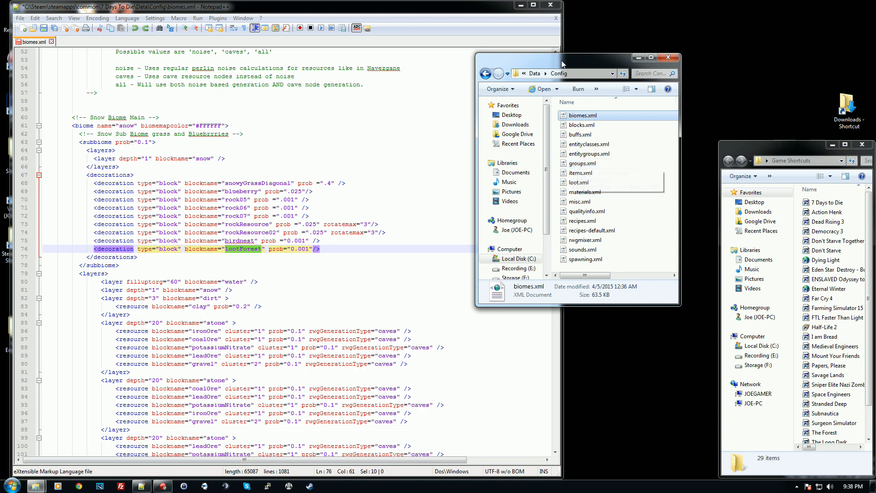
{"action": "left_click_drag", "start_coordinate": [561, 57], "coordinate": [653, 18]}
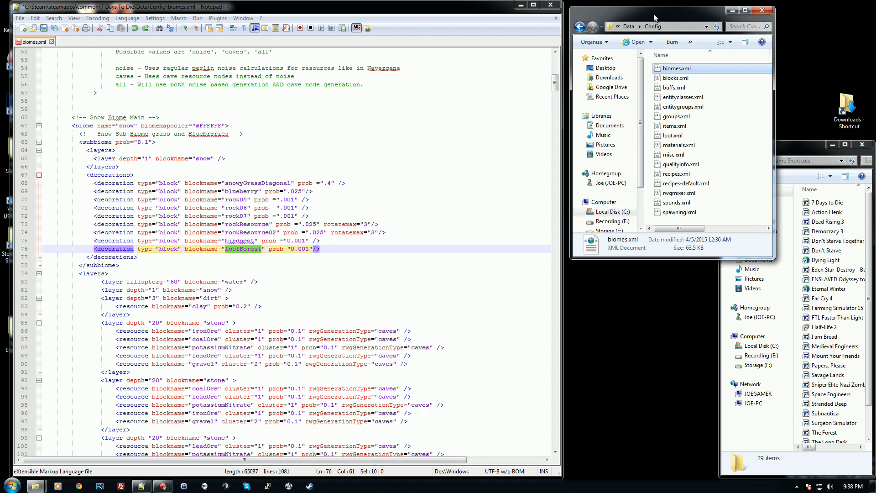
{"action": "mouse_move", "coordinate": [240, 254]}
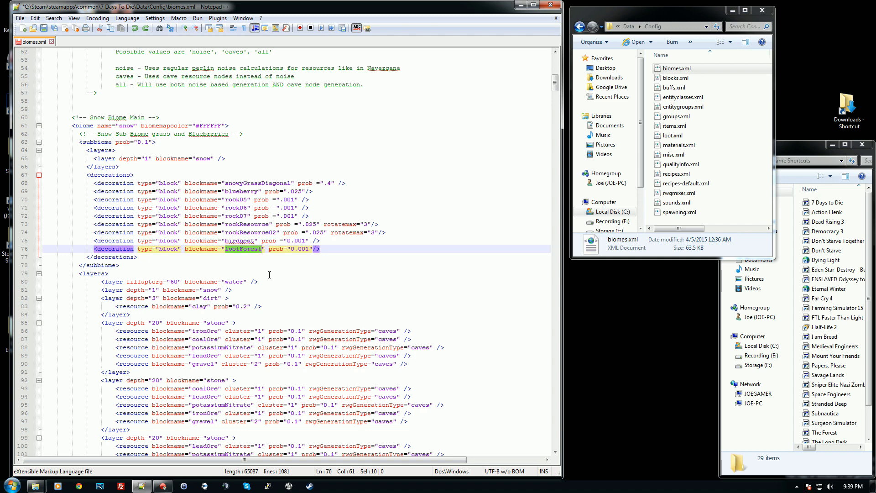
{"action": "mouse_move", "coordinate": [257, 270]}
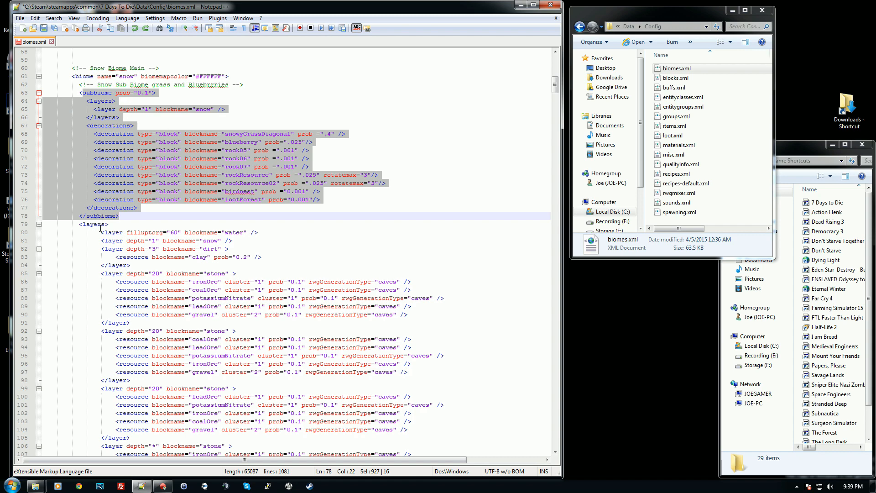
Put the caret at the <layers> line after the snow sub-biome and type 'sand'.
{"action": "left_click", "coordinate": [121, 216]}
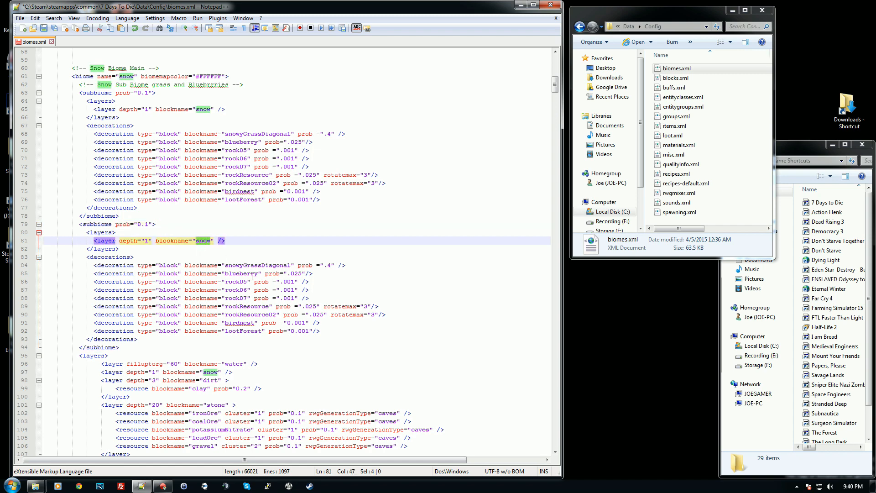
{"action": "type", "text": "sand"}
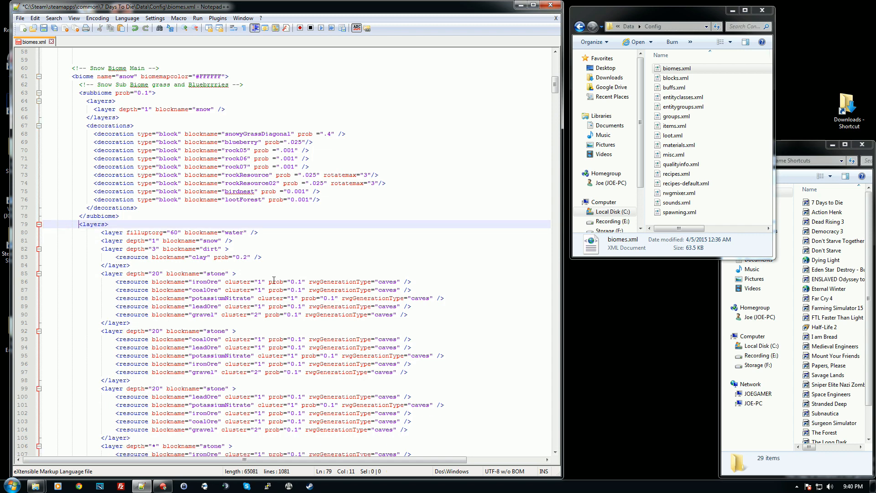
{"action": "scroll", "scroll_direction": "down", "scroll_amount": 3}
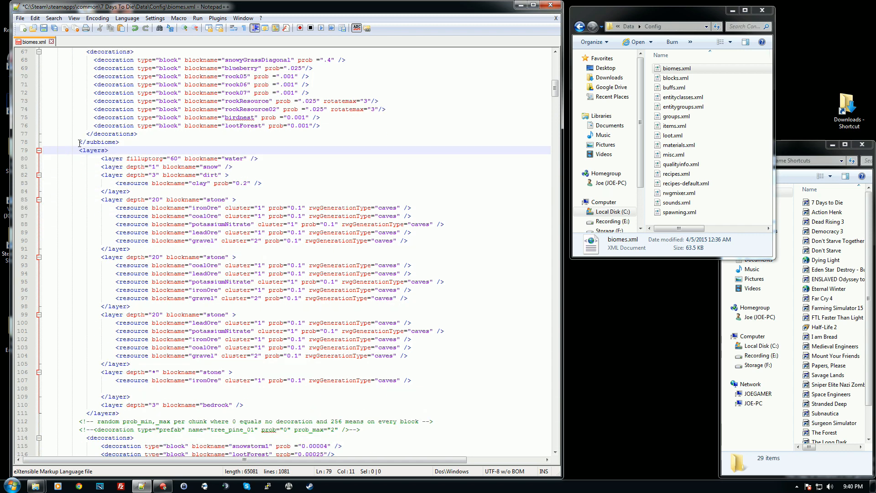
{"action": "left_click_drag", "start_coordinate": [77, 149], "coordinate": [118, 405]}
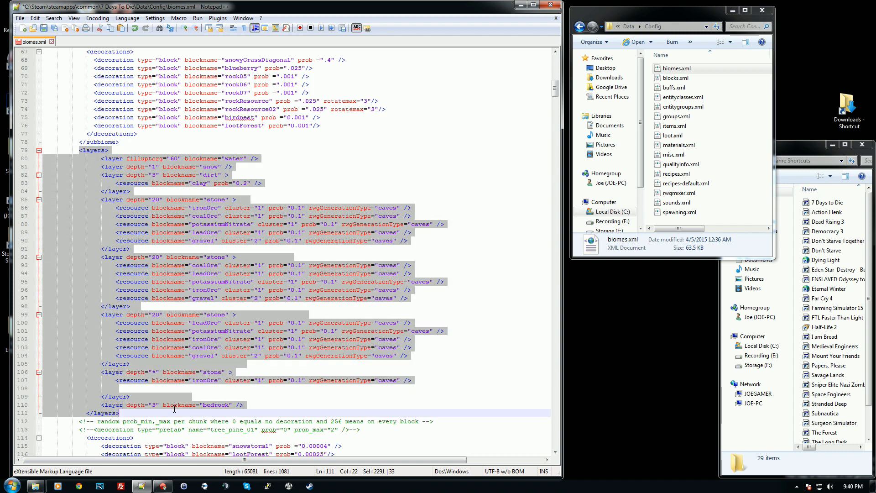
{"action": "mouse_move", "coordinate": [175, 409]}
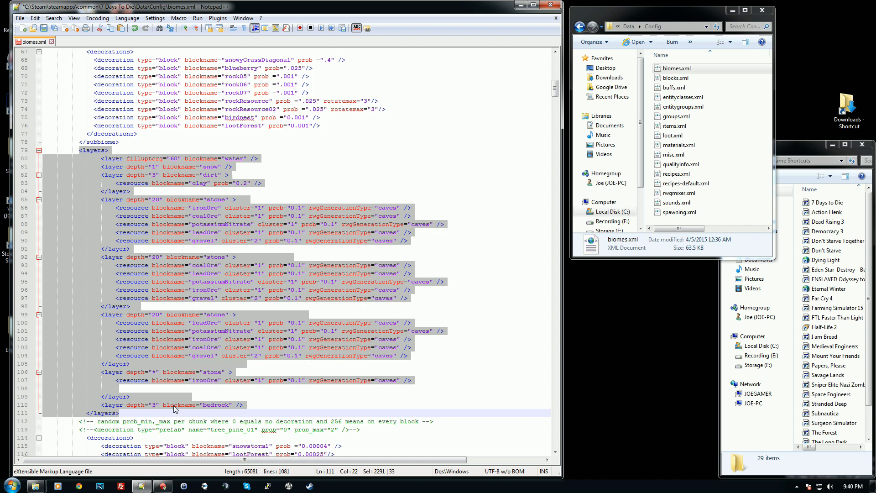
{"action": "mouse_move", "coordinate": [75, 55]}
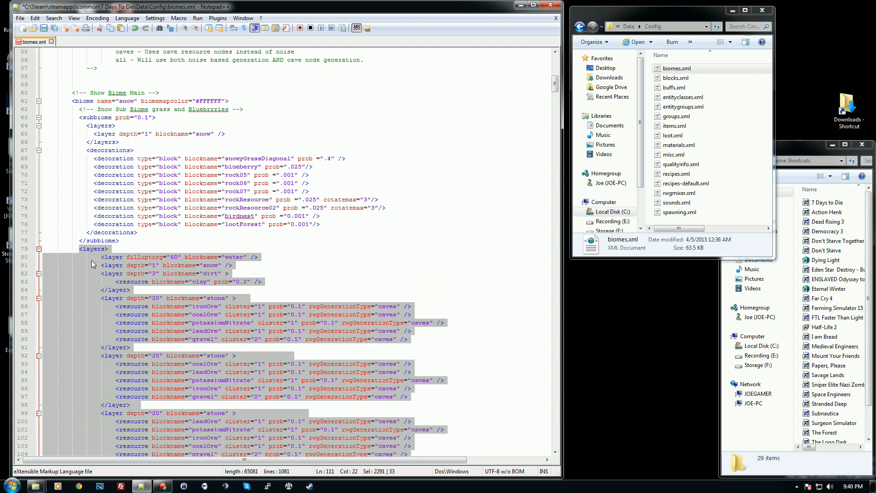
{"action": "scroll", "scroll_direction": "down", "scroll_amount": 3}
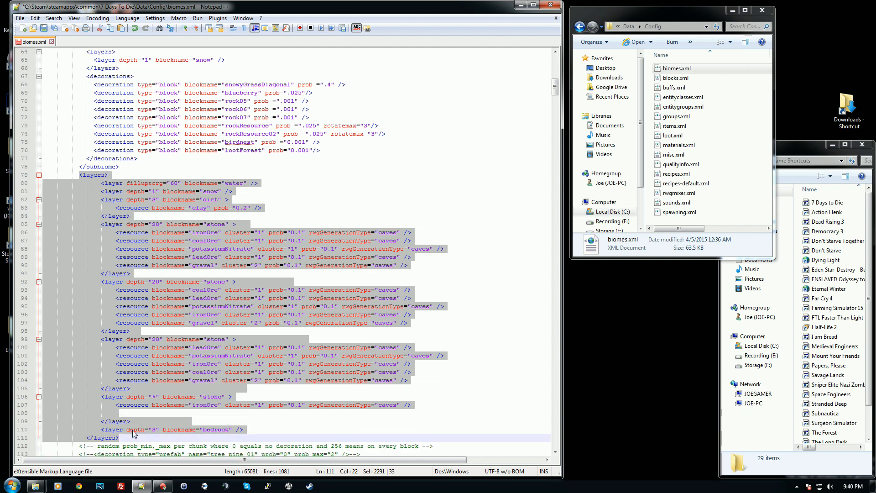
{"action": "left_click", "coordinate": [154, 223]}
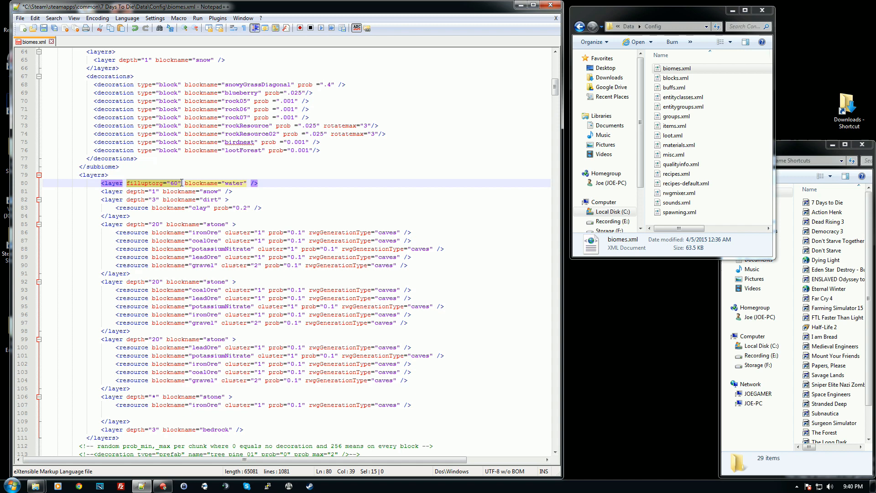
{"action": "mouse_move", "coordinate": [209, 183]}
{"action": "type", "text": "4"}
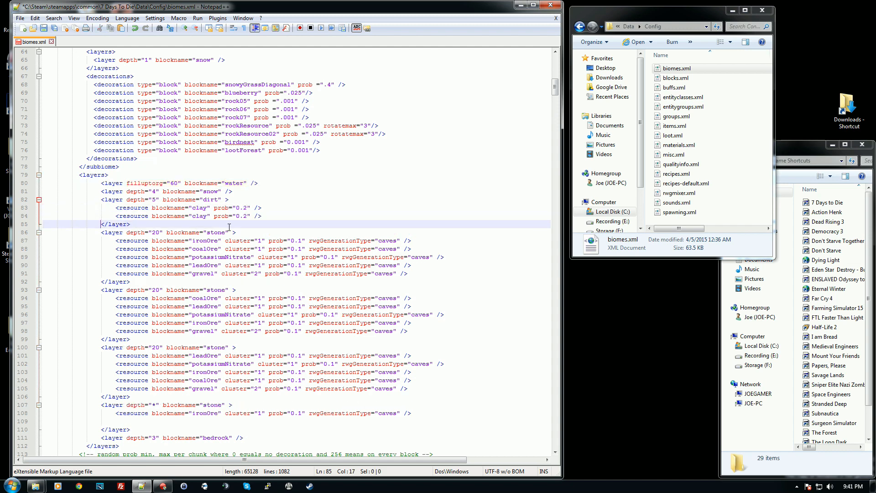
Rename the duplicated clay resource to sand with probability 0.1.
{"action": "type", "text": "sa"}
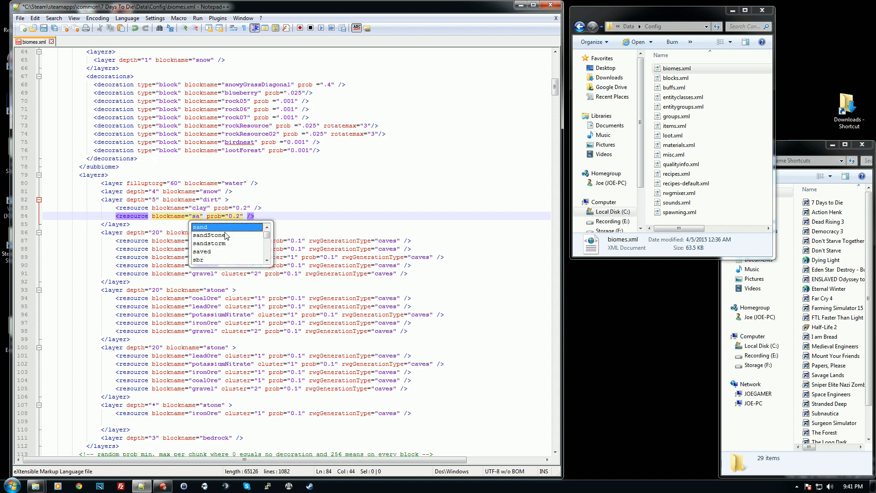
{"action": "type", "text": "nd"}
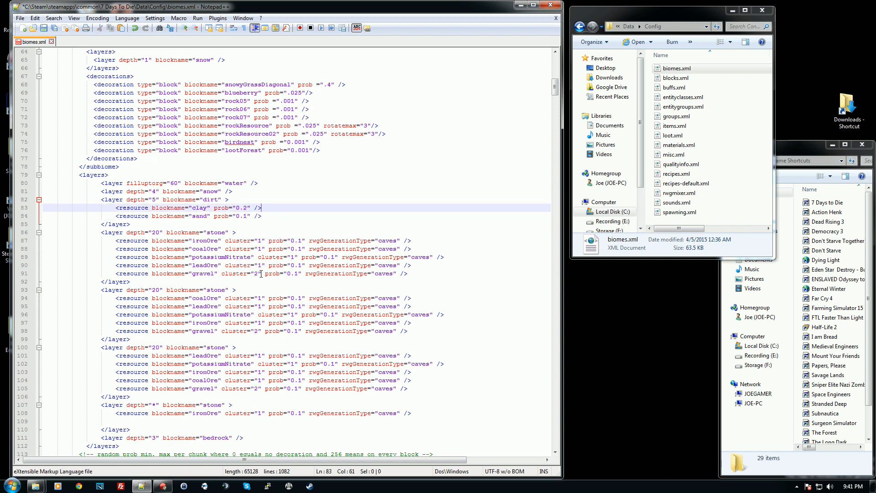
{"action": "mouse_move", "coordinate": [222, 216]}
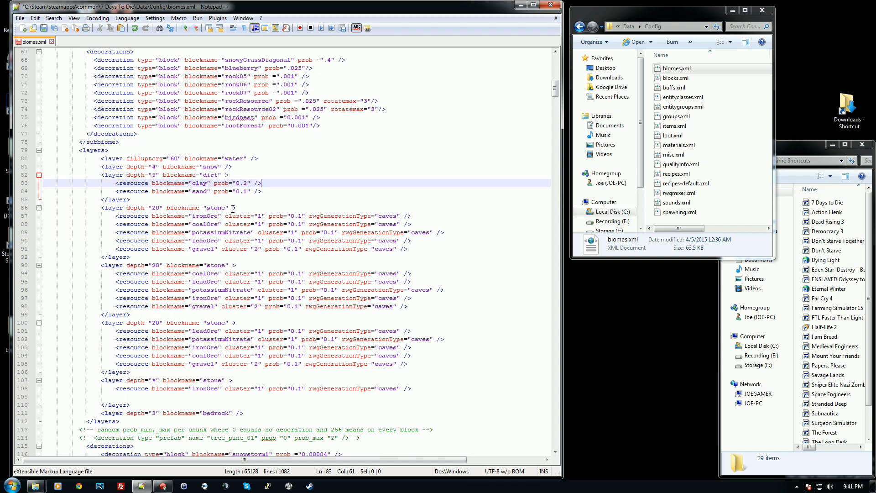
{"action": "scroll", "scroll_direction": "down", "scroll_amount": 3}
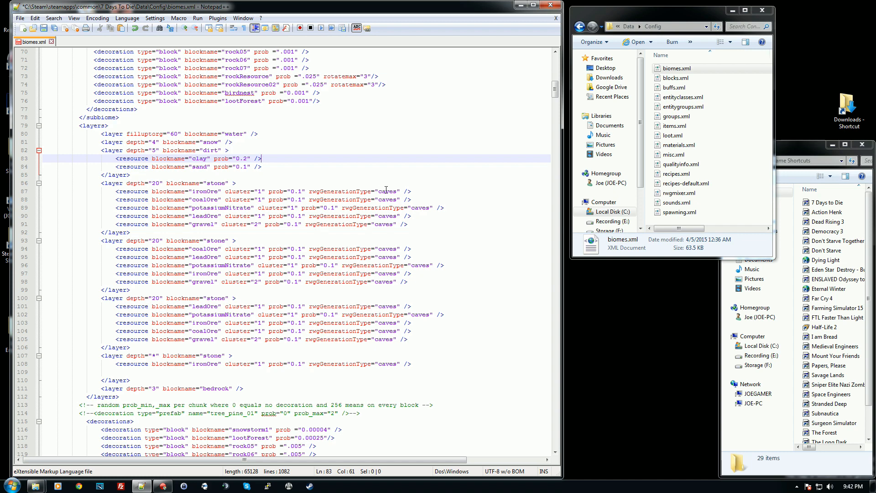
{"action": "mouse_move", "coordinate": [406, 256]}
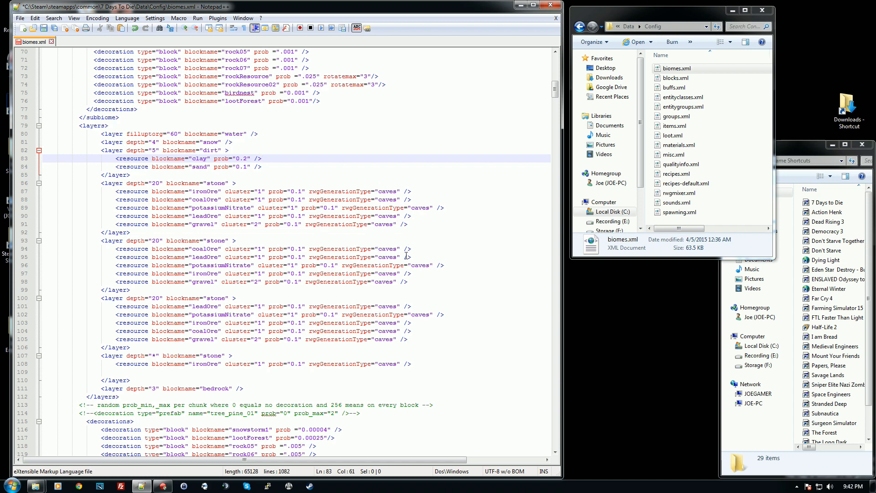
{"action": "mouse_move", "coordinate": [194, 257]}
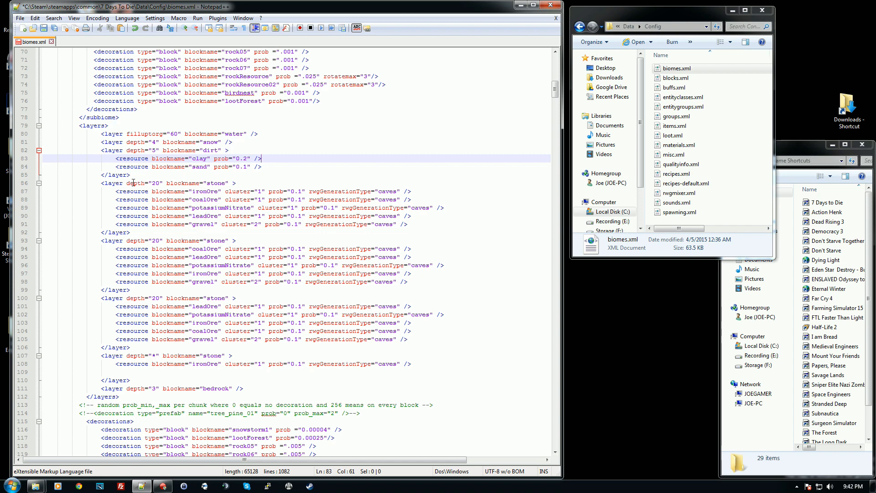
{"action": "left_click_drag", "start_coordinate": [104, 182], "coordinate": [441, 314]}
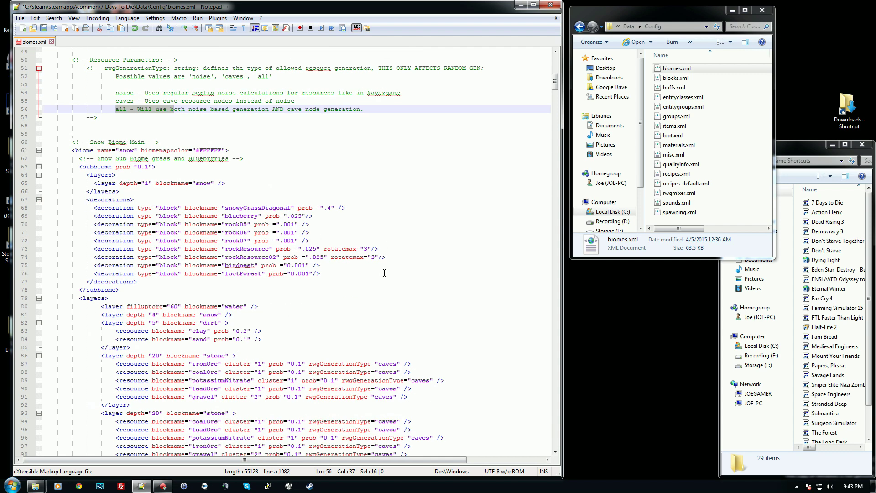
{"action": "scroll", "scroll_direction": "down", "scroll_amount": 3}
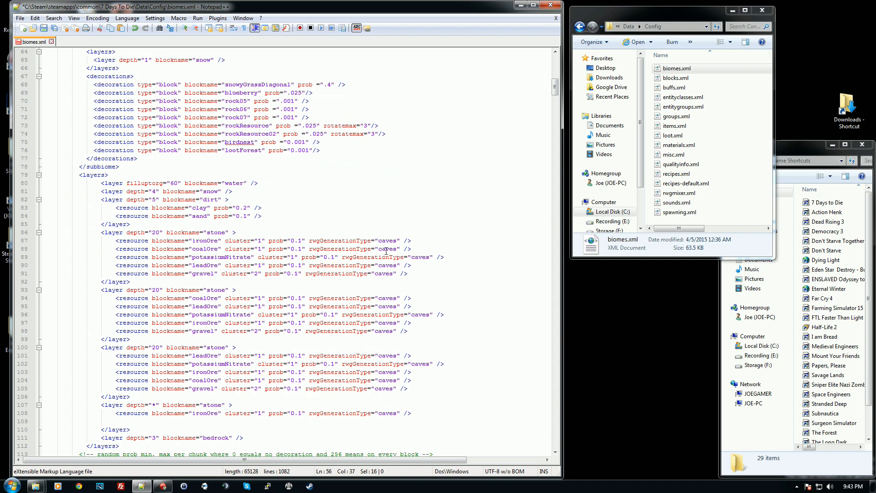
{"action": "mouse_move", "coordinate": [387, 240]}
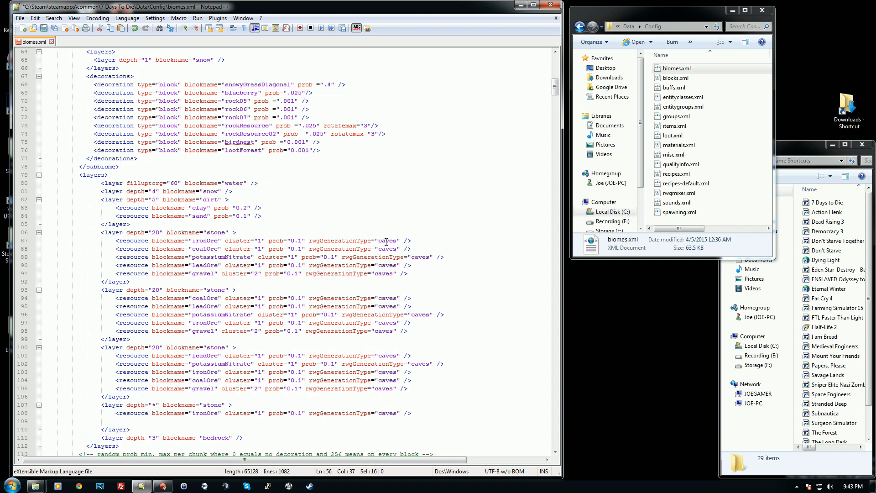
{"action": "scroll", "scroll_direction": "down", "scroll_amount": 3}
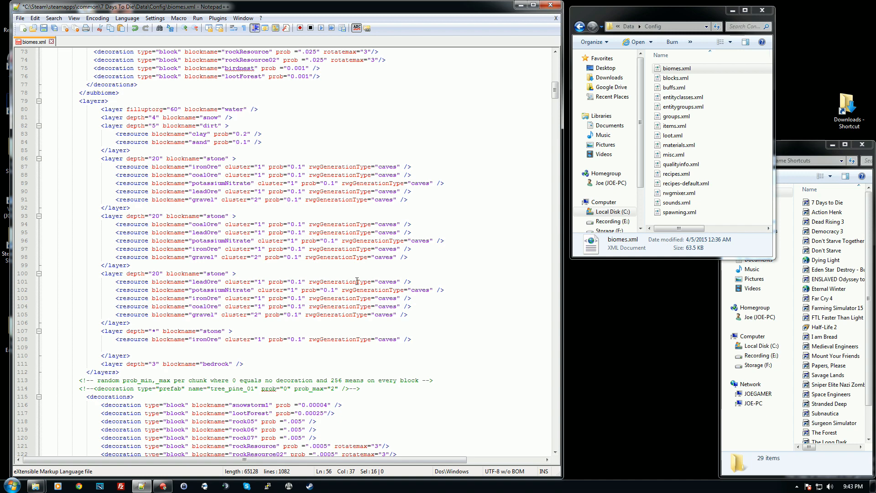
{"action": "scroll", "scroll_direction": "down", "scroll_amount": 3}
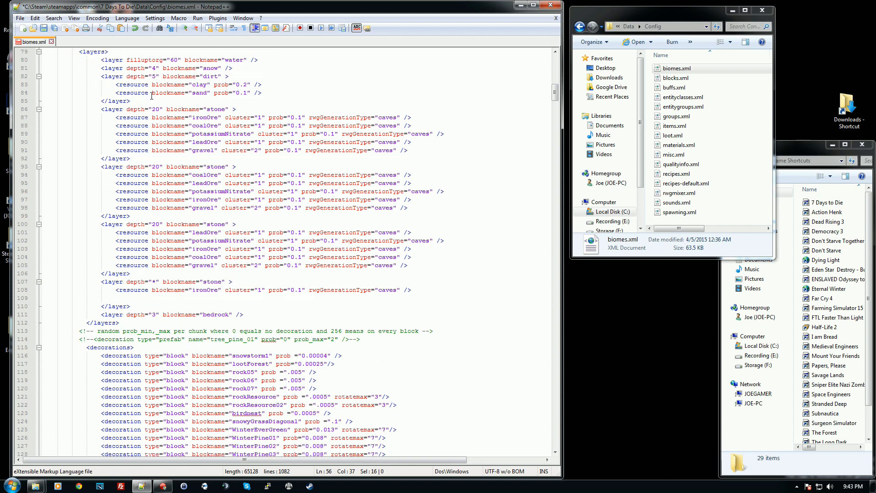
{"action": "scroll", "scroll_direction": "down", "scroll_amount": 3}
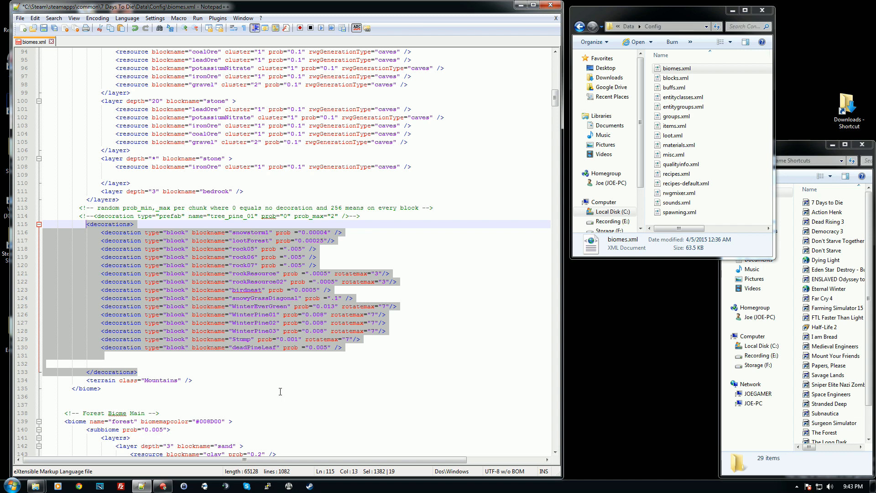
{"action": "mouse_move", "coordinate": [271, 386]}
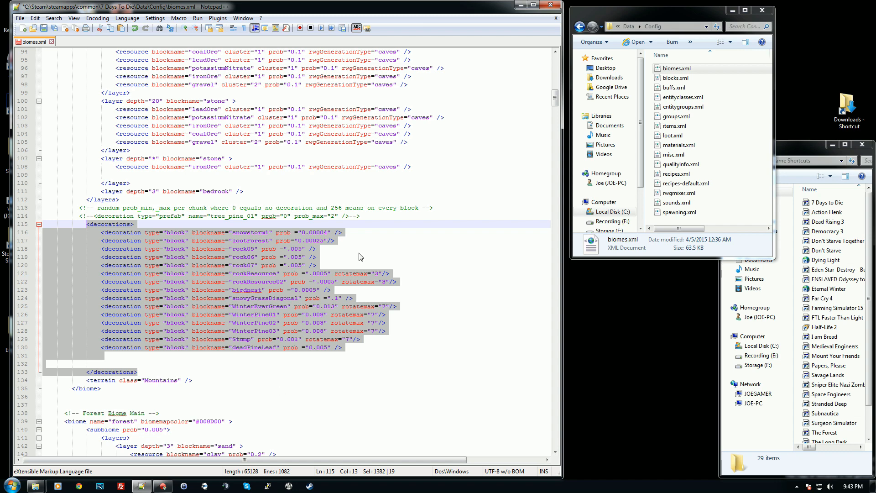
{"action": "left_click", "coordinate": [306, 290]}
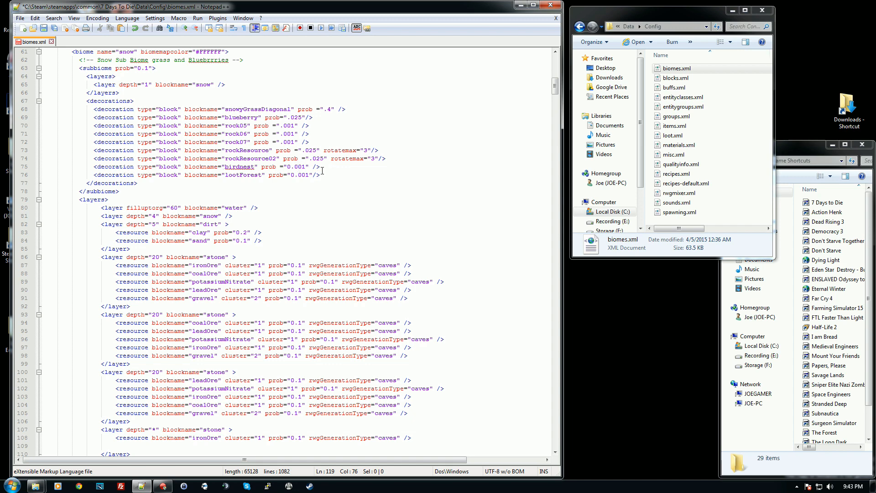
{"action": "scroll", "scroll_direction": "down", "scroll_amount": 3}
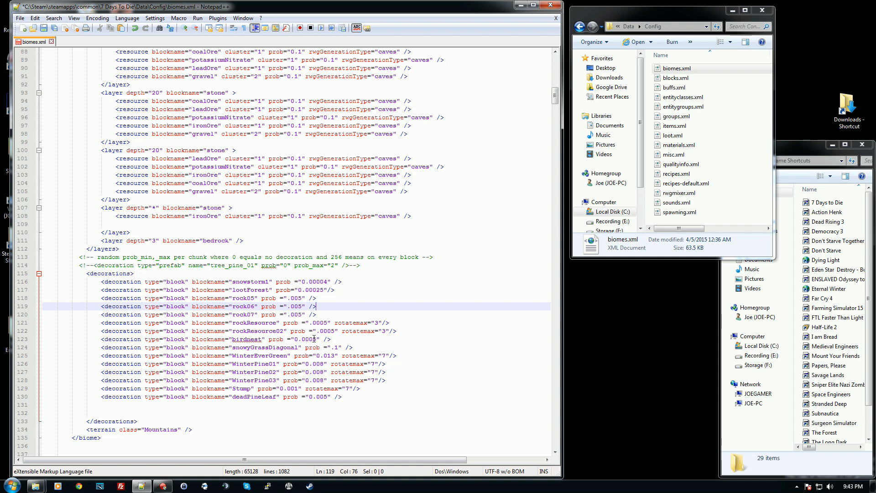
{"action": "mouse_move", "coordinate": [295, 338]}
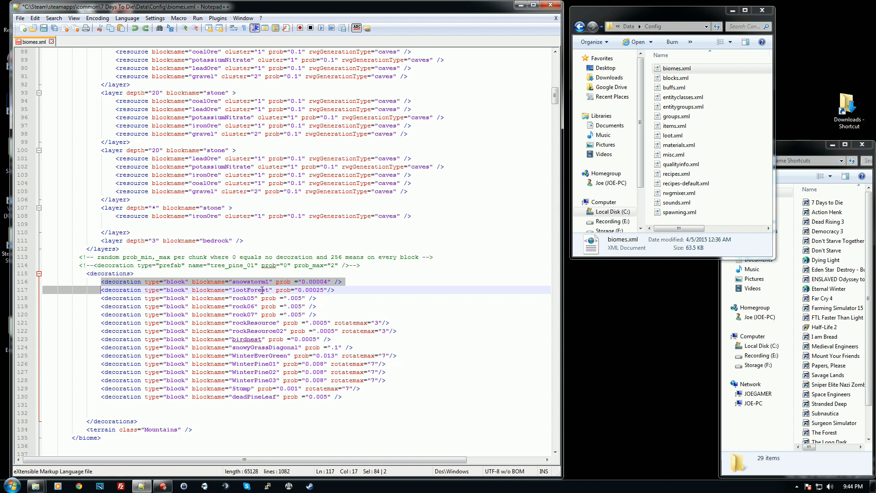
{"action": "mouse_move", "coordinate": [250, 281]}
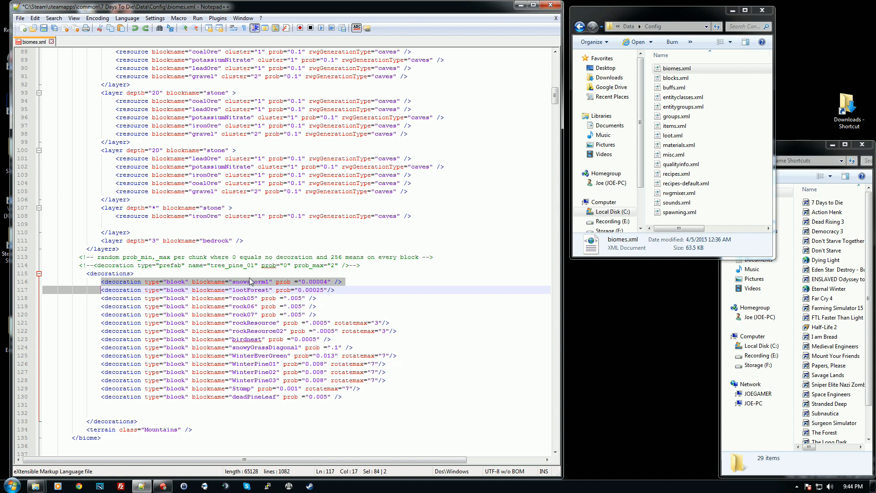
{"action": "mouse_move", "coordinate": [256, 288]}
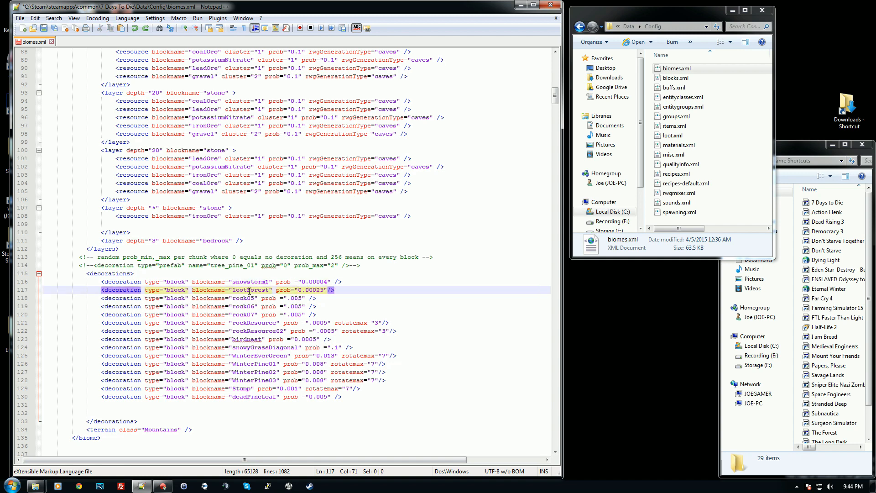
{"action": "mouse_move", "coordinate": [250, 380]}
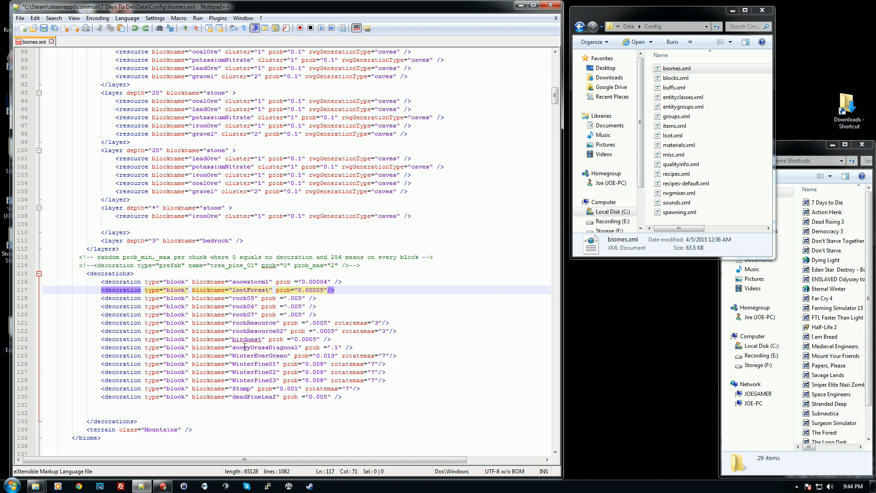
{"action": "scroll", "scroll_direction": "down", "scroll_amount": 3}
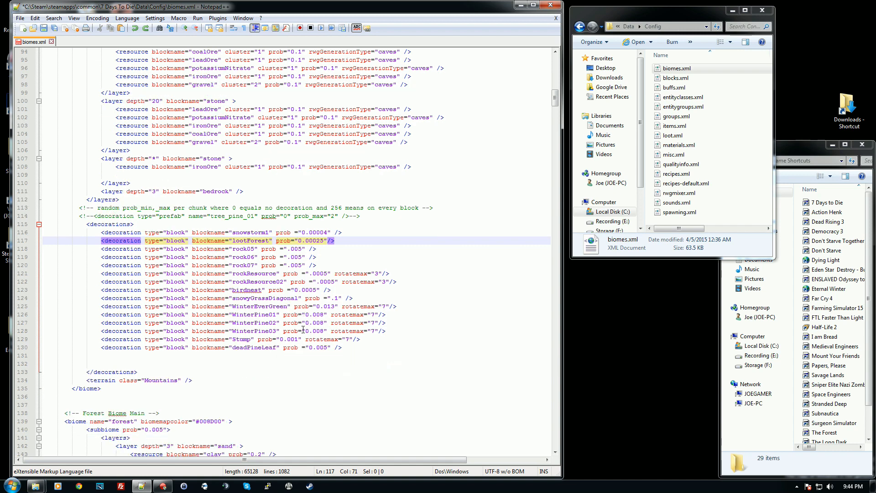
{"action": "scroll", "scroll_direction": "down", "scroll_amount": 3}
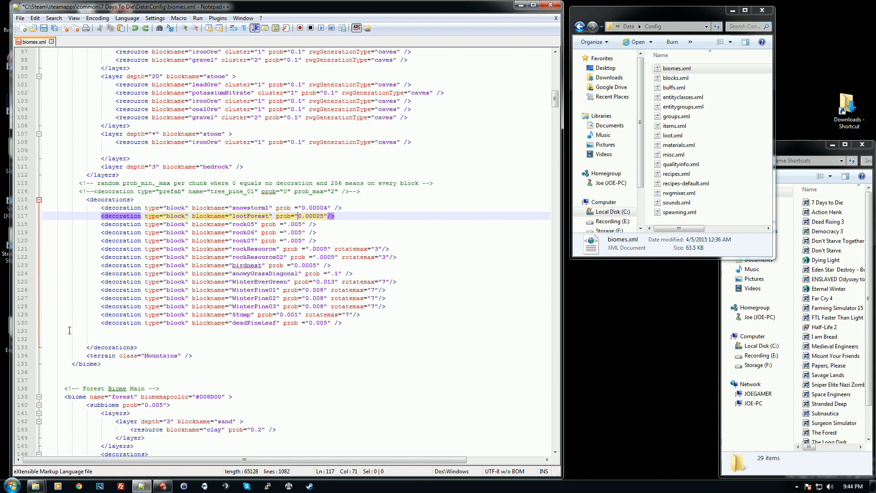
{"action": "left_click", "coordinate": [196, 355]}
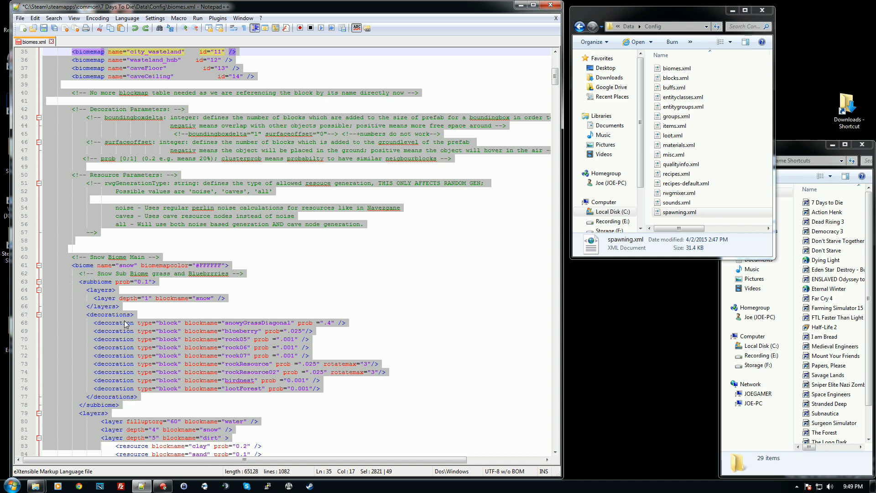
{"action": "scroll", "scroll_direction": "down", "scroll_amount": 3}
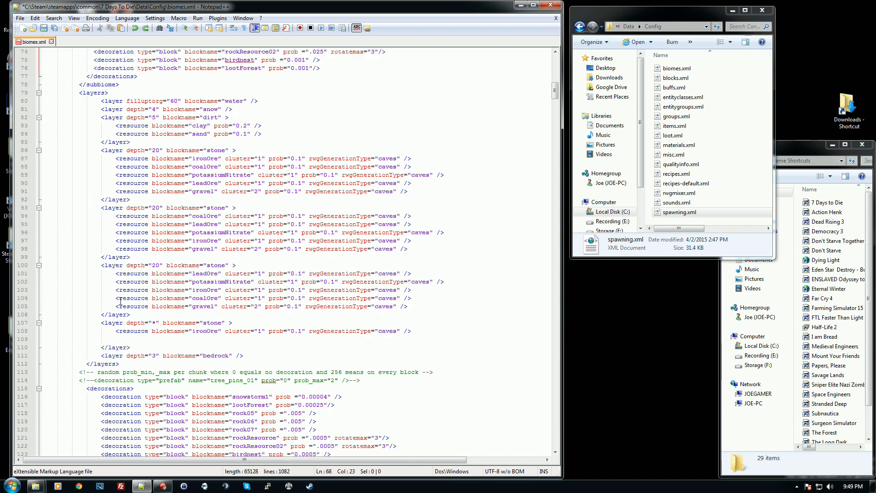
{"action": "scroll", "scroll_direction": "down", "scroll_amount": 3}
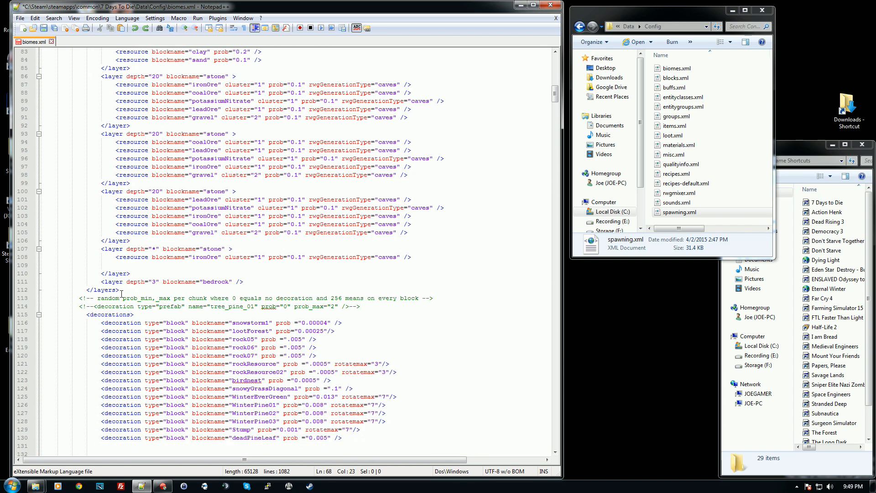
{"action": "scroll", "scroll_direction": "down", "scroll_amount": 3}
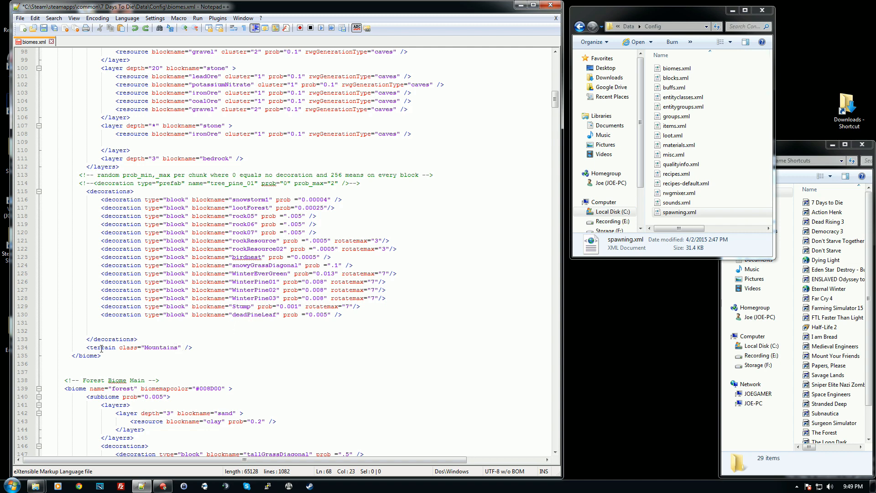
{"action": "left_click", "coordinate": [87, 347]}
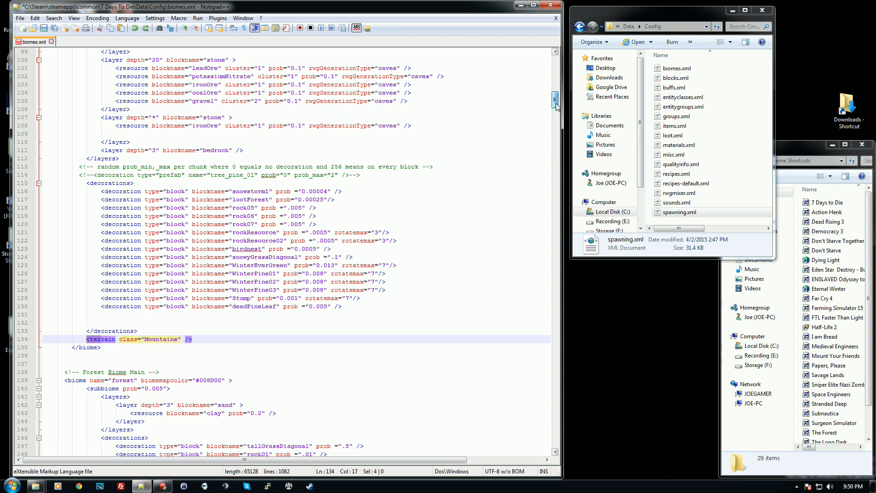
{"action": "scroll", "scroll_direction": "down", "scroll_amount": 3}
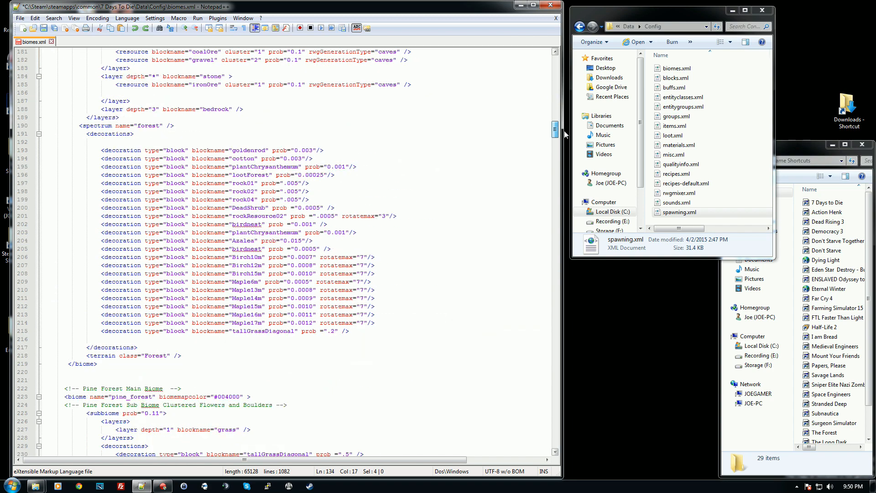
{"action": "scroll", "scroll_direction": "down", "scroll_amount": 3}
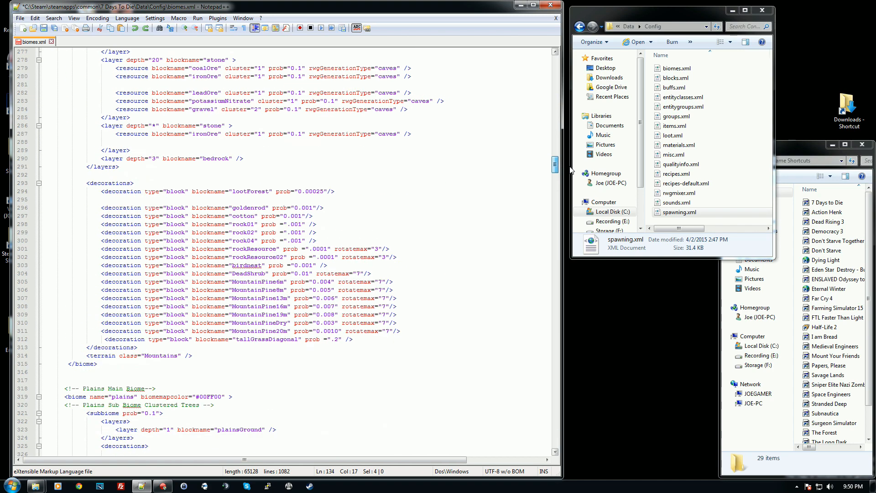
{"action": "scroll", "scroll_direction": "down", "scroll_amount": 3}
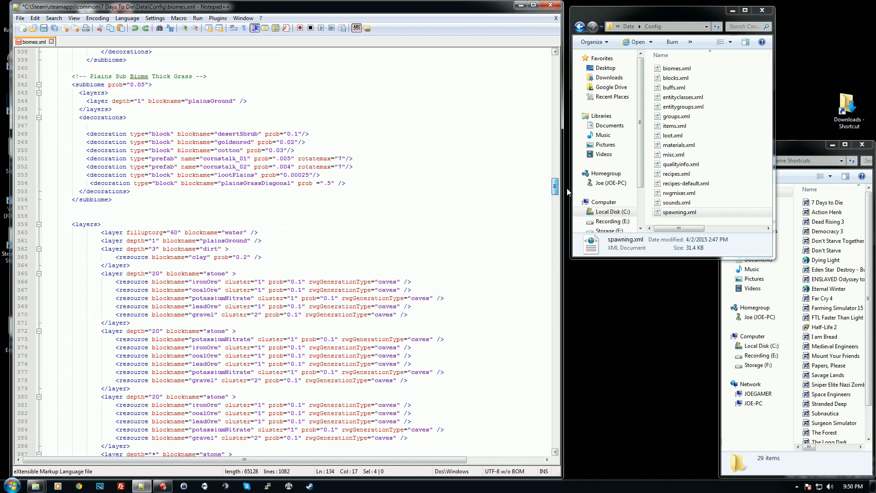
{"action": "scroll", "scroll_direction": "down", "scroll_amount": 3}
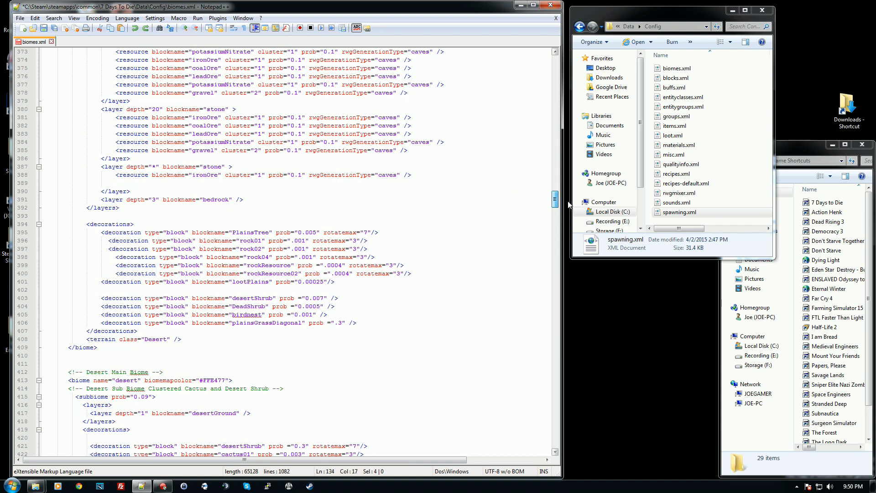
{"action": "scroll", "scroll_direction": "down", "scroll_amount": 3}
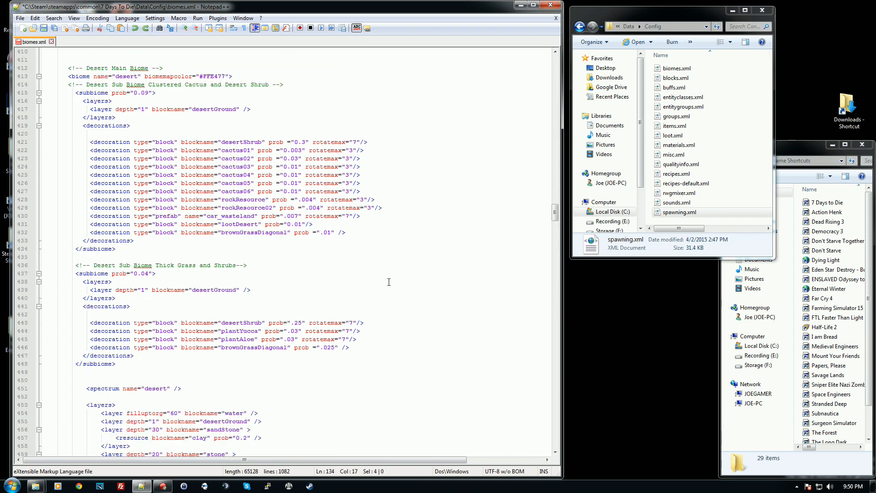
{"action": "scroll", "scroll_direction": "down", "scroll_amount": 3}
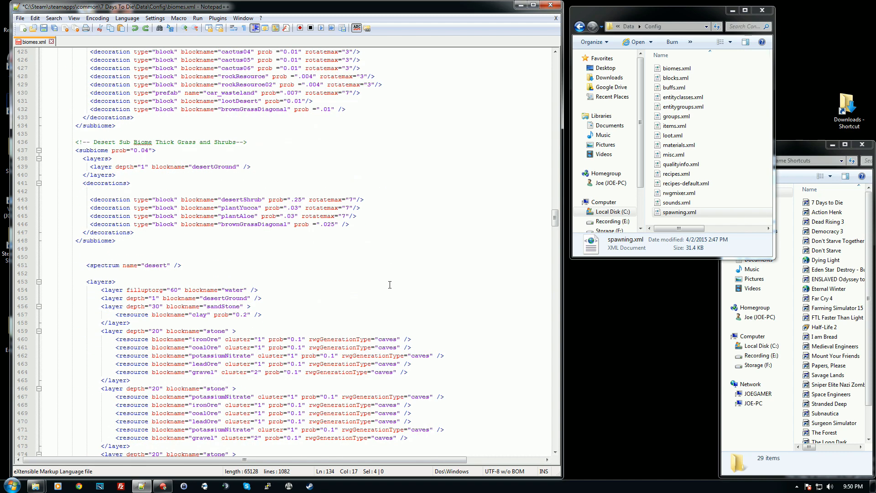
{"action": "scroll", "scroll_direction": "down", "scroll_amount": 3}
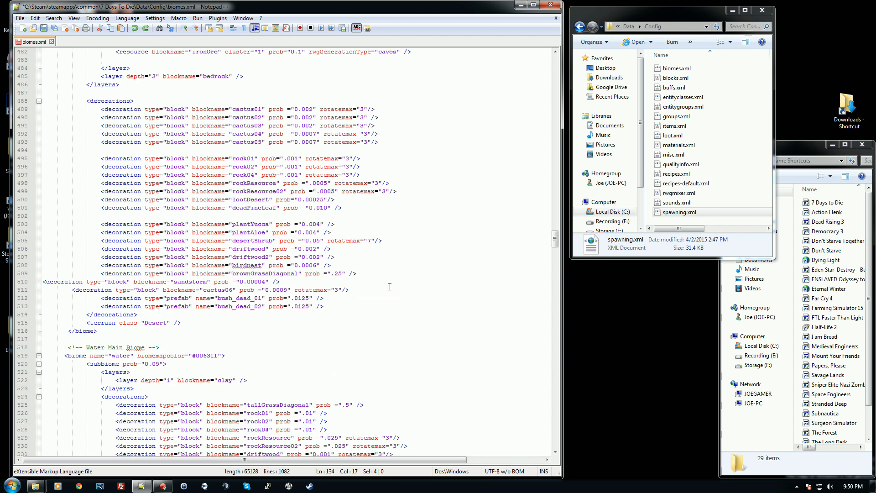
{"action": "scroll", "scroll_direction": "down", "scroll_amount": 3}
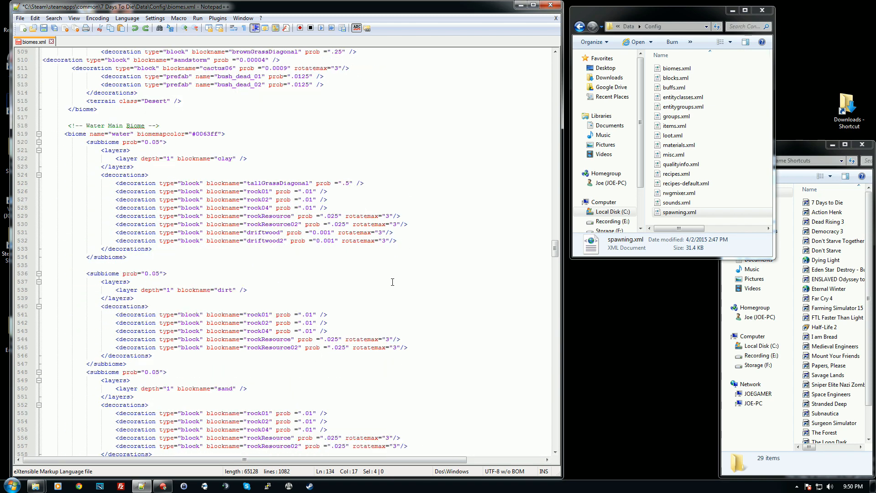
{"action": "scroll", "scroll_direction": "down", "scroll_amount": 3}
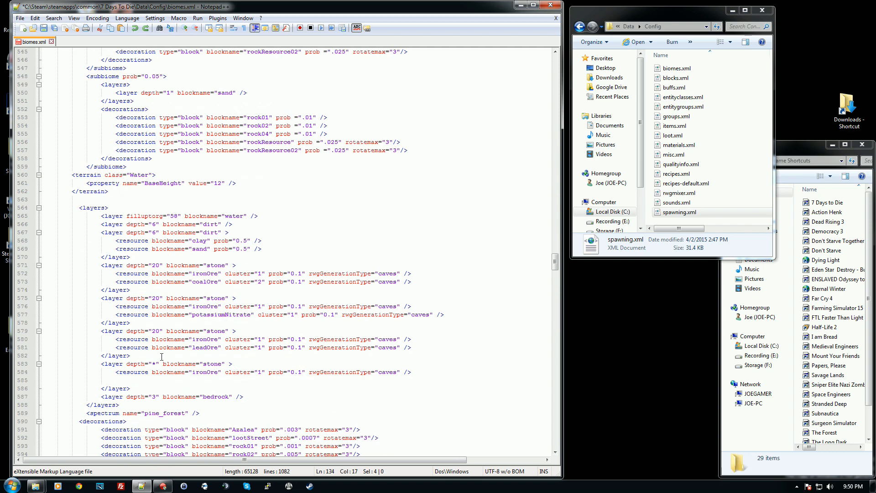
{"action": "scroll", "scroll_direction": "down", "scroll_amount": 3}
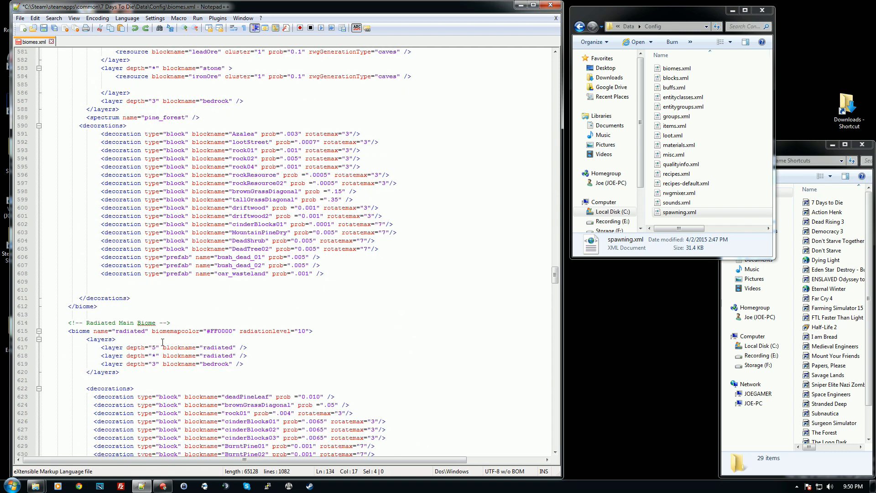
{"action": "scroll", "scroll_direction": "down", "scroll_amount": 3}
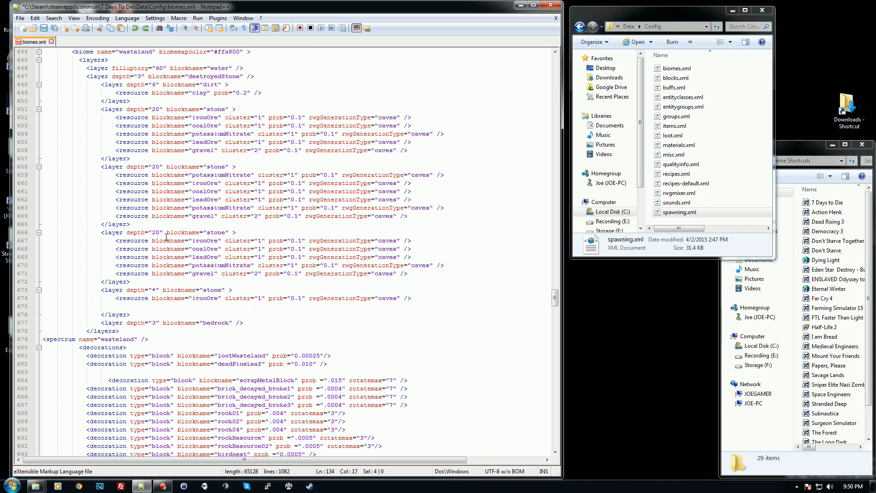
{"action": "scroll", "scroll_direction": "down", "scroll_amount": 3}
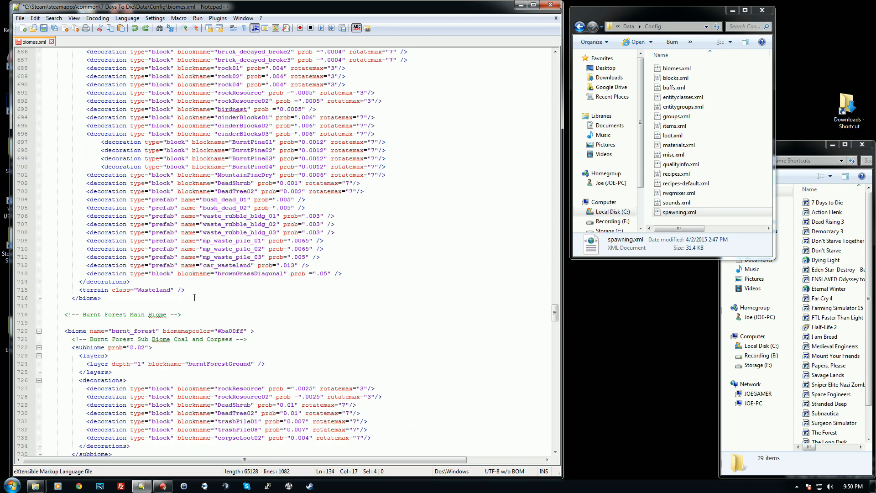
{"action": "scroll", "scroll_direction": "down", "scroll_amount": 3}
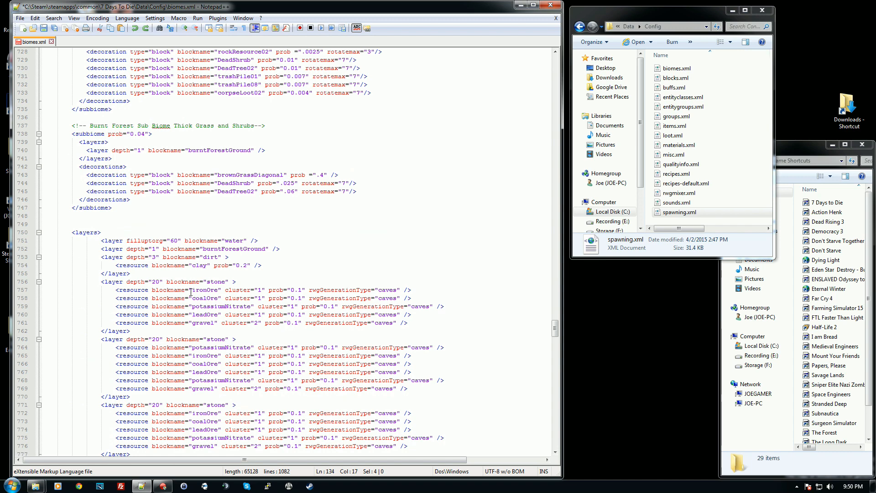
{"action": "scroll", "scroll_direction": "down", "scroll_amount": 3}
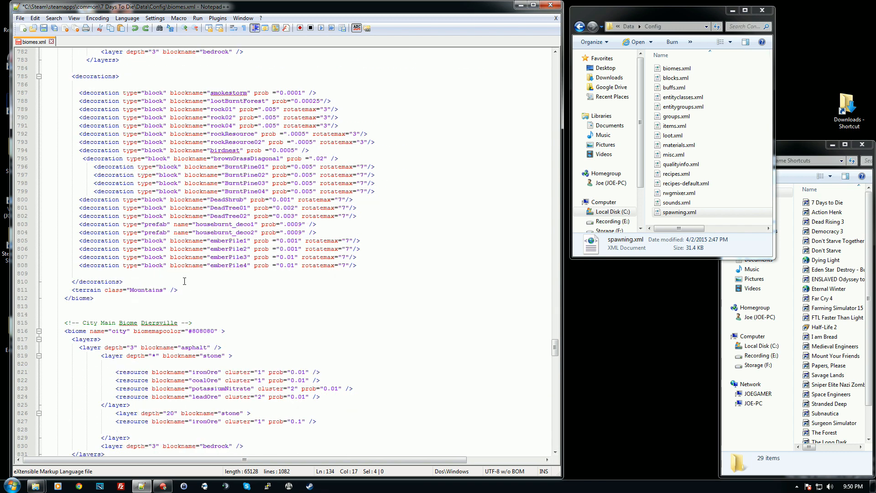
{"action": "scroll", "scroll_direction": "down", "scroll_amount": 3}
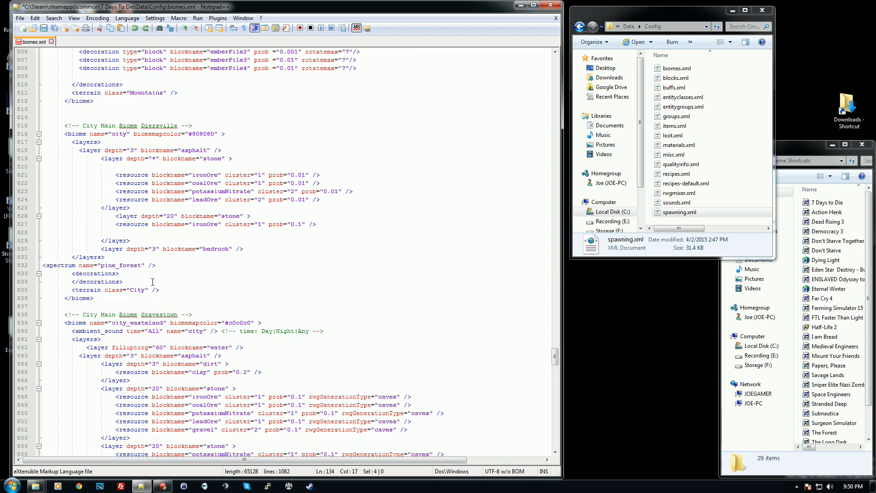
{"action": "scroll", "scroll_direction": "down", "scroll_amount": 3}
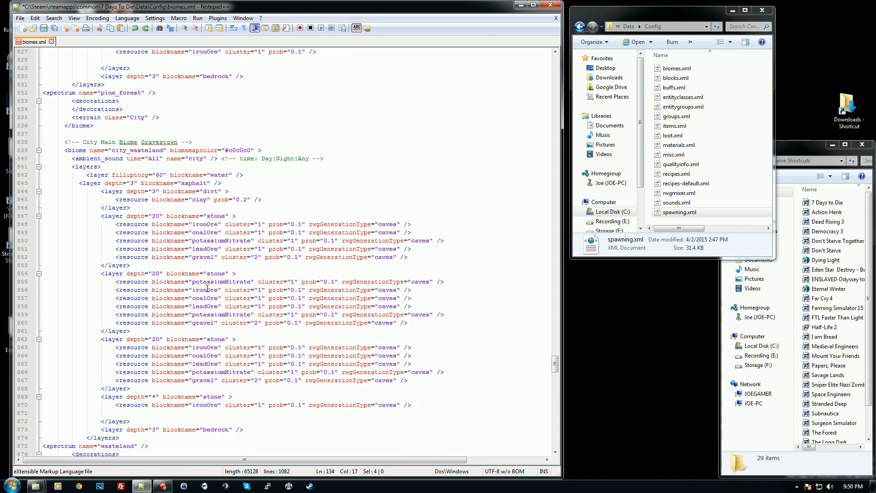
{"action": "scroll", "scroll_direction": "down", "scroll_amount": 3}
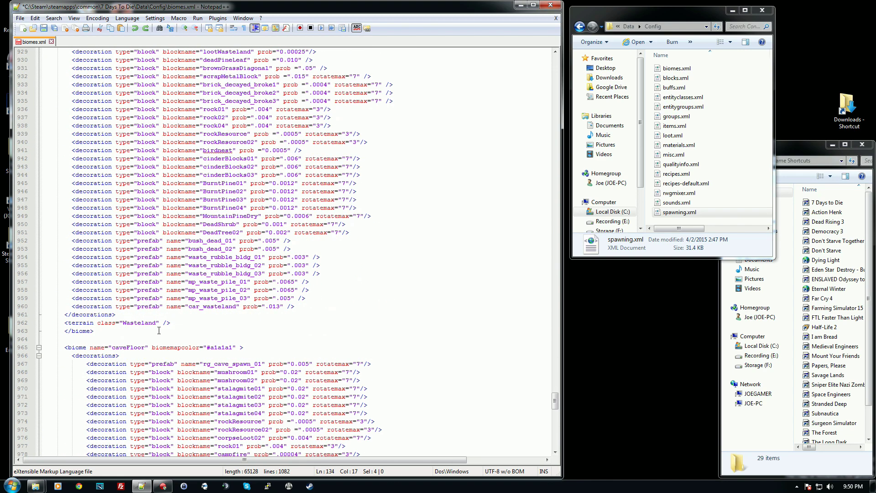
{"action": "scroll", "scroll_direction": "down", "scroll_amount": 3}
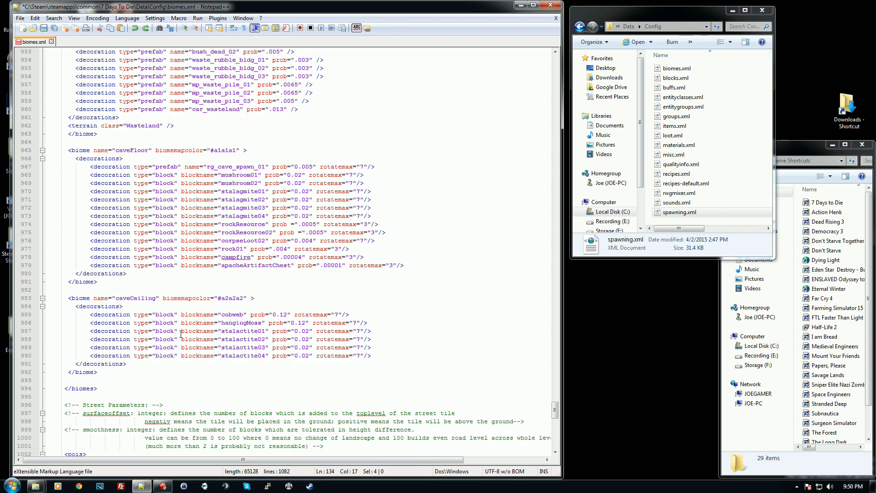
{"action": "scroll", "scroll_direction": "down", "scroll_amount": 3}
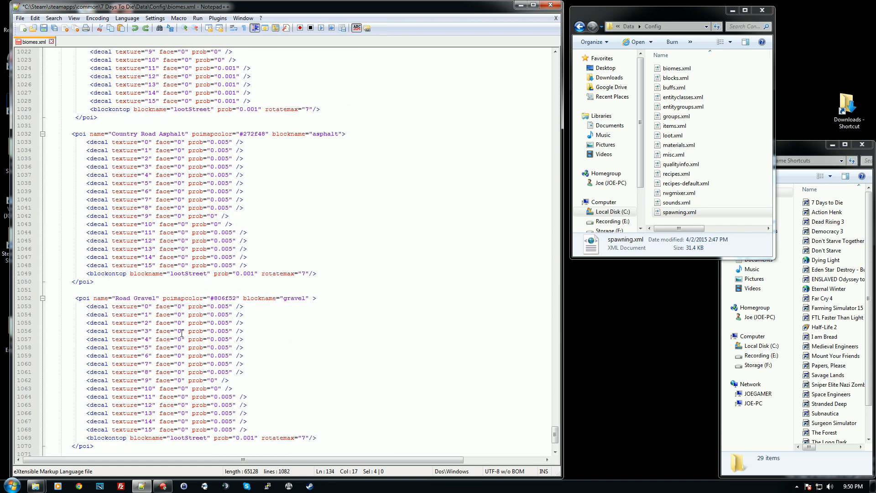
{"action": "scroll", "scroll_direction": "down", "scroll_amount": 3}
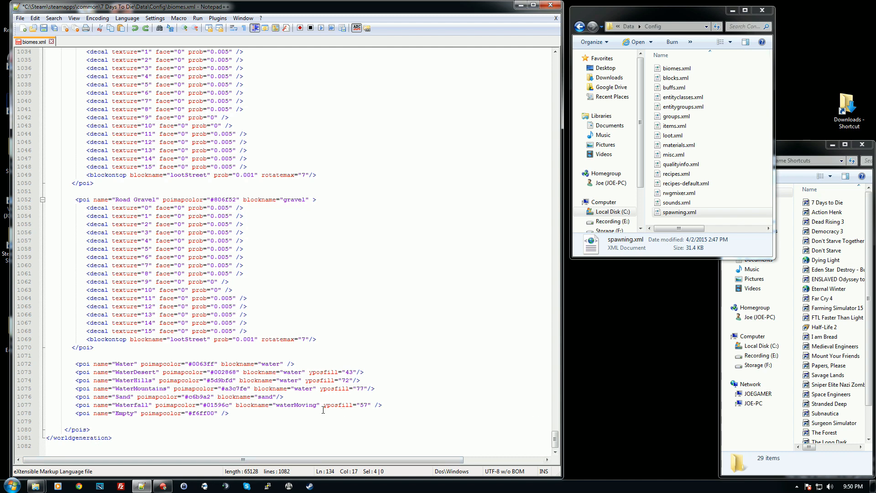
{"action": "mouse_move", "coordinate": [166, 412]}
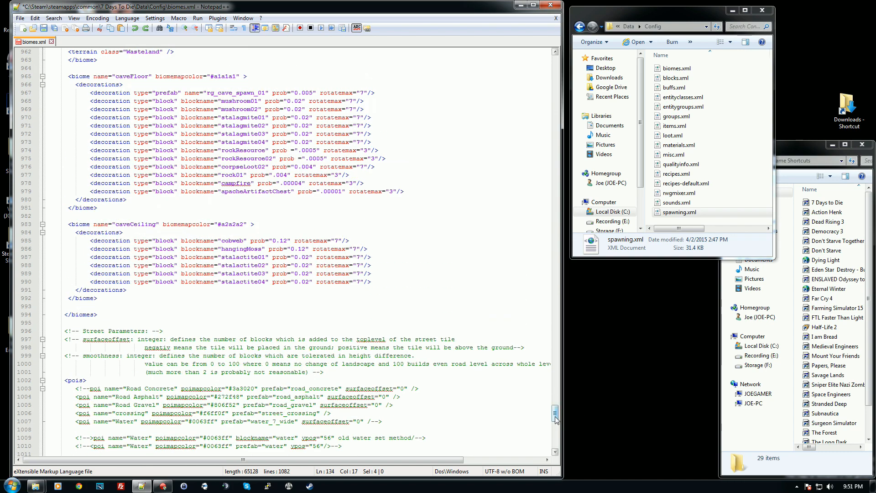
{"action": "left_click_drag", "start_coordinate": [553, 411], "coordinate": [553, 234]}
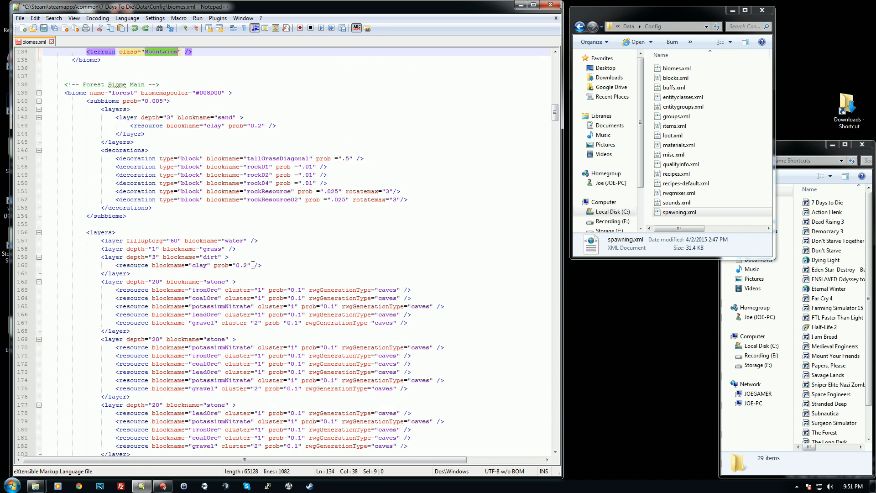
{"action": "scroll", "scroll_direction": "down", "scroll_amount": 3}
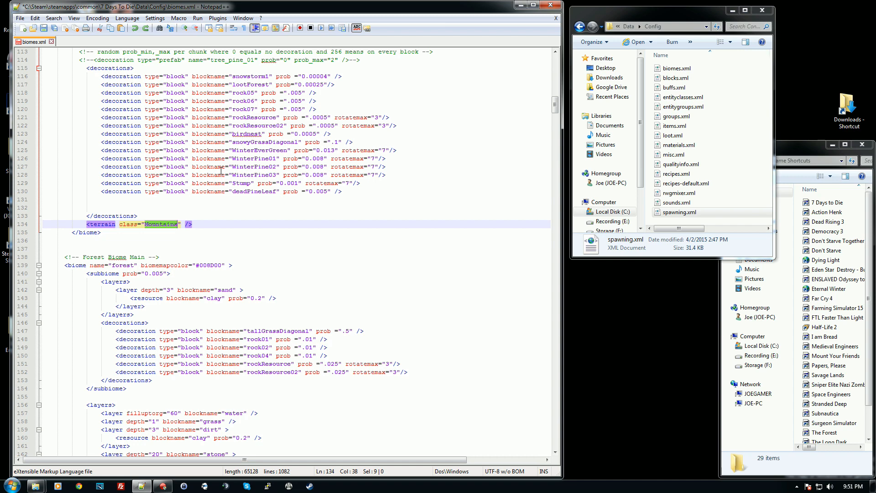
{"action": "mouse_move", "coordinate": [182, 217]}
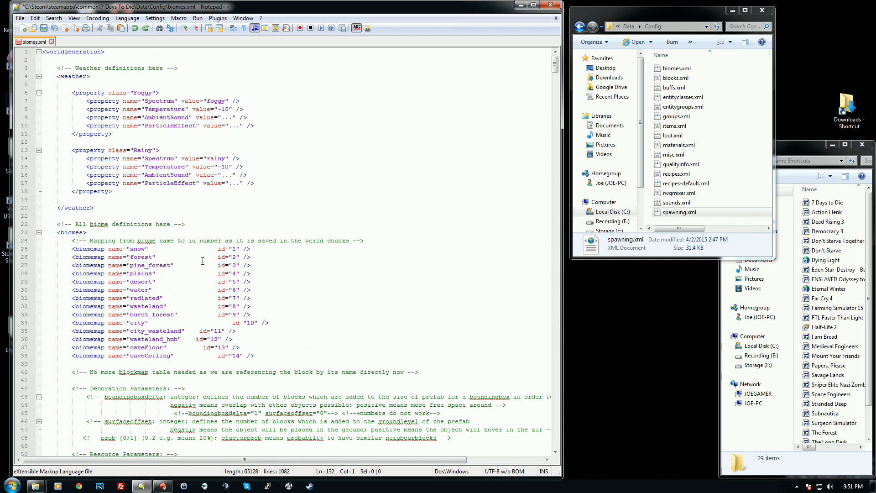
{"action": "scroll", "scroll_direction": "down", "scroll_amount": 3}
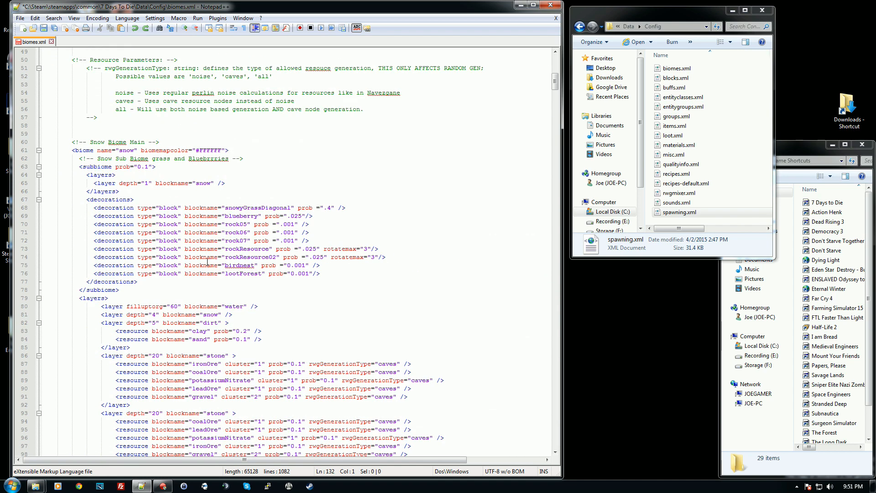
{"action": "scroll", "scroll_direction": "down", "scroll_amount": 3}
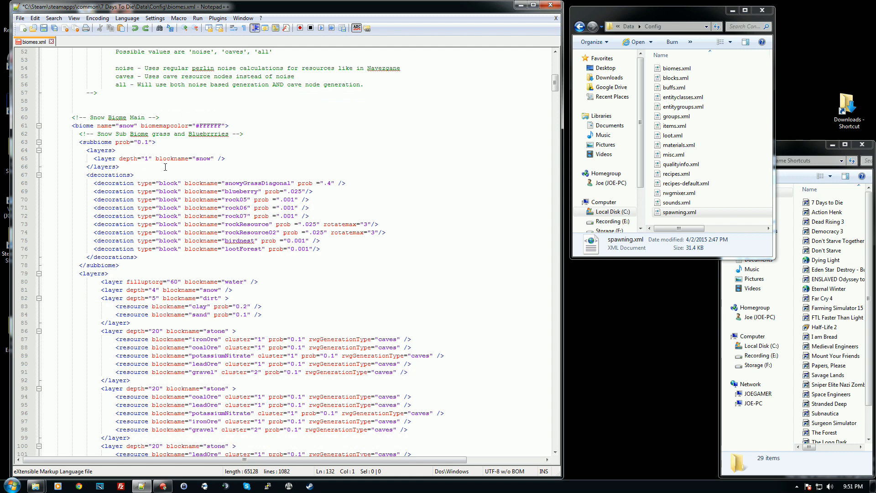
{"action": "scroll", "scroll_direction": "down", "scroll_amount": 3}
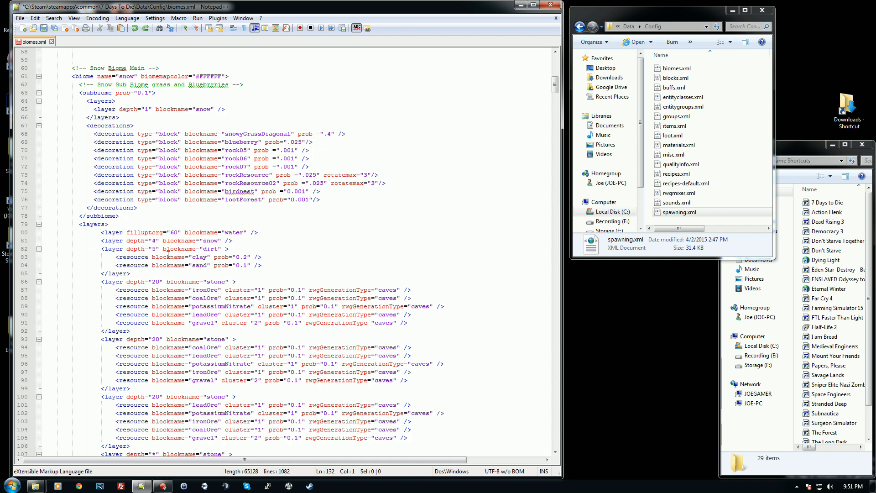
{"action": "scroll", "scroll_direction": "down", "scroll_amount": 3}
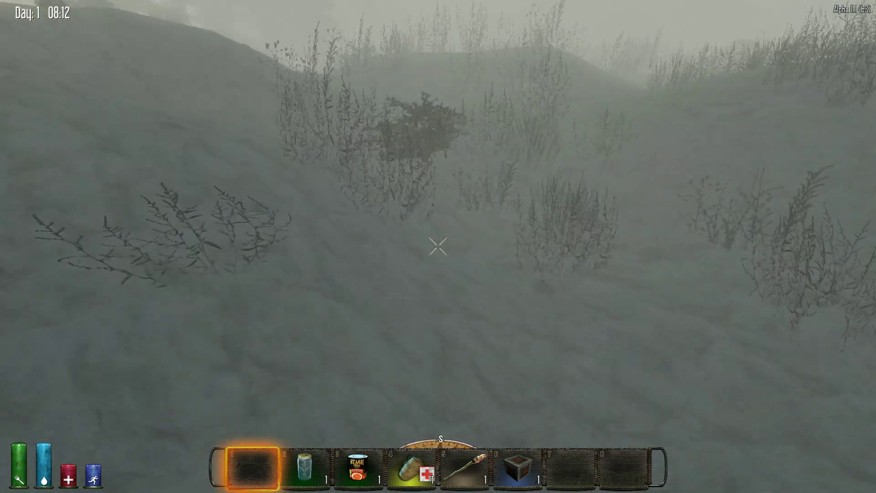
{"action": "mouse_move", "coordinate": [438, 247]}
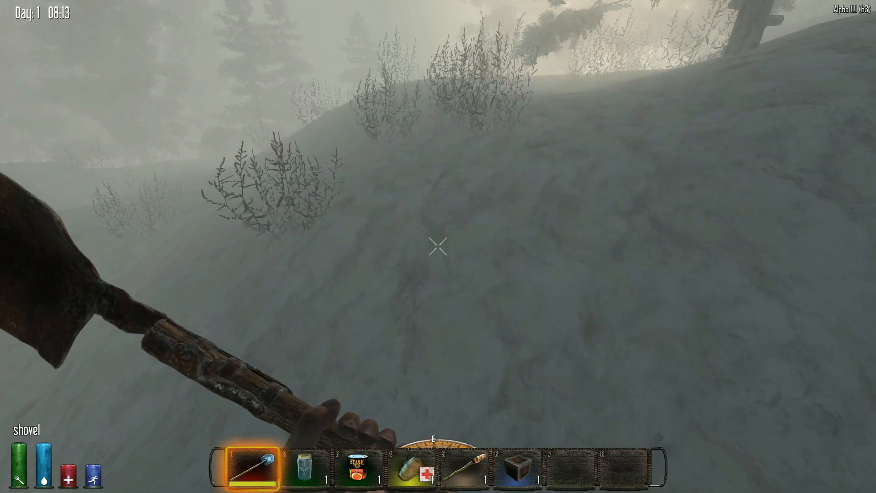
Dig a shaft straight down through the snow blocks into the dirt below.
{"action": "left_click", "coordinate": [438, 248]}
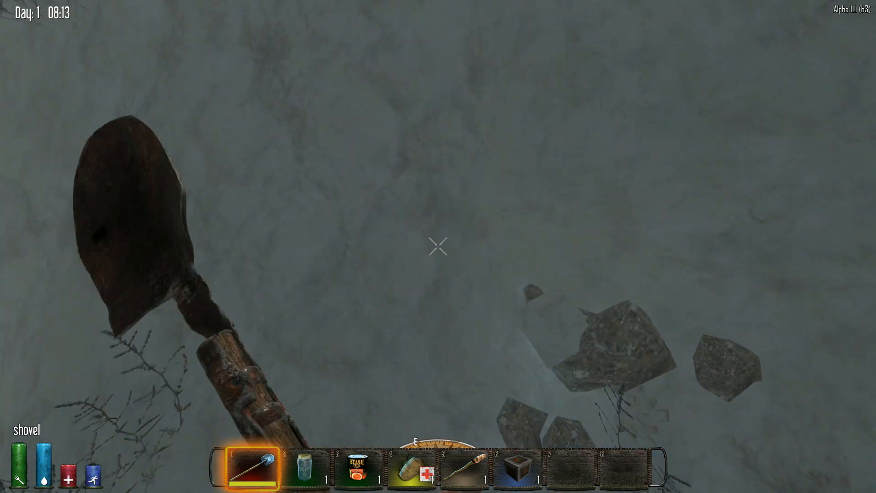
{"action": "left_click", "coordinate": [438, 248]}
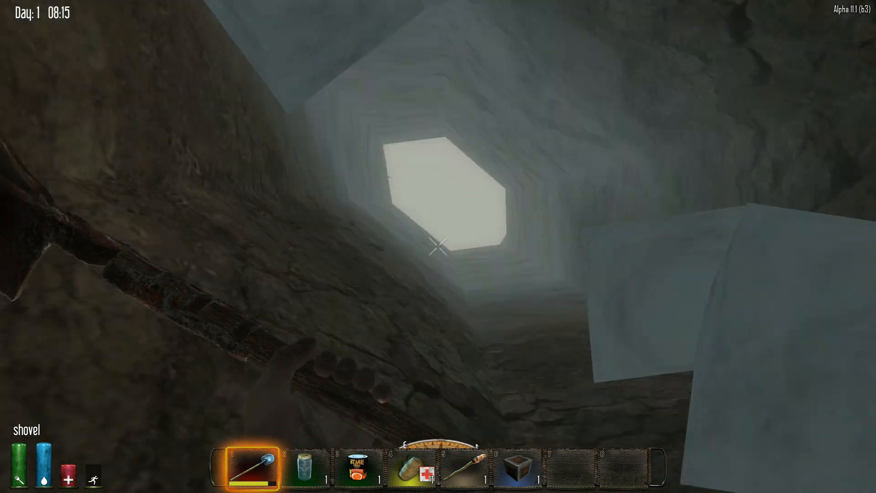
{"action": "mouse_move", "coordinate": [438, 247]}
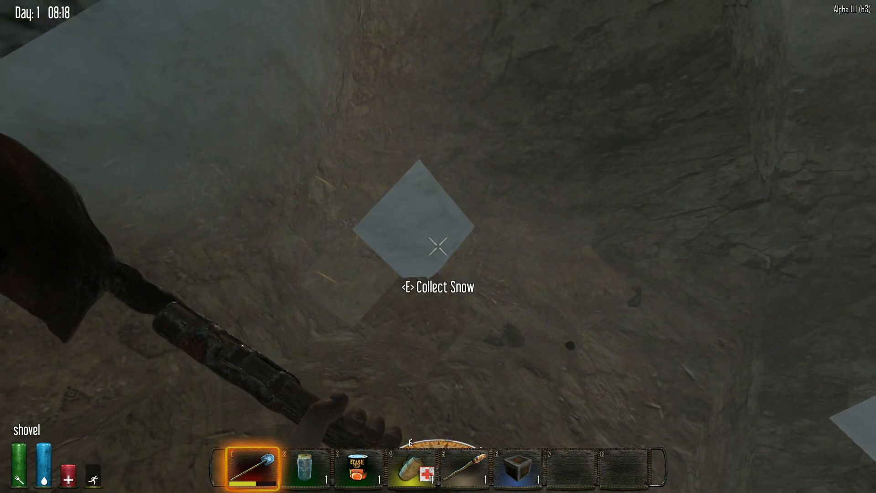
{"action": "left_click", "coordinate": [438, 255]}
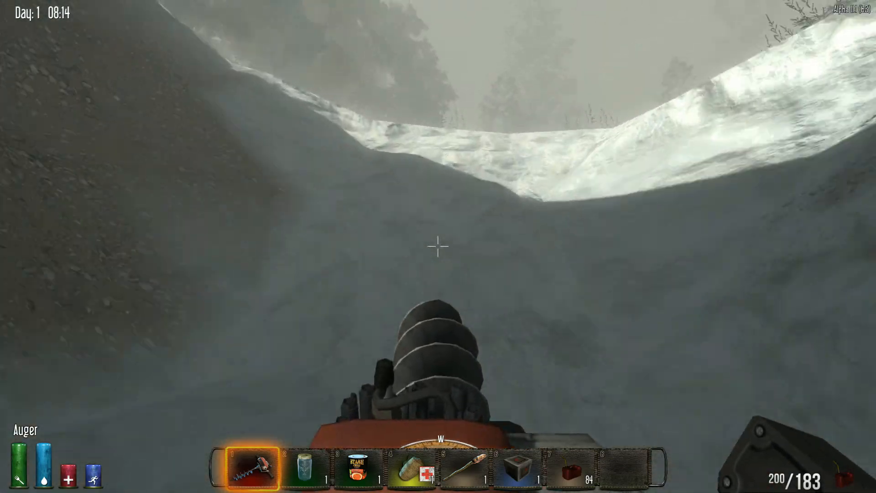
{"action": "mouse_move", "coordinate": [438, 247]}
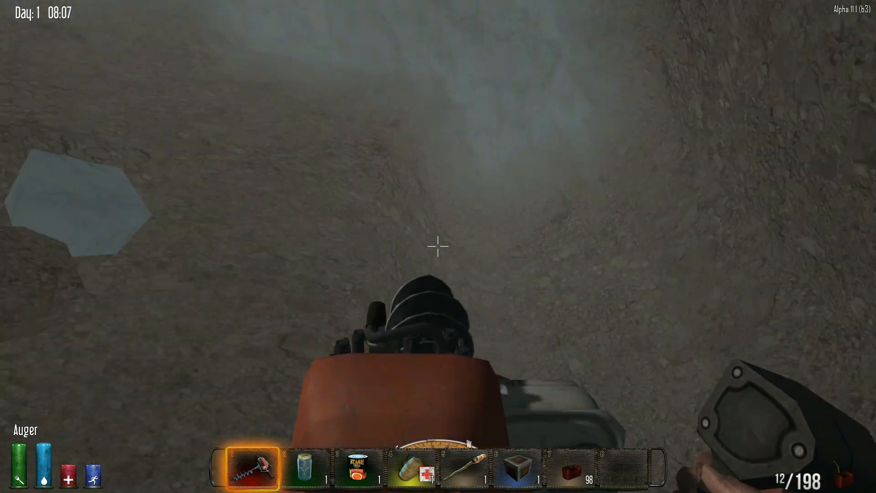
Auger down through the snowy ground to expose the dirt layer.
{"action": "left_click", "coordinate": [437, 247]}
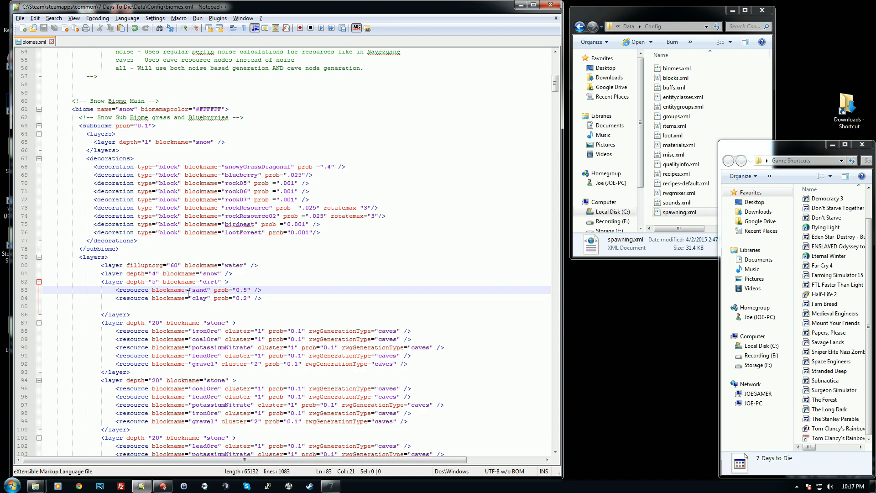
Scroll biomes.xml down to the snow biome's <layers> section with sand and clay.
{"action": "scroll", "scroll_direction": "down", "scroll_amount": 3}
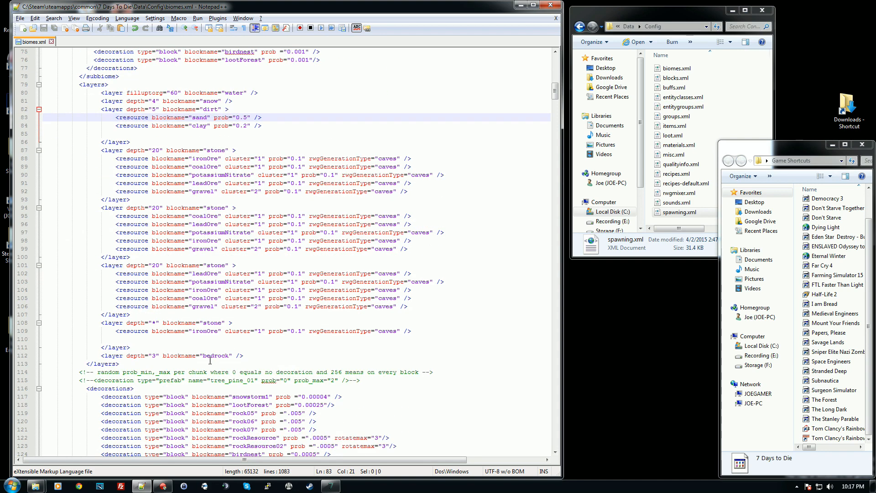
{"action": "scroll", "scroll_direction": "down", "scroll_amount": 3}
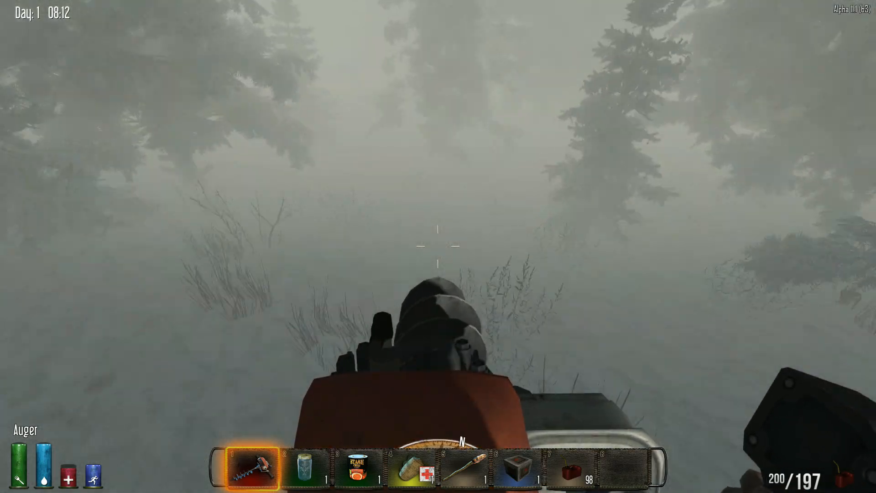
{"action": "mouse_move", "coordinate": [438, 245]}
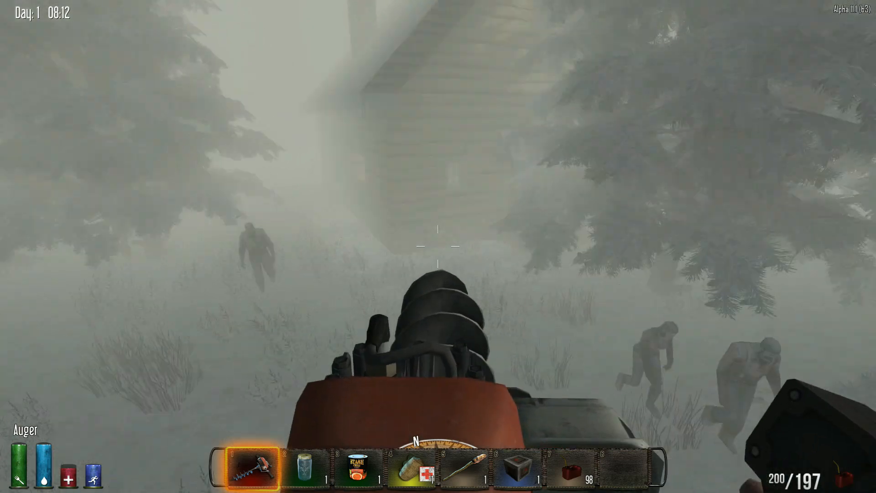
{"action": "mouse_move", "coordinate": [438, 246]}
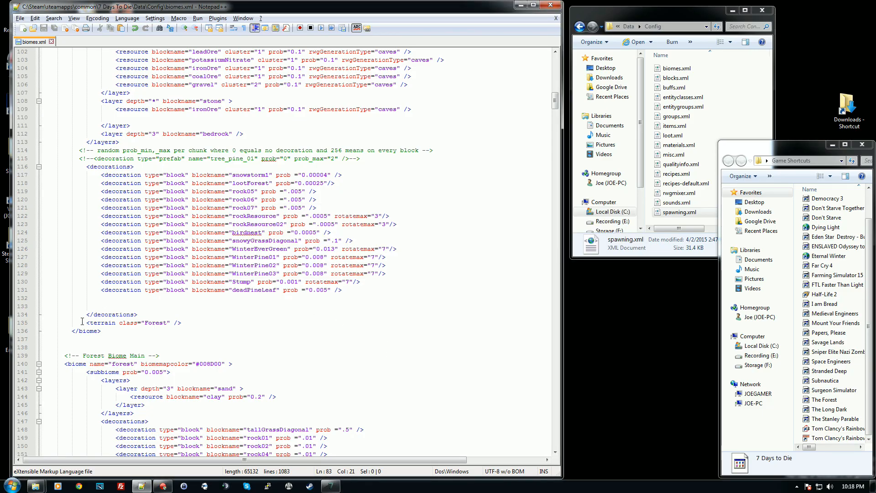
Replace the snow biome's Forest terrain class with Mountain.
{"action": "double_click", "coordinate": [156, 323]}
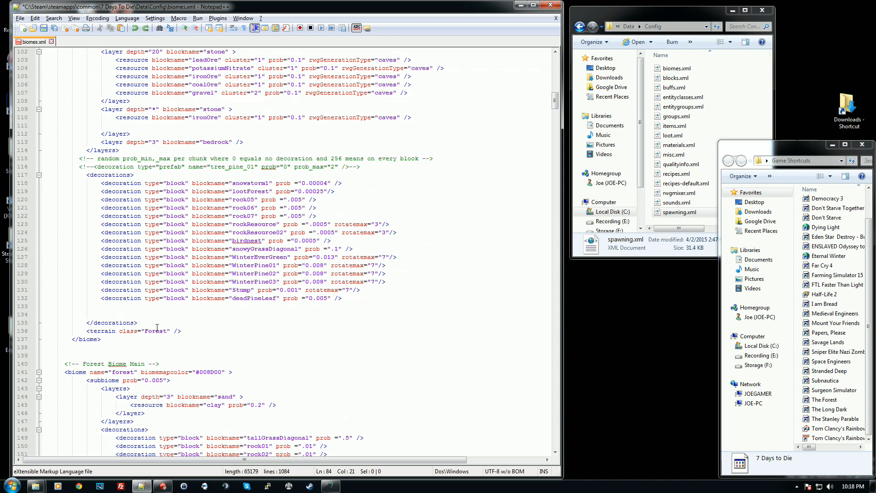
{"action": "type", "text": "M"}
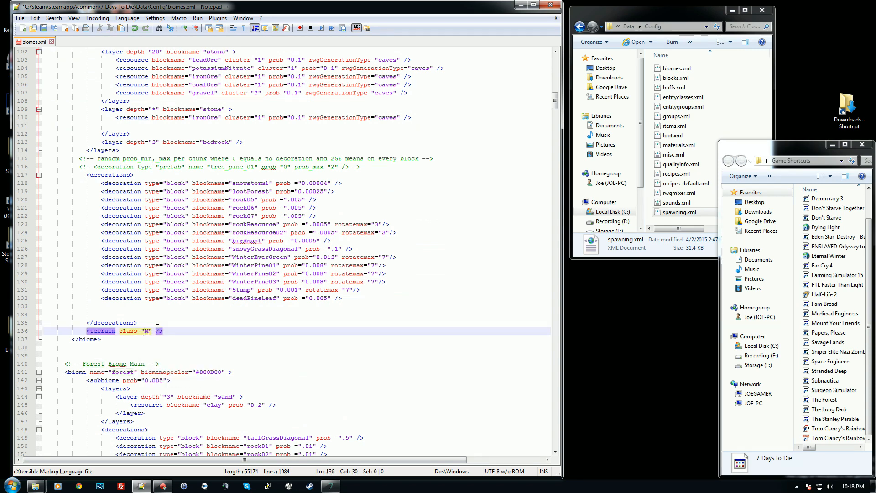
{"action": "type", "text": "ountain"}
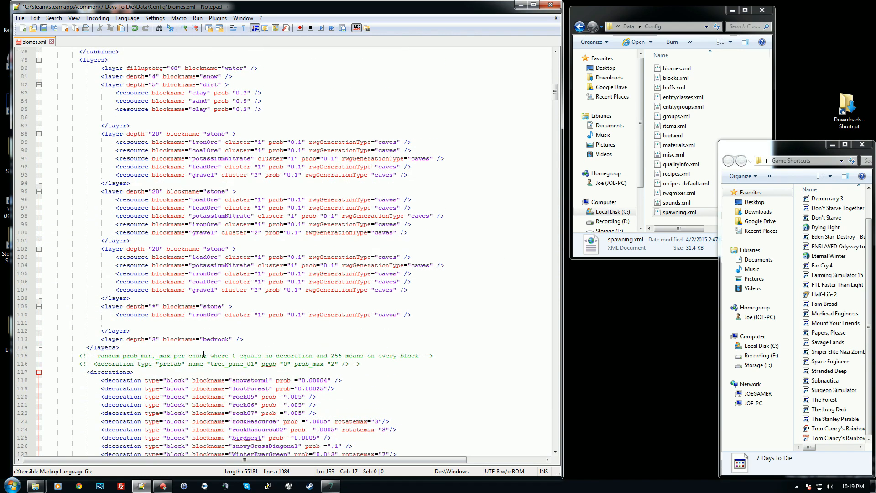
{"action": "mouse_move", "coordinate": [330, 486]}
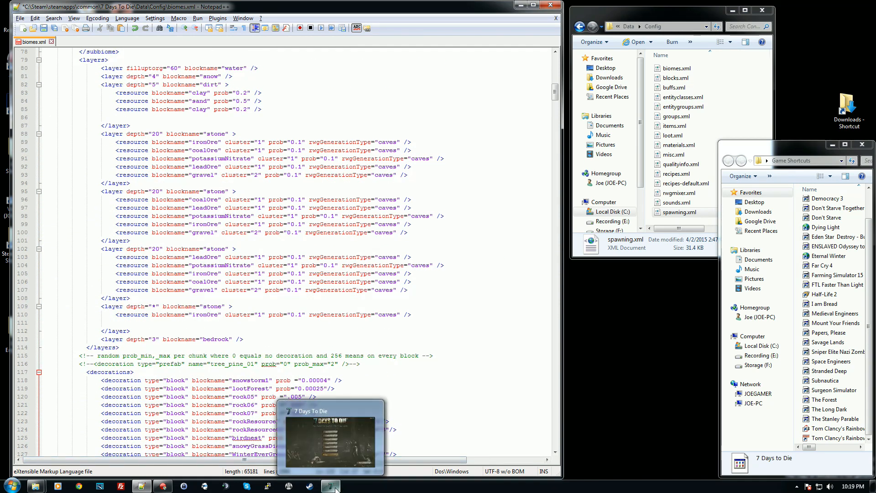
Return to the game and load the saved world with Continue Game.
{"action": "left_click", "coordinate": [331, 485]}
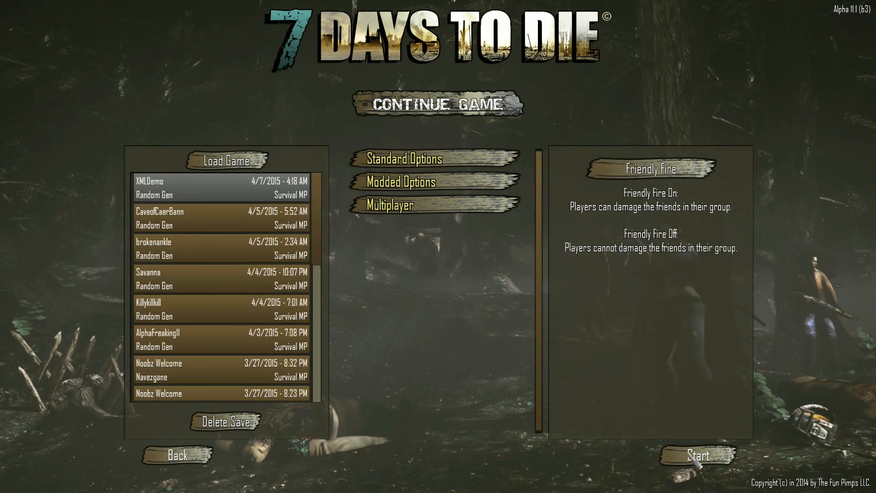
{"action": "left_click", "coordinate": [699, 456]}
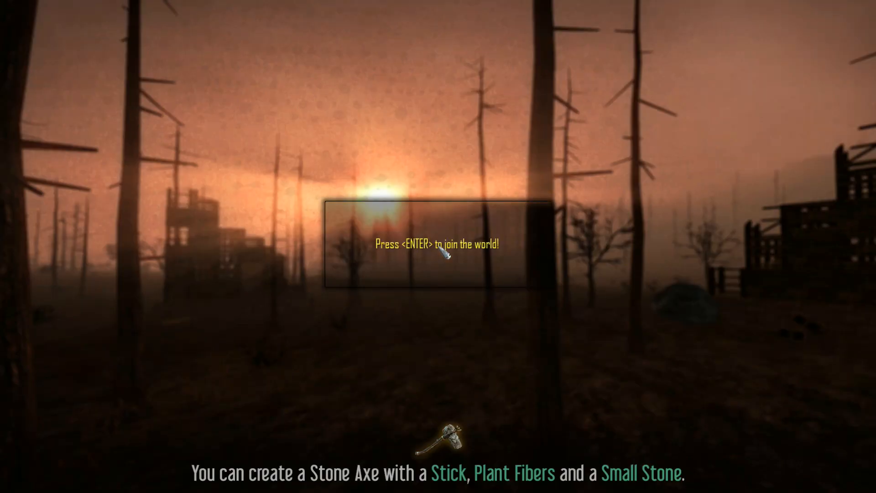
{"action": "key", "text": "enter"}
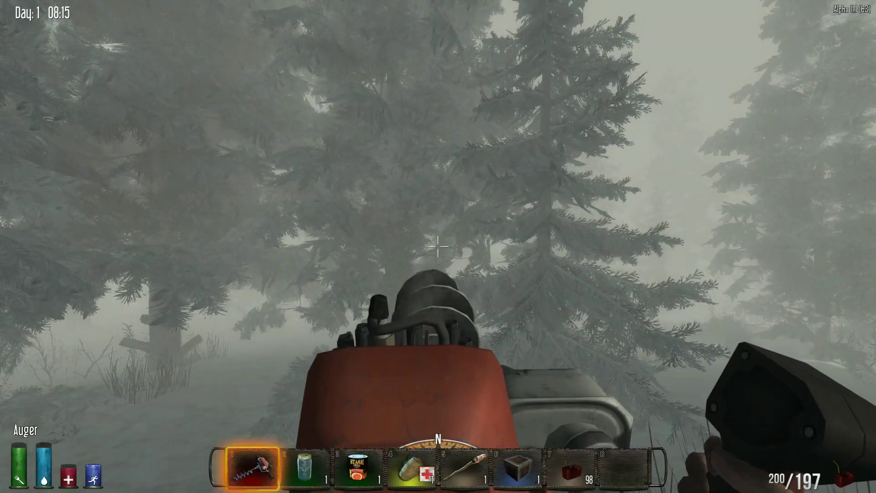
Check the map twice, then search 'snow' in the creative item menu.
{"action": "key", "text": "m"}
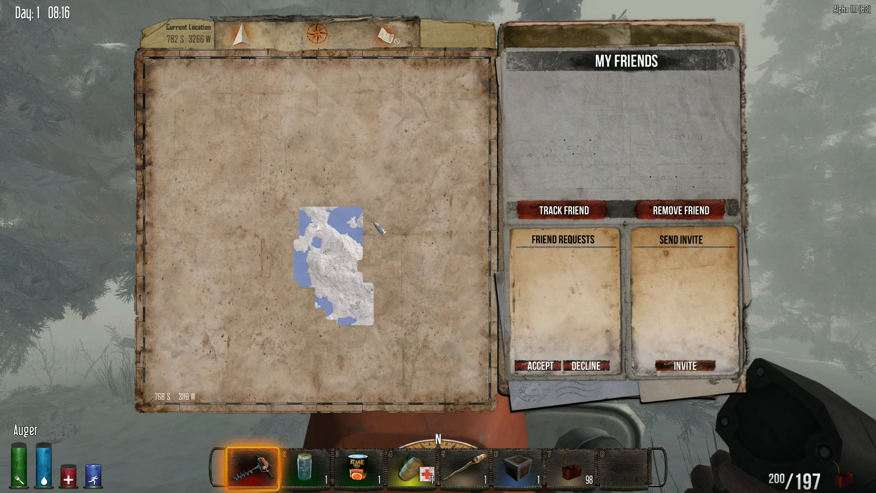
{"action": "key", "text": "Escape"}
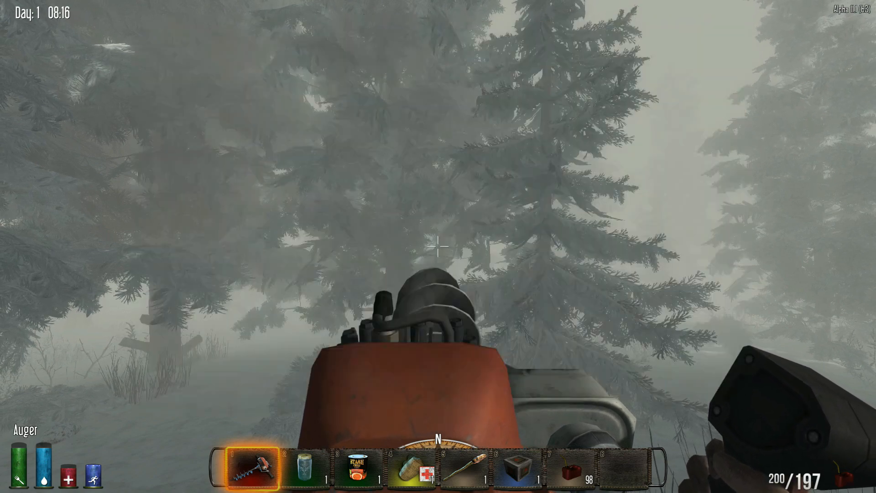
{"action": "key", "text": "m"}
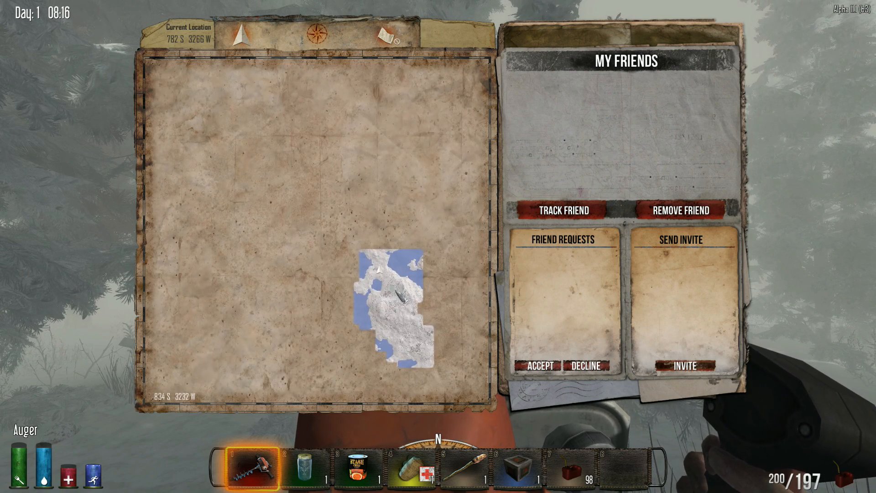
{"action": "key", "text": "Escape"}
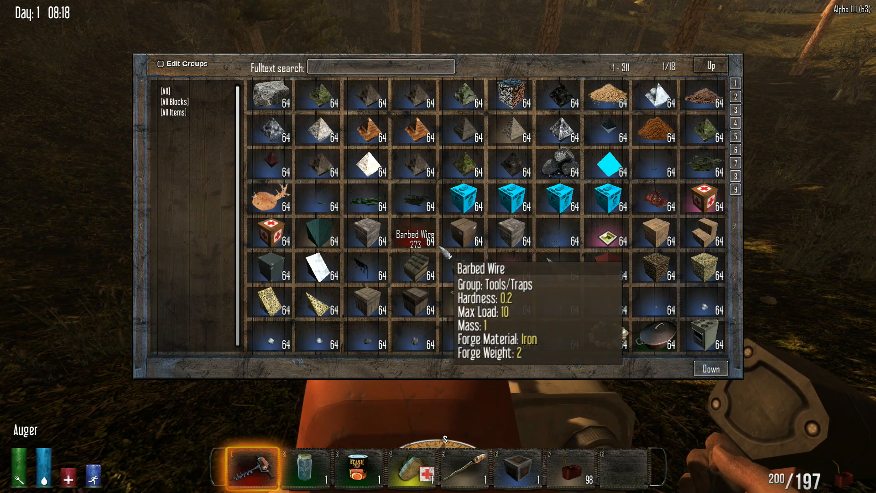
{"action": "type", "text": "snow"}
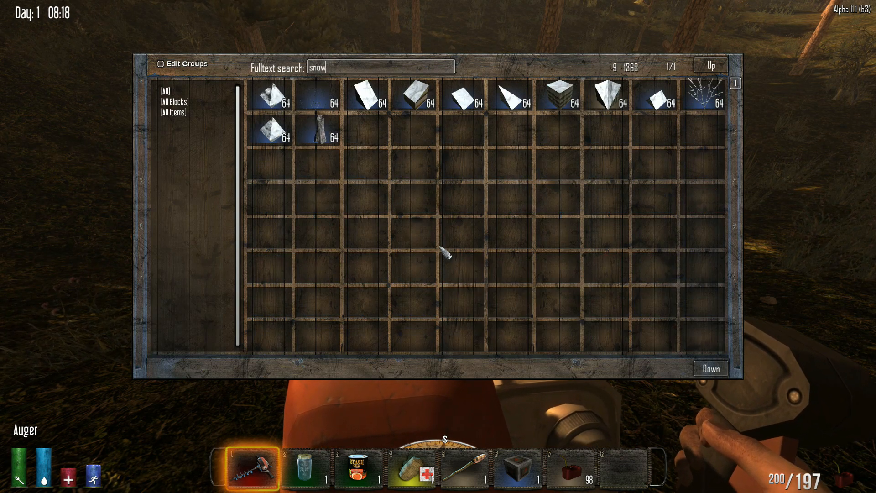
{"action": "mouse_move", "coordinate": [318, 133]}
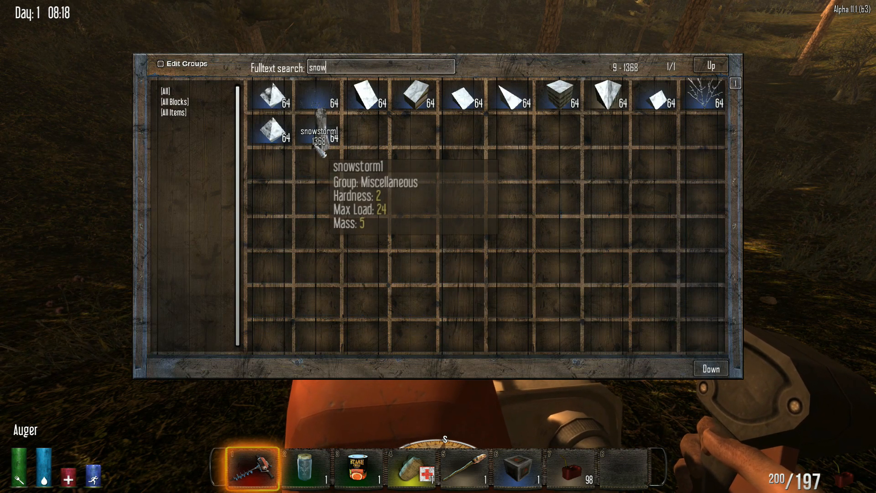
Close the creative menu with the snowstorm1 stack in toolbelt slot 8.
{"action": "key", "text": "escape"}
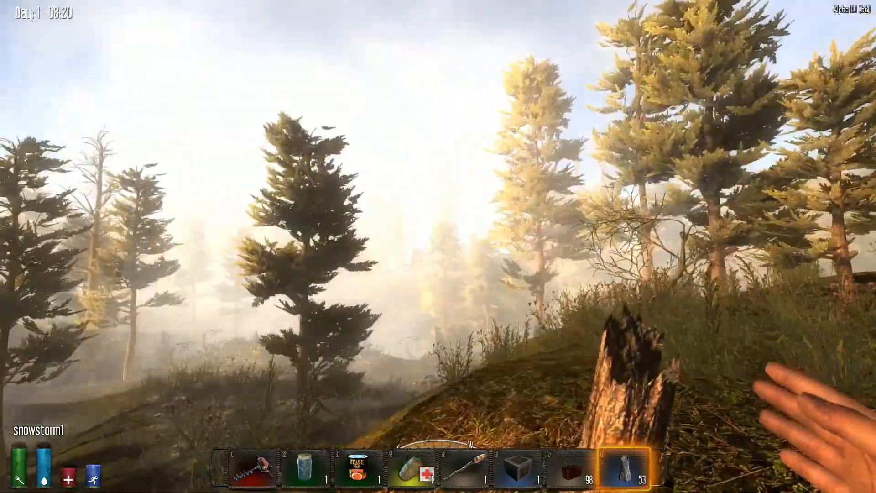
{"action": "mouse_move", "coordinate": [439, 248]}
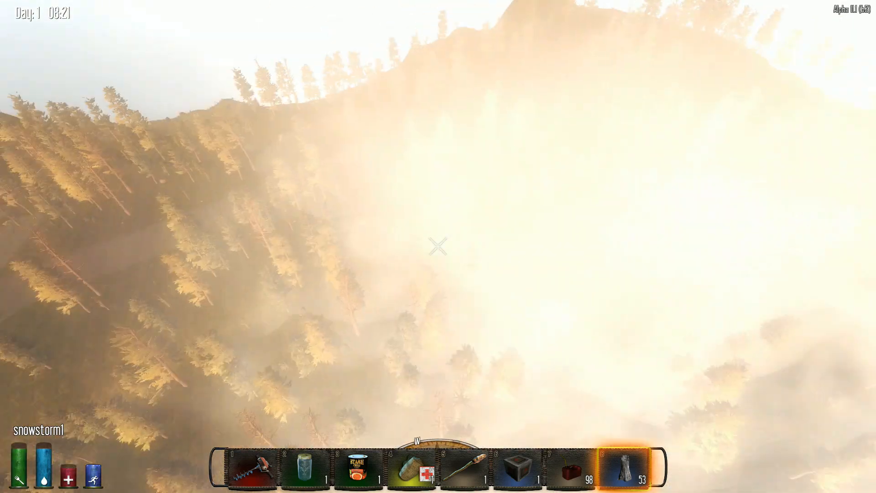
{"action": "mouse_move", "coordinate": [438, 250]}
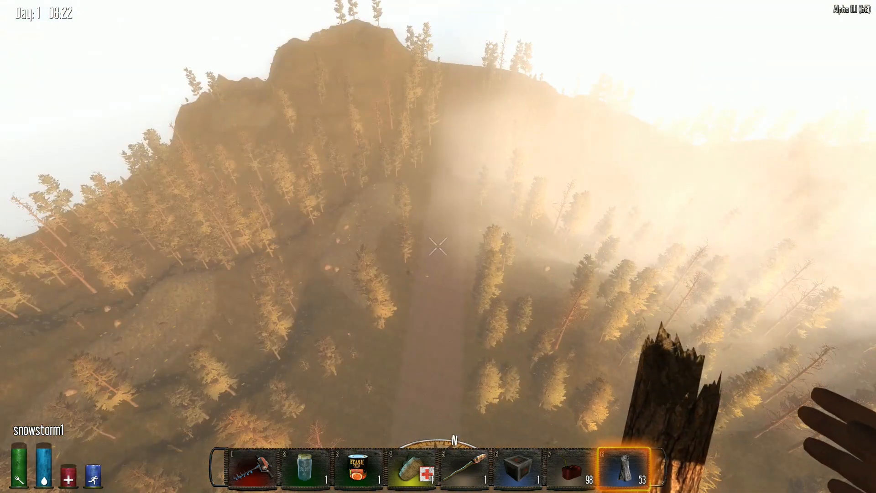
{"action": "mouse_move", "coordinate": [438, 248]}
{"action": "type", "text": "burn"}
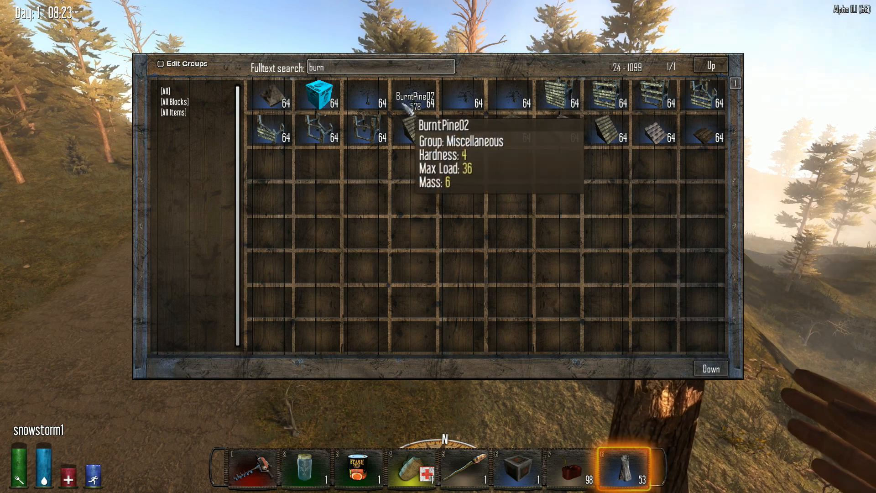
{"action": "mouse_move", "coordinate": [447, 138]}
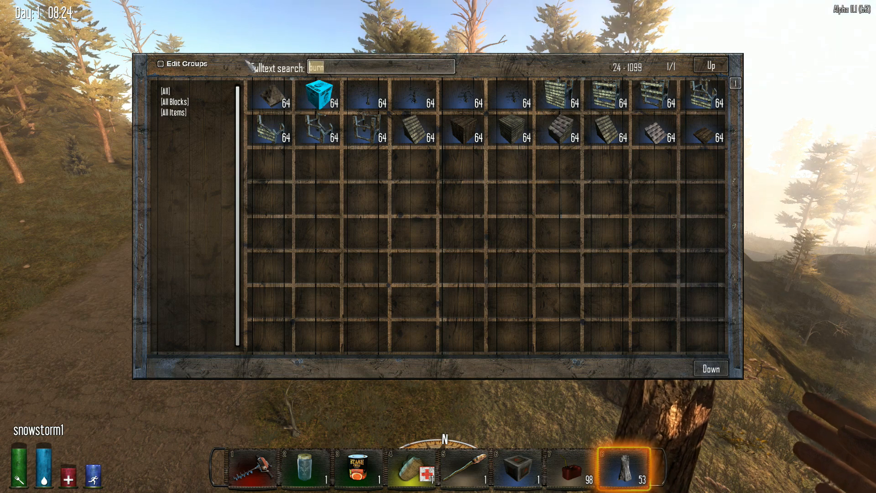
Search the creative list for snow, dust and storm blocks, then return to the world.
{"action": "type", "text": "sno"}
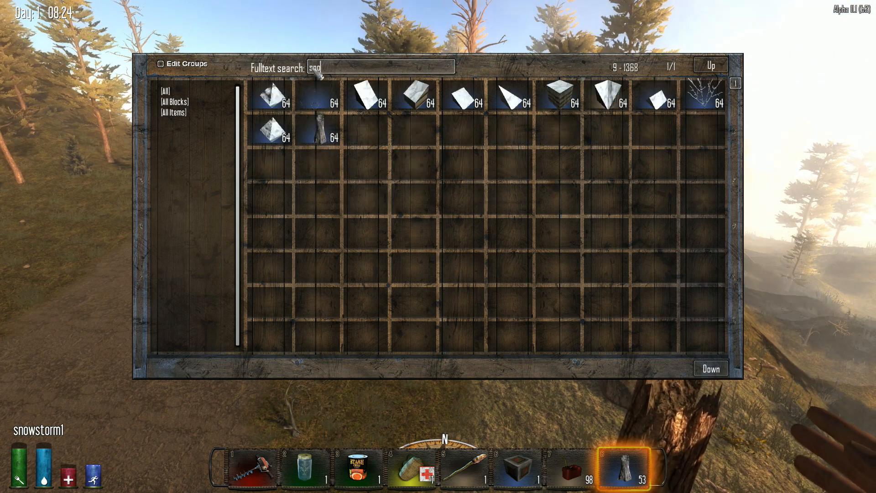
{"action": "type", "text": "dust"}
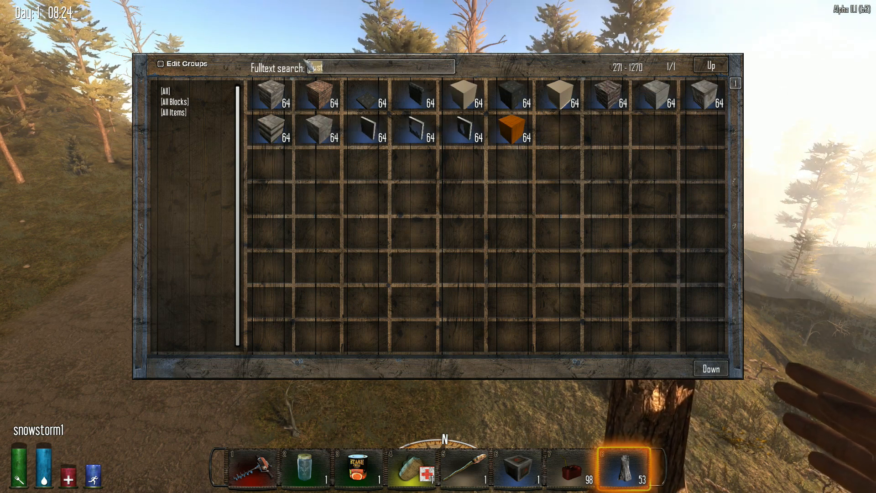
{"action": "type", "text": "storm"}
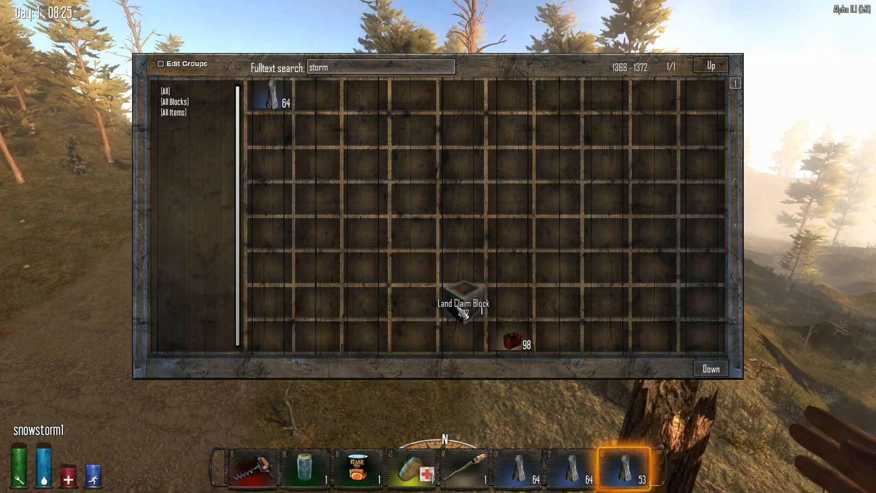
{"action": "key", "text": "Escape"}
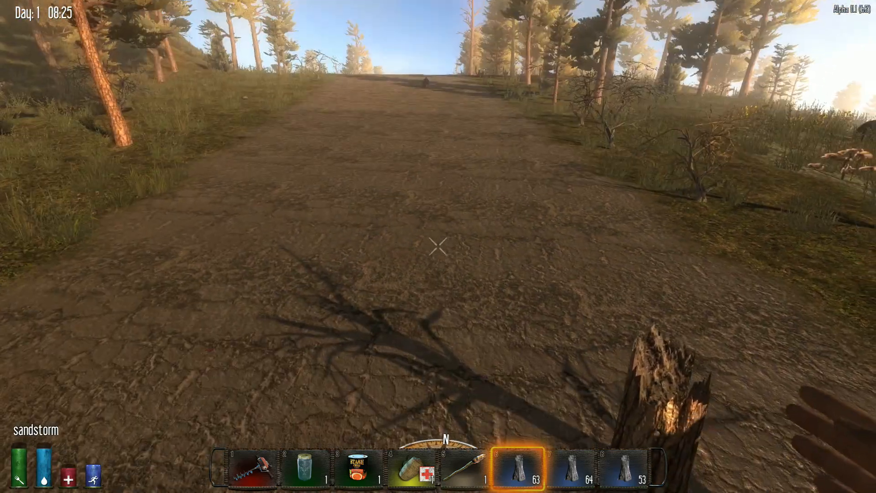
{"action": "mouse_move", "coordinate": [438, 249]}
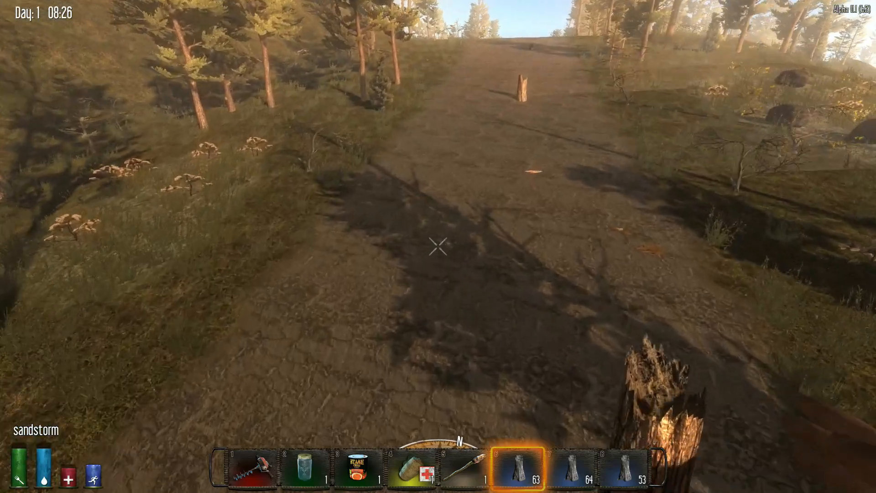
{"action": "mouse_move", "coordinate": [439, 247]}
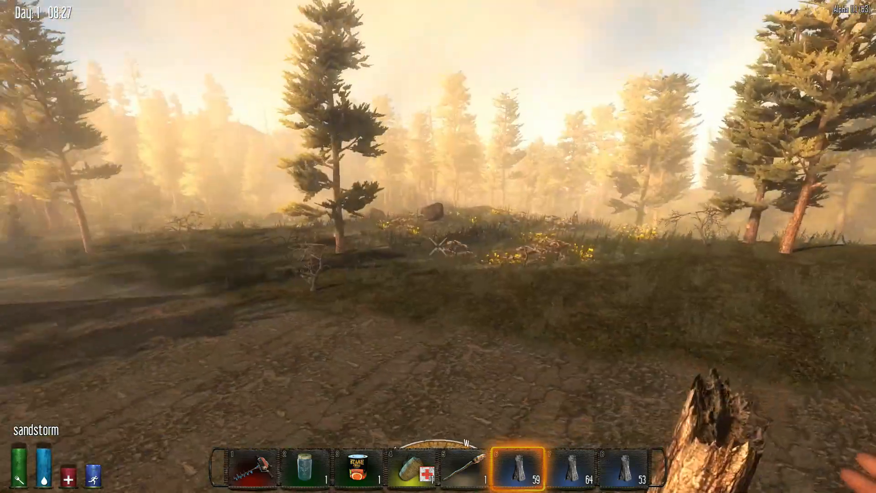
{"action": "mouse_move", "coordinate": [440, 247]}
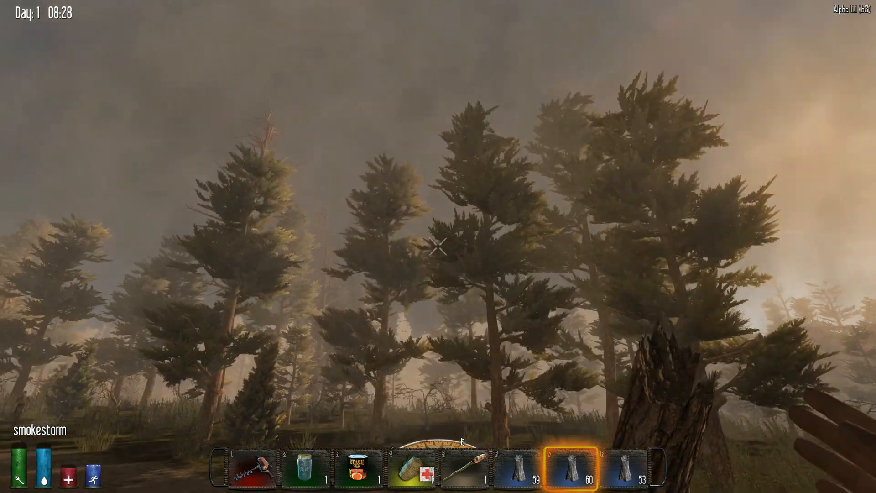
{"action": "mouse_move", "coordinate": [440, 249]}
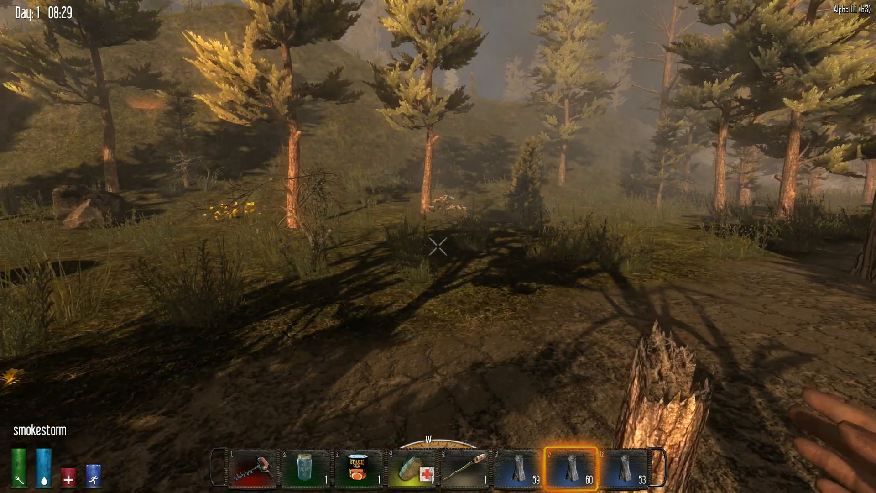
Leave the game and return to Notepad++.
{"action": "key", "text": "Escape"}
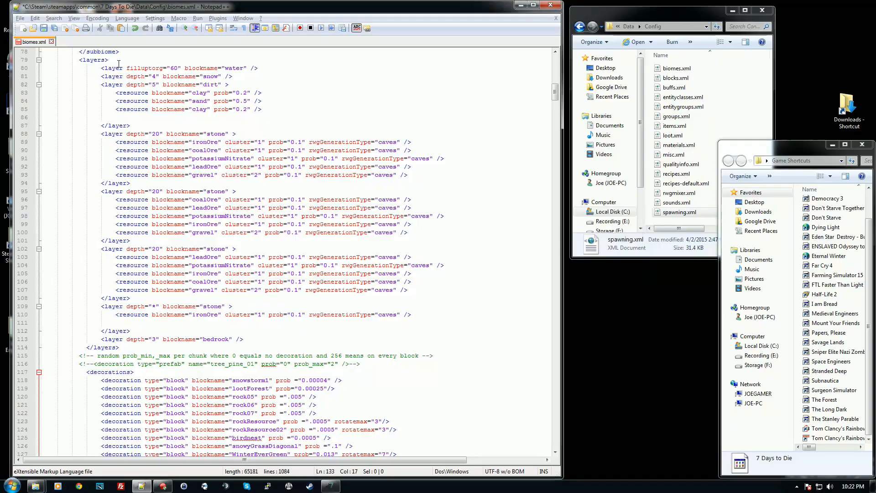
{"action": "mouse_move", "coordinate": [164, 322]}
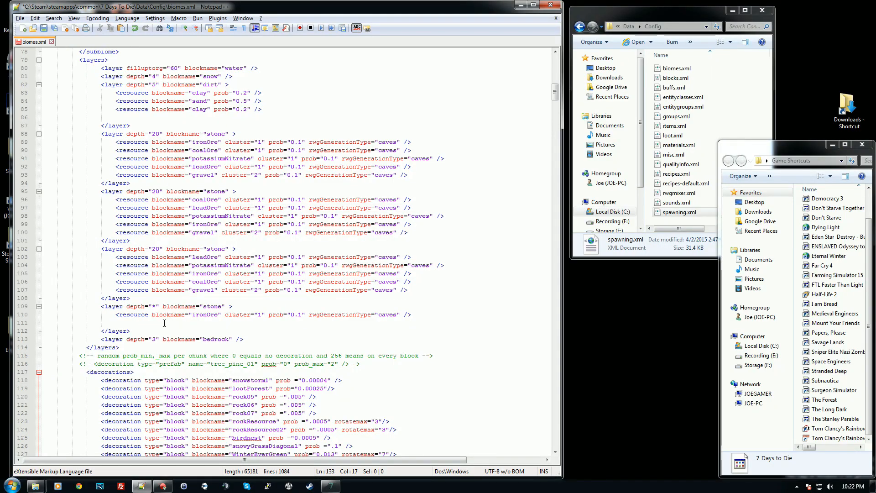
Mark the forest sub-biome block and place the cursor on its sand layer depth value.
{"action": "scroll", "scroll_direction": "down", "scroll_amount": 3}
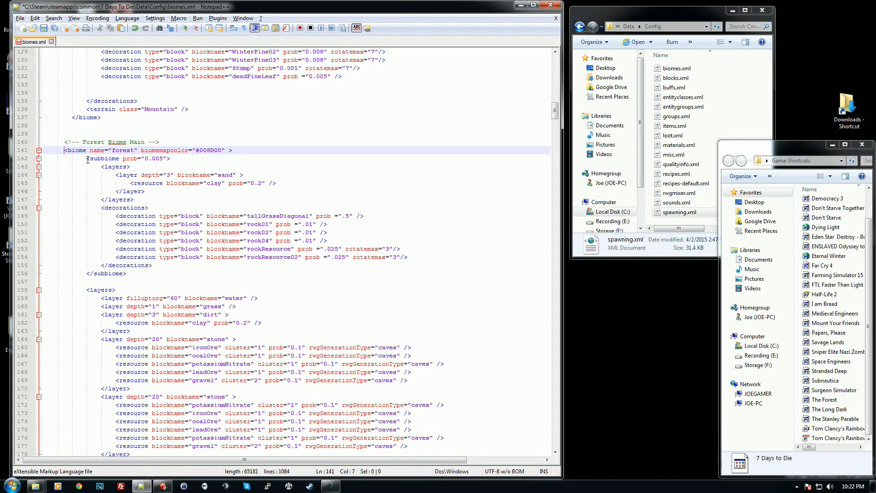
{"action": "left_click_drag", "start_coordinate": [86, 158], "coordinate": [129, 273]}
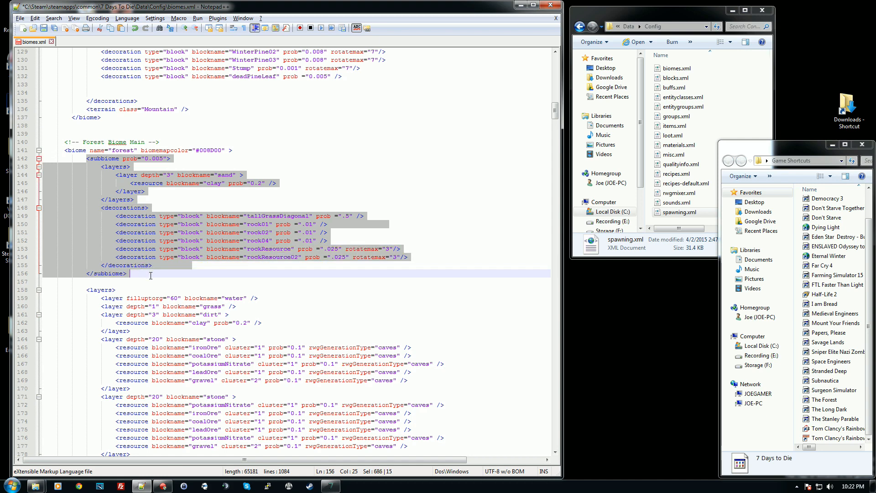
{"action": "scroll", "scroll_direction": "down", "scroll_amount": 3}
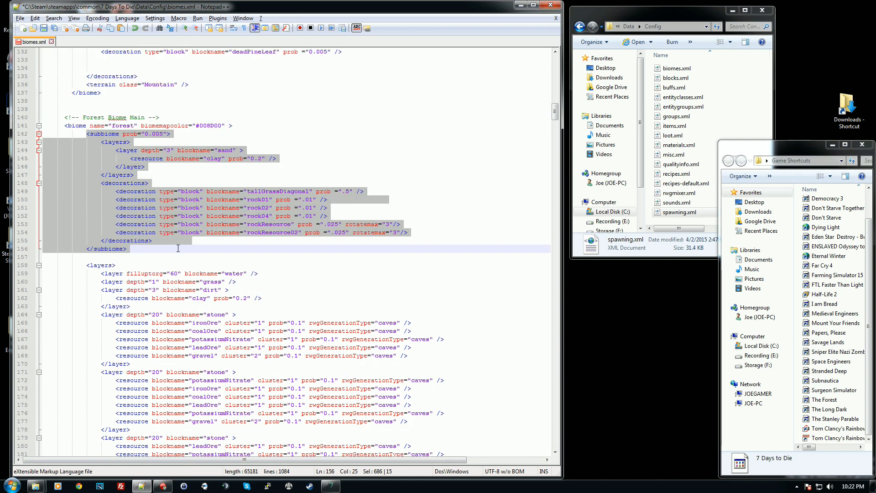
{"action": "scroll", "scroll_direction": "down", "scroll_amount": 3}
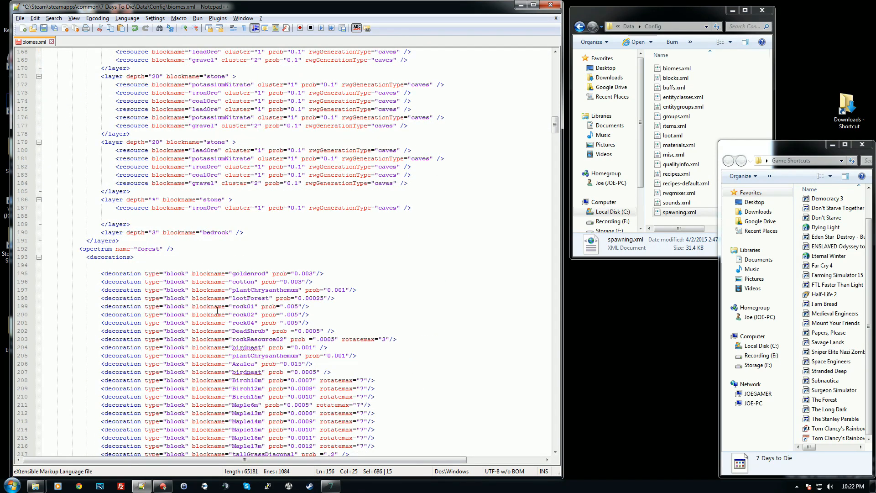
{"action": "scroll", "scroll_direction": "down", "scroll_amount": 3}
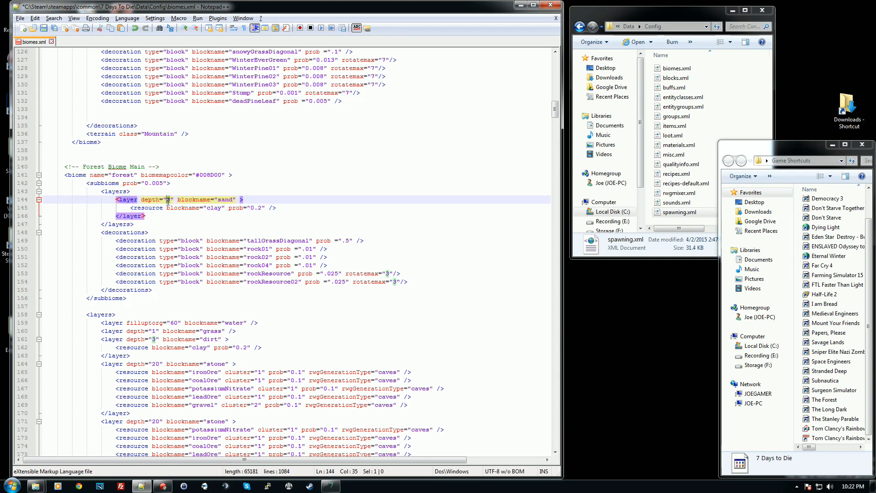
{"action": "left_click", "coordinate": [203, 191]}
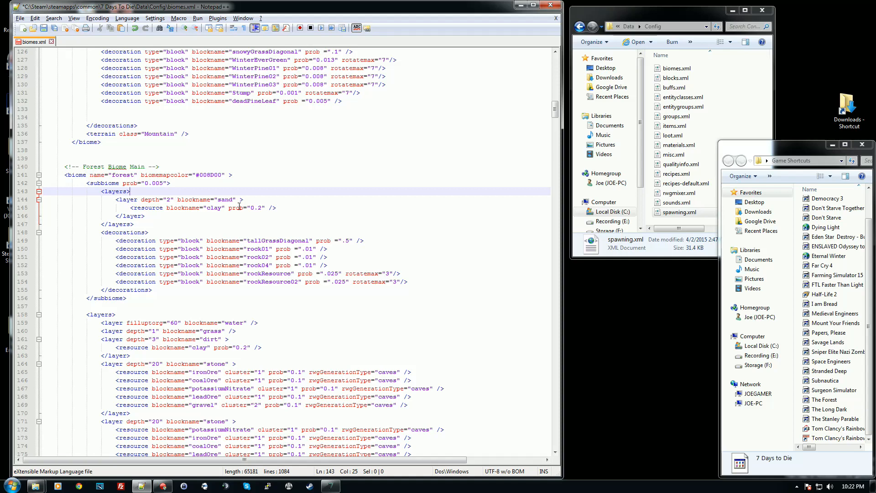
{"action": "mouse_move", "coordinate": [272, 206]}
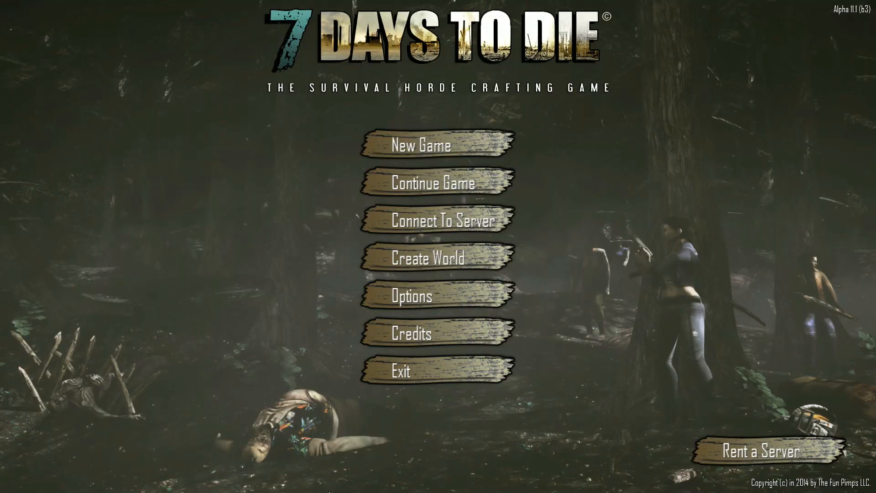
Continue the game and start the XMLDemo saved world.
{"action": "left_click", "coordinate": [434, 183]}
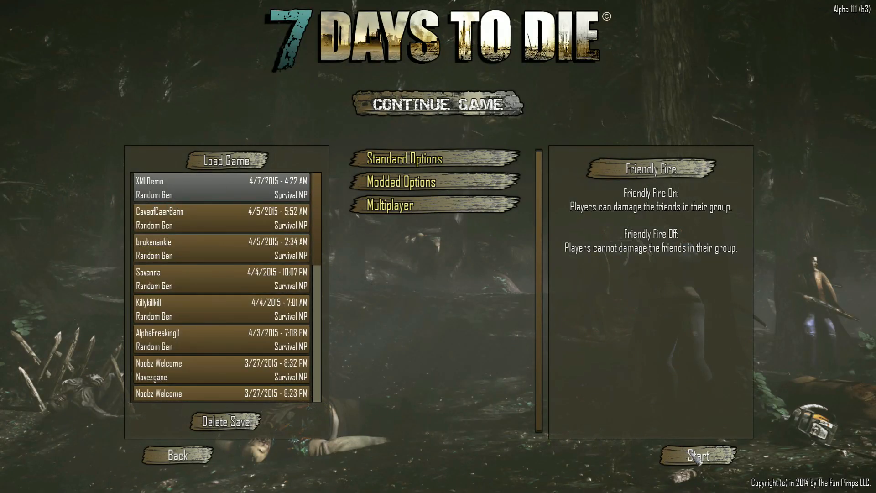
{"action": "left_click", "coordinate": [700, 457]}
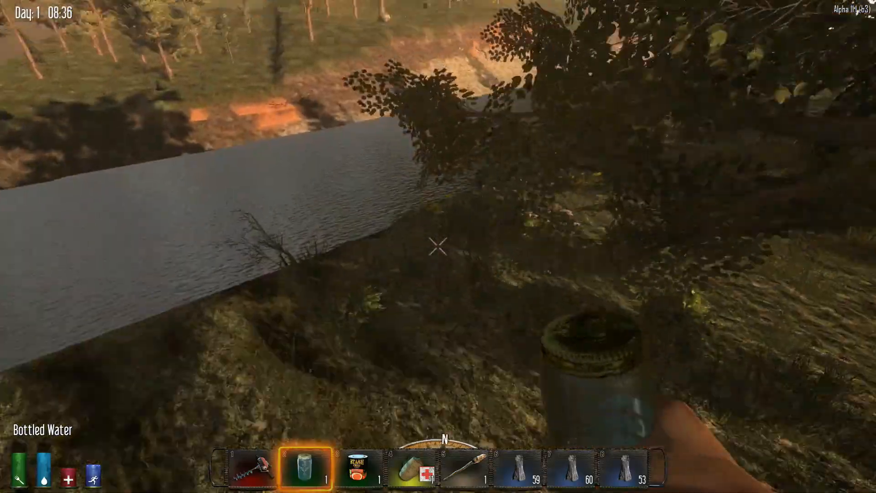
{"action": "mouse_move", "coordinate": [439, 257]}
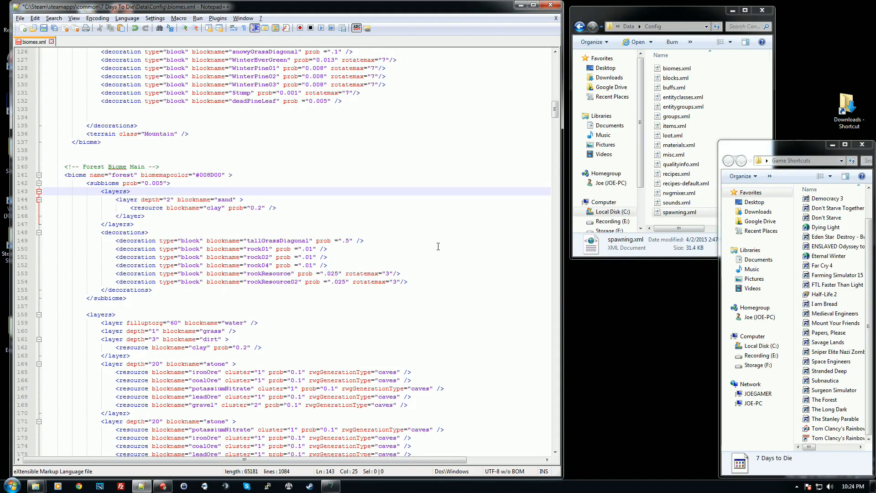
{"action": "mouse_move", "coordinate": [274, 192]}
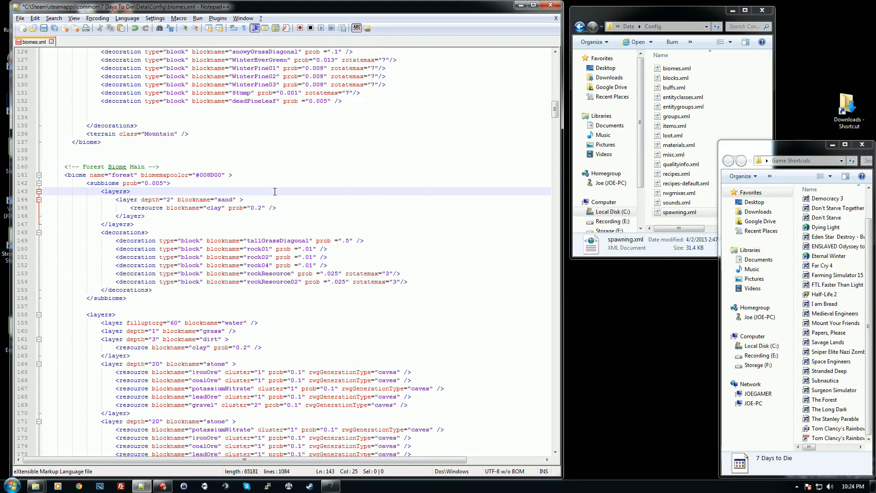
{"action": "scroll", "scroll_direction": "up", "scroll_amount": 3}
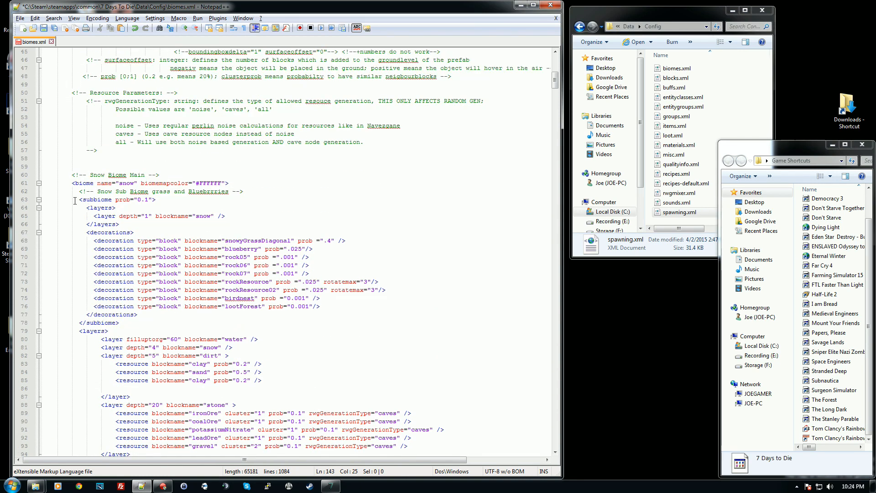
{"action": "scroll", "scroll_direction": "down", "scroll_amount": 3}
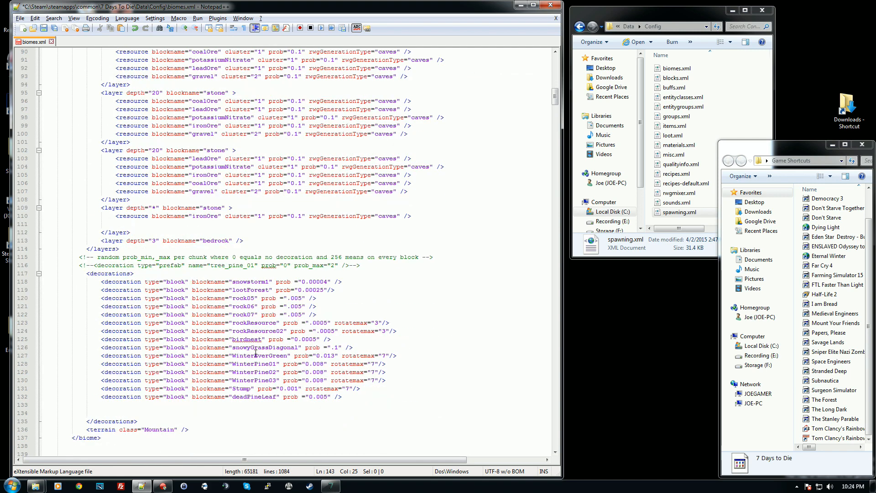
{"action": "scroll", "scroll_direction": "up", "scroll_amount": 3}
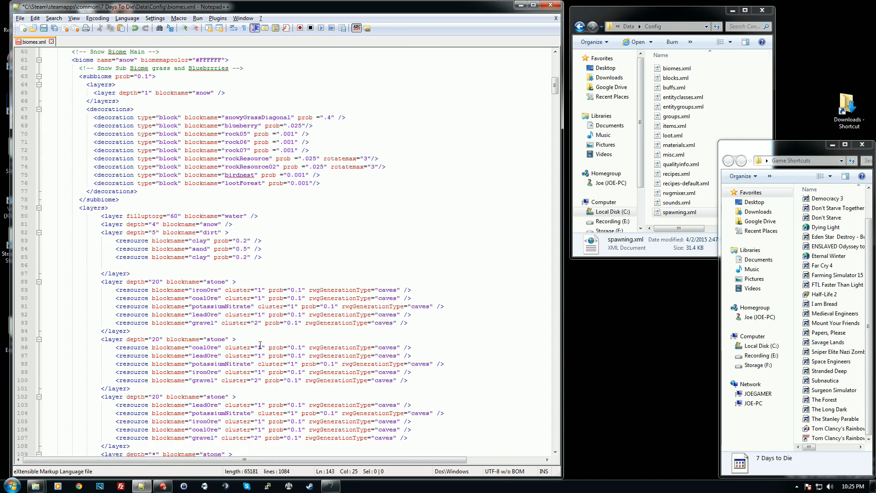
{"action": "scroll", "scroll_direction": "down", "scroll_amount": 3}
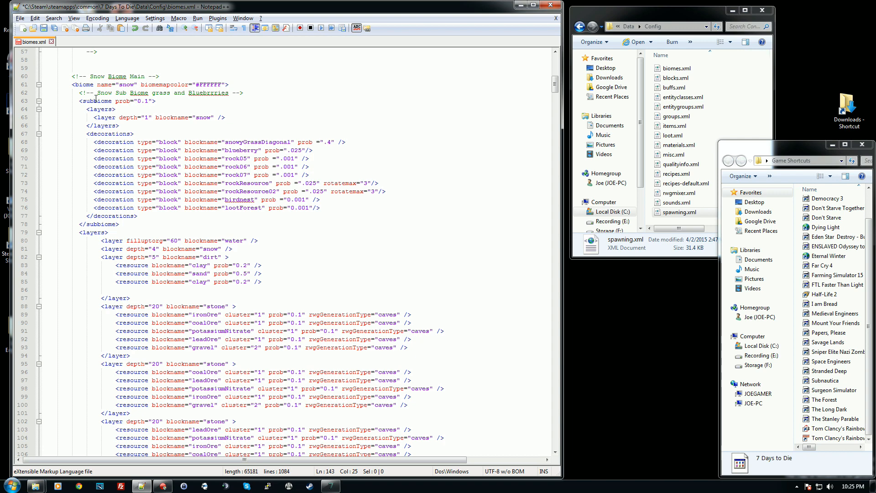
{"action": "left_click_drag", "start_coordinate": [78, 100], "coordinate": [132, 224]}
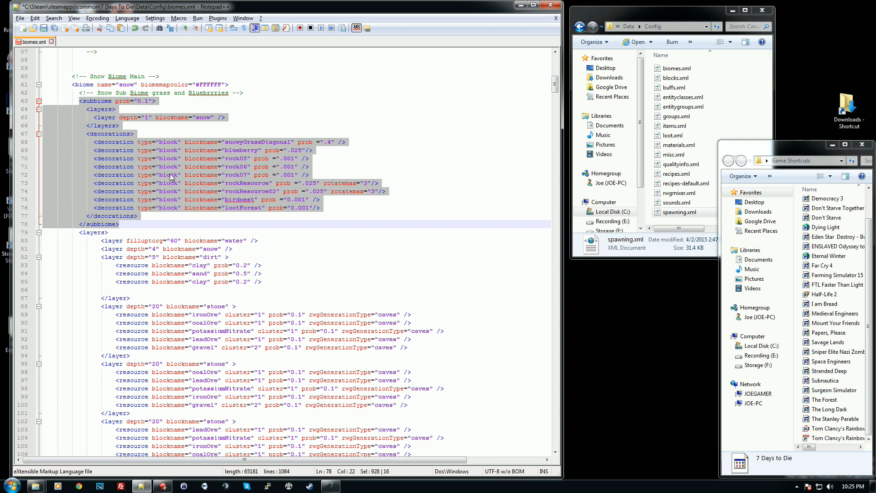
{"action": "scroll", "scroll_direction": "down", "scroll_amount": 3}
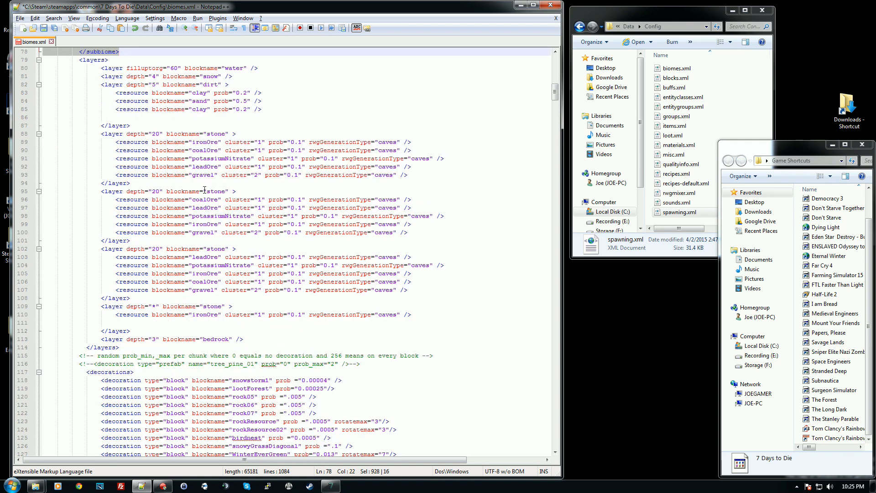
{"action": "scroll", "scroll_direction": "down", "scroll_amount": 3}
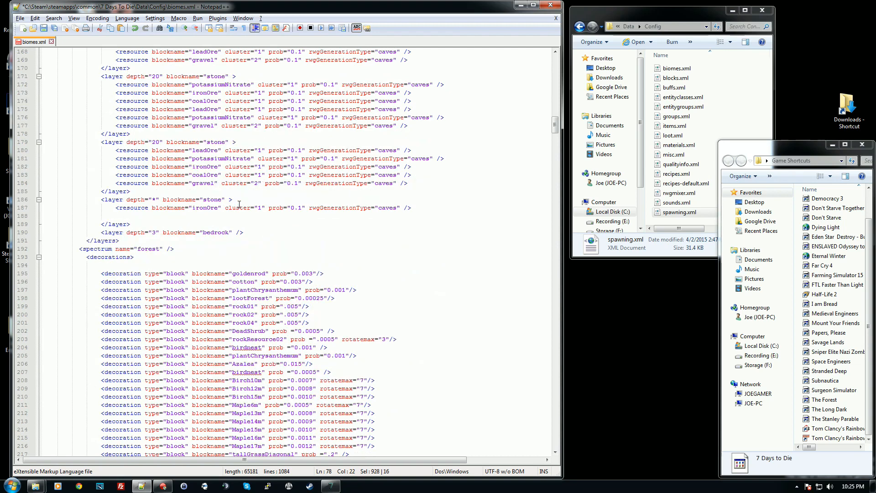
{"action": "scroll", "scroll_direction": "down", "scroll_amount": 3}
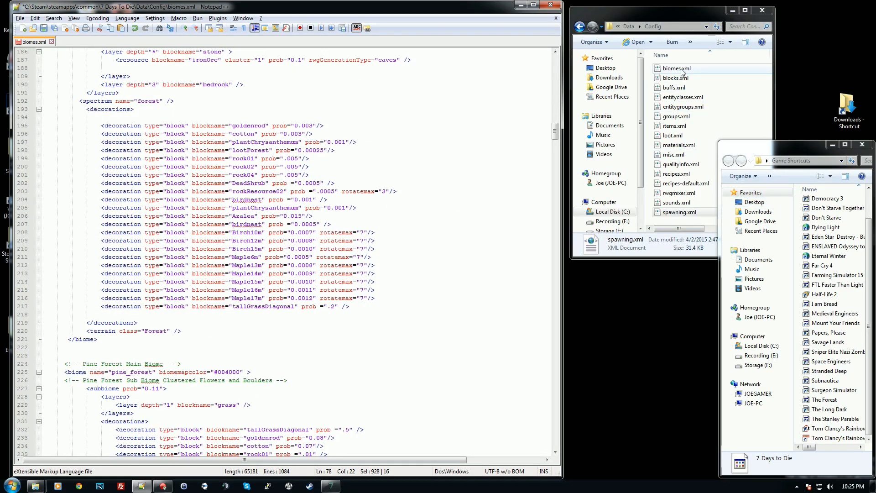
{"action": "right_click", "coordinate": [676, 68]}
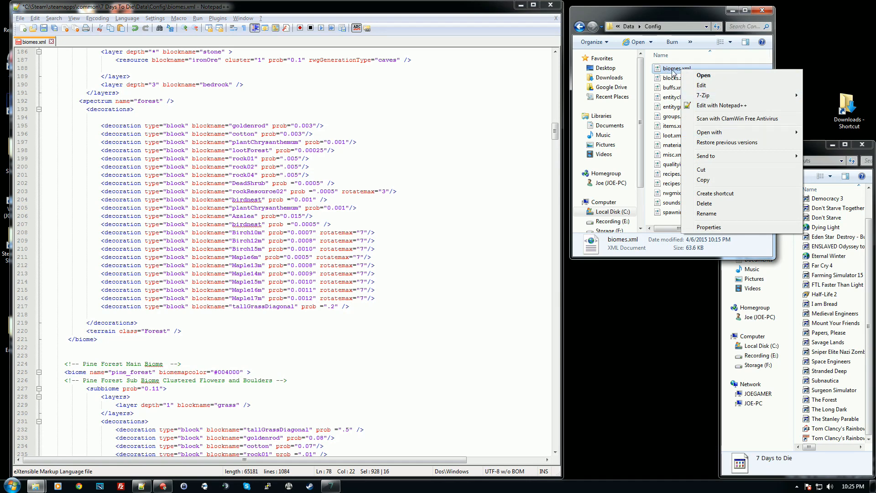
{"action": "left_click", "coordinate": [357, 170]}
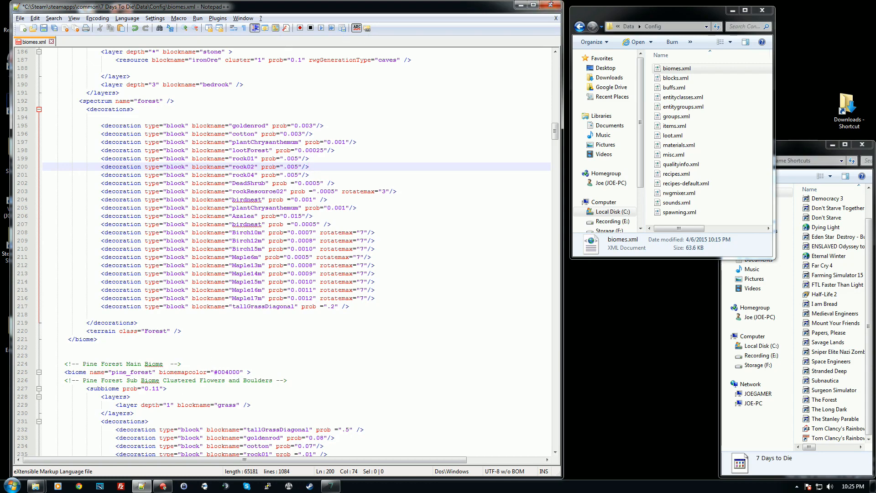
{"action": "mouse_move", "coordinate": [549, 5]}
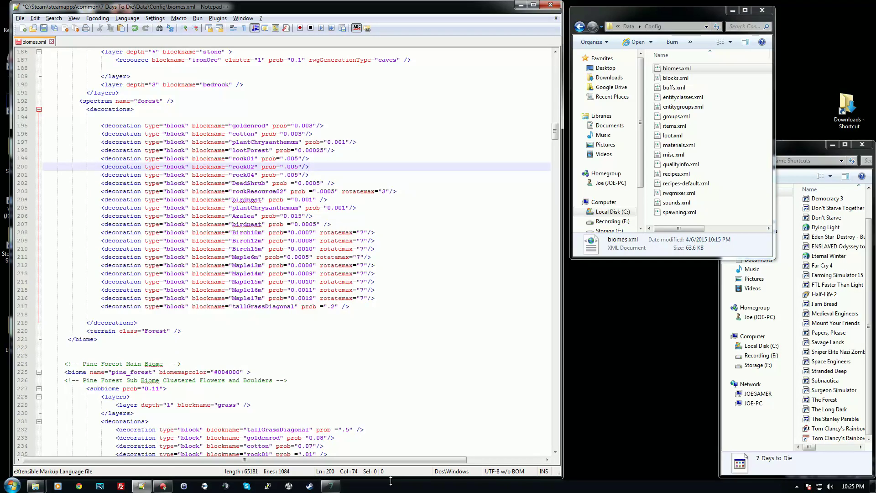
{"action": "mouse_move", "coordinate": [667, 245]}
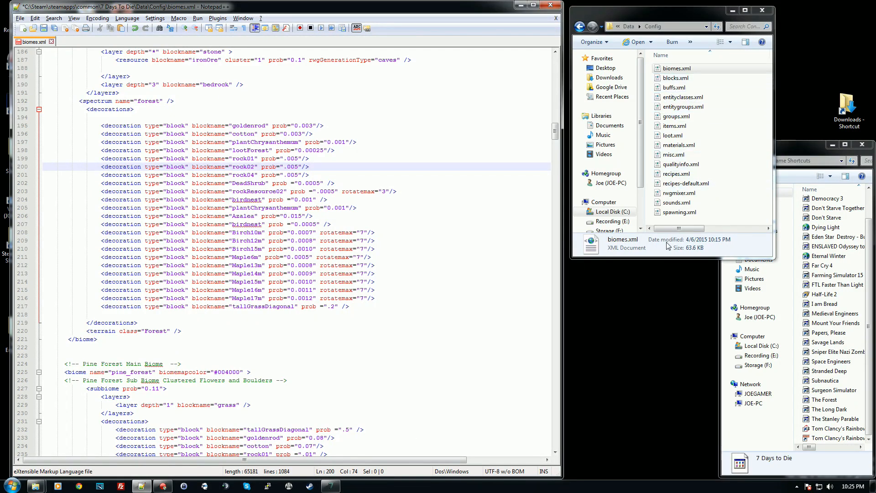